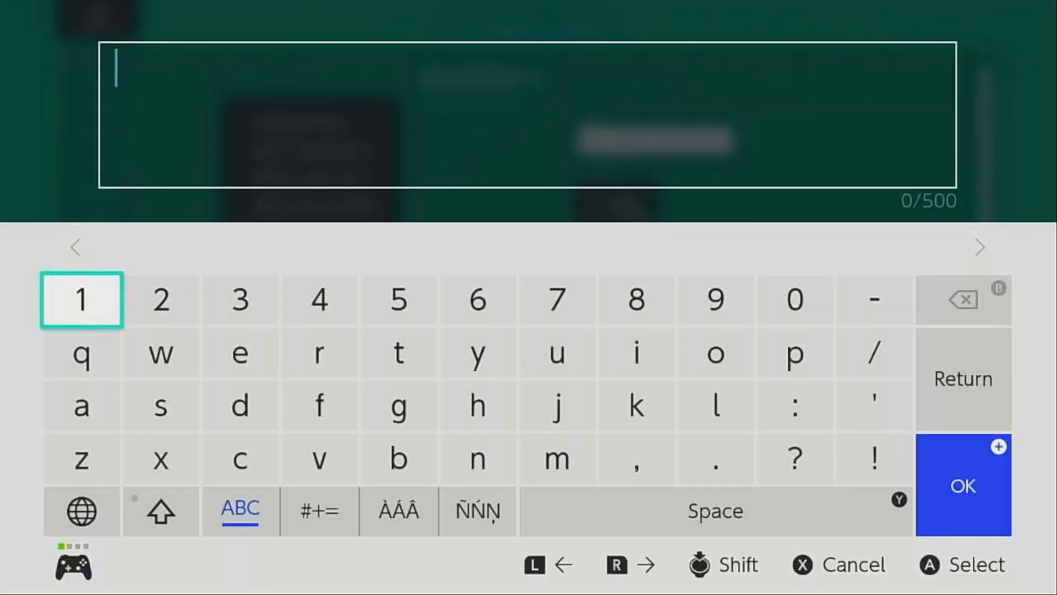
Name enemy 0030 'The Stone Guardian' with Max HP 2000 and Max MP 500
left_click(962, 485)
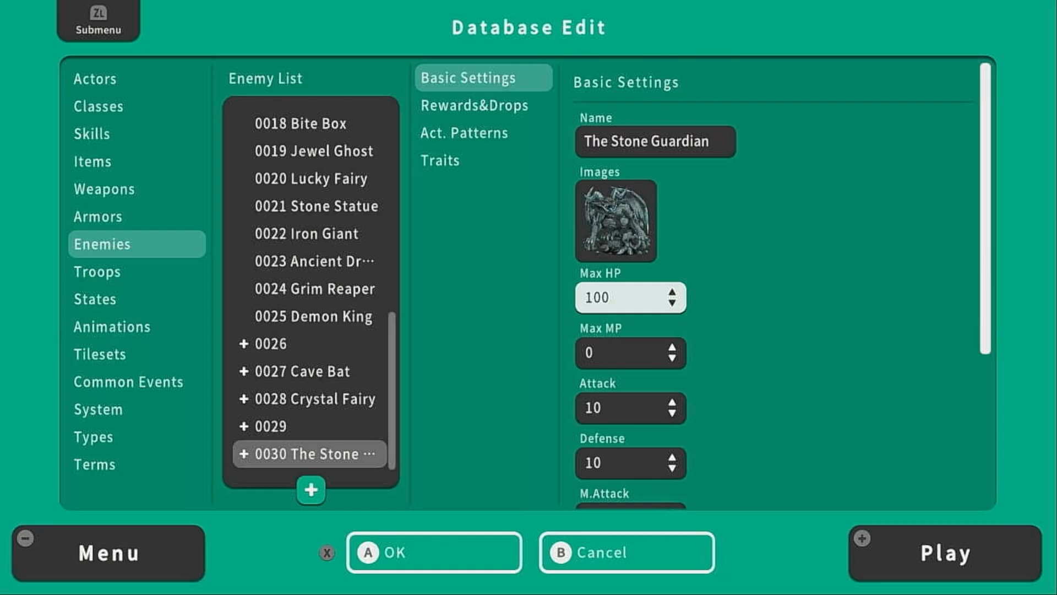
left_click(620, 296)
type("500")
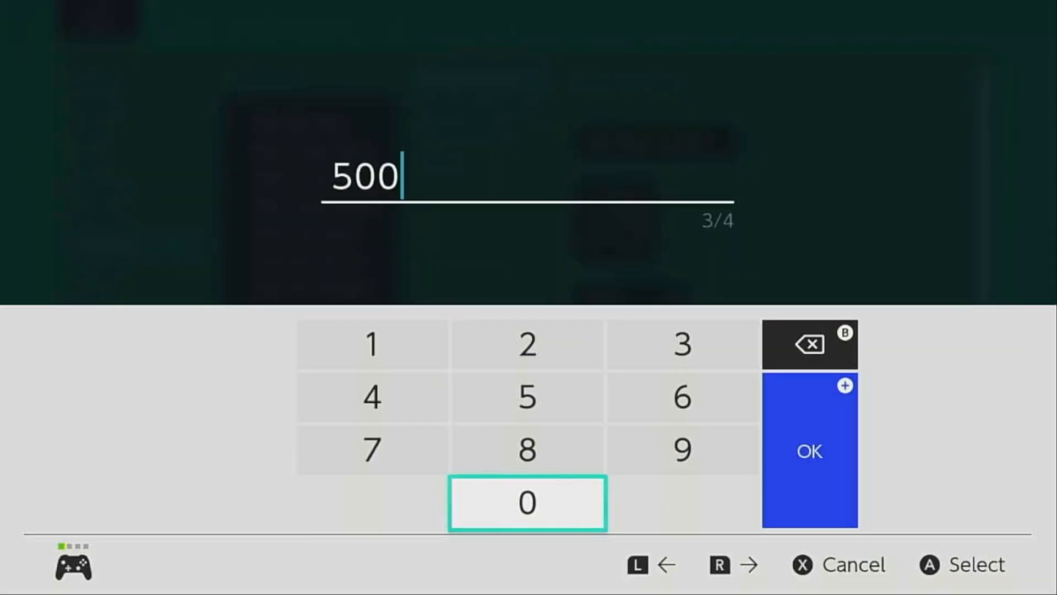
left_click(808, 451)
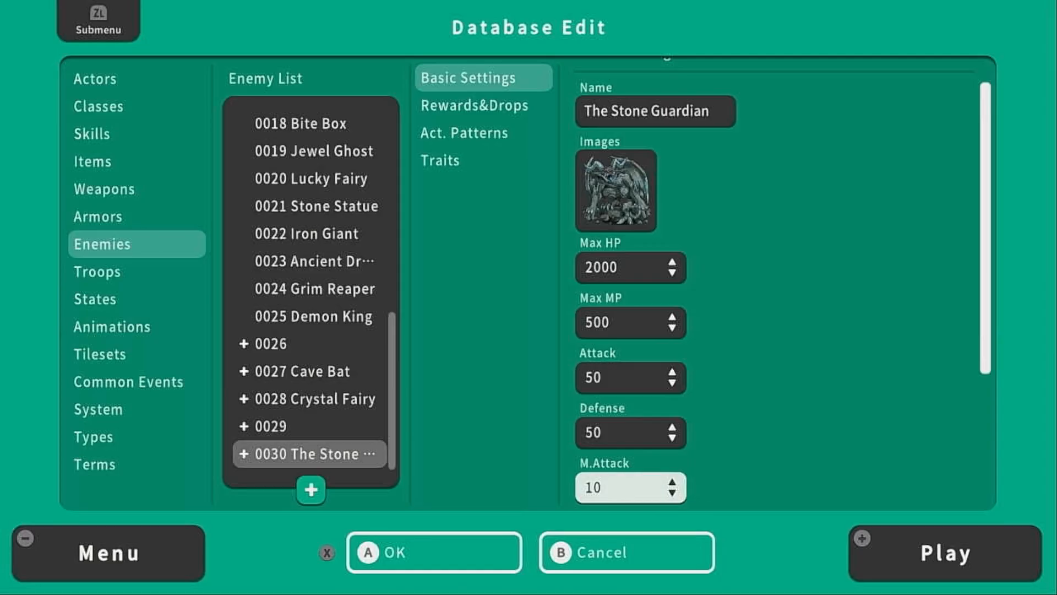
Set Attack 50, Defense 50 and M.Defense 30 for The Stone Guardian
scroll("down", 3)
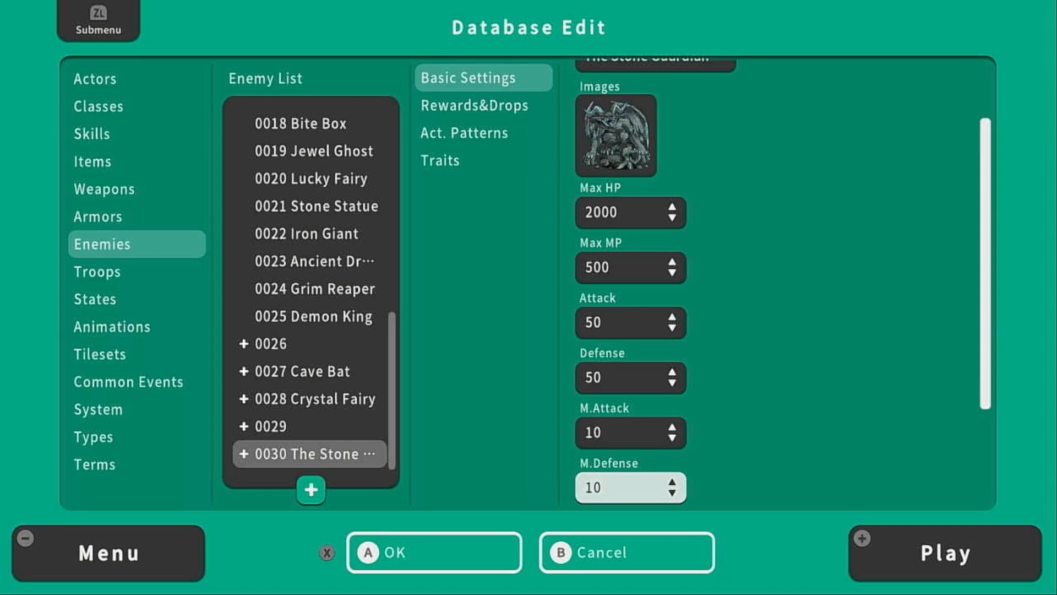
left_click(629, 487)
type("3")
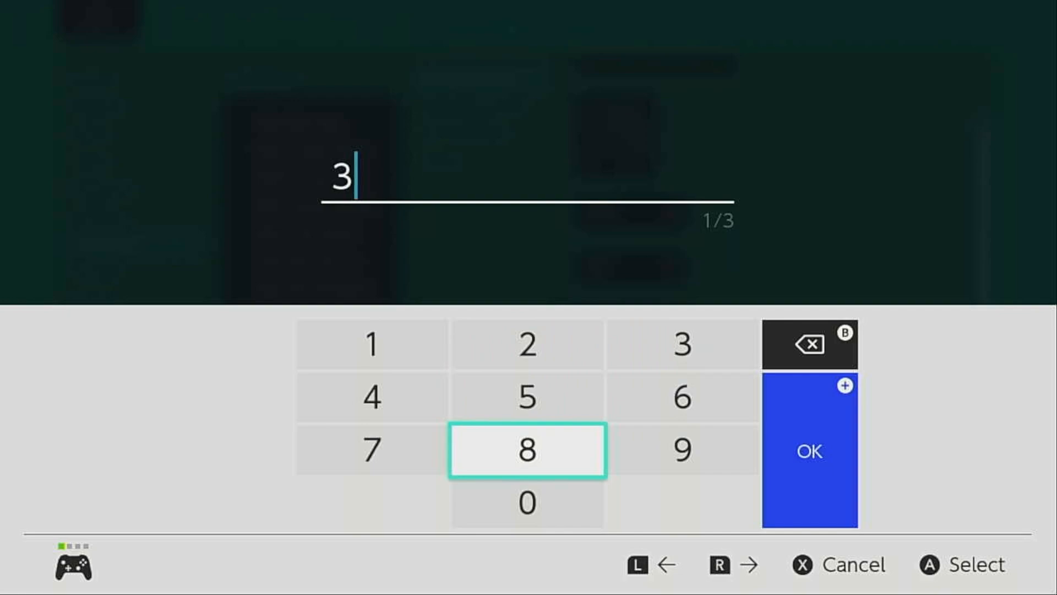
left_click(808, 450)
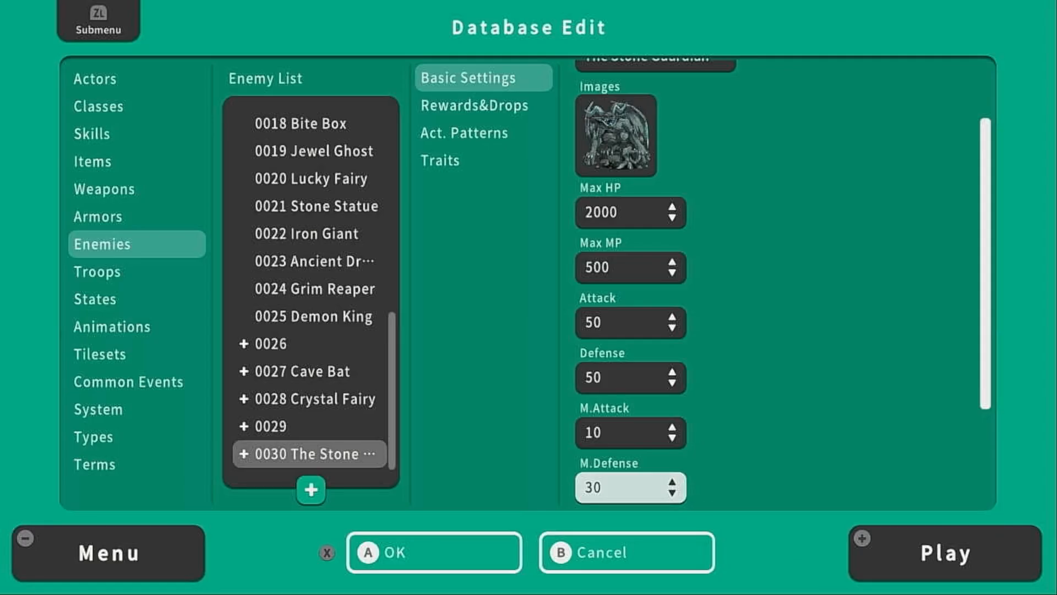
scroll("down", 3)
type("2")
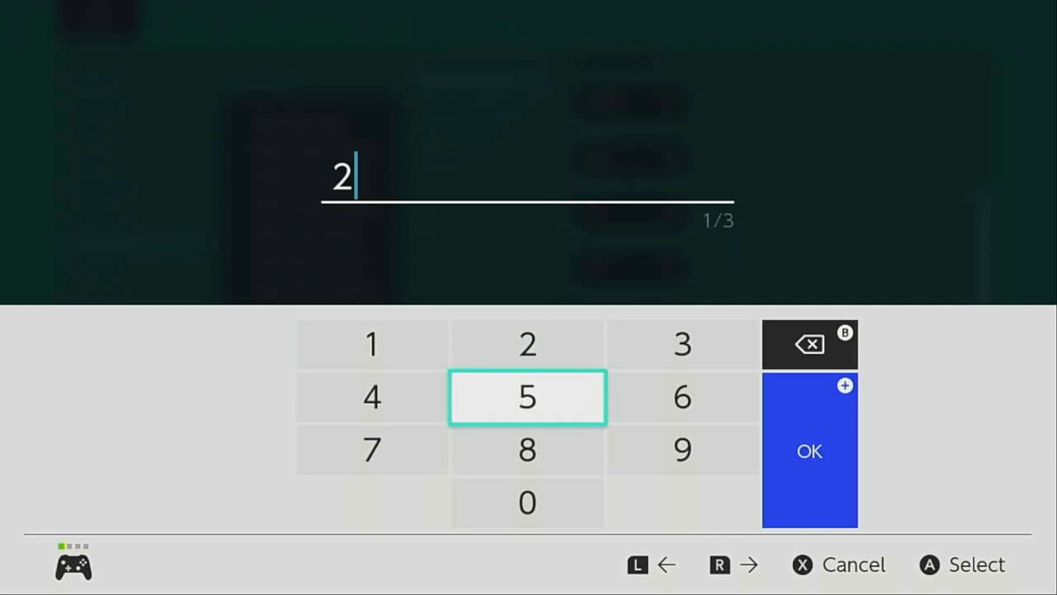
left_click(808, 452)
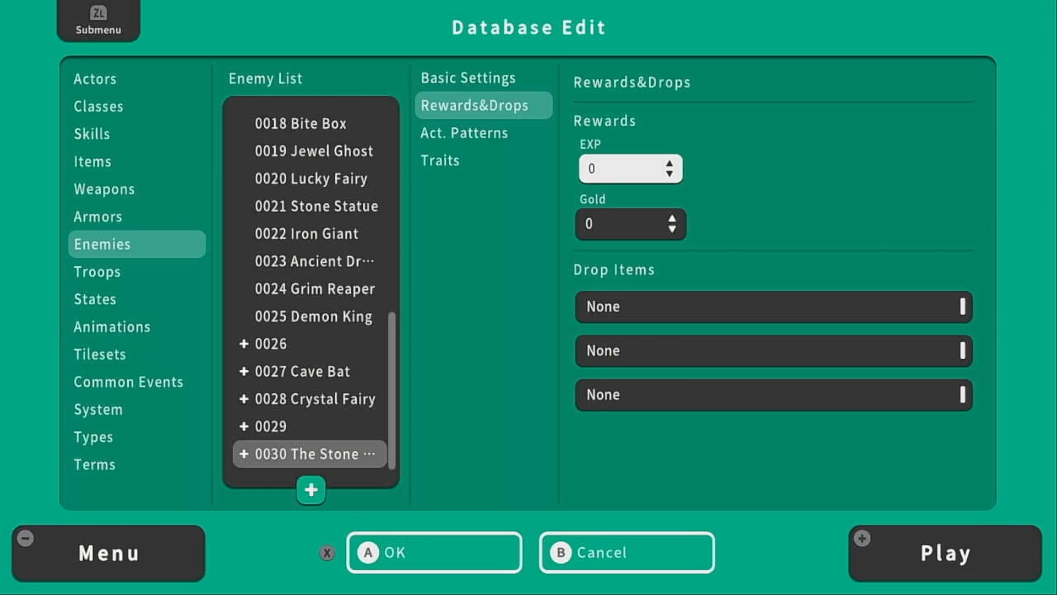
Set the rewards to 500 EXP and 1000 Gold
left_click(630, 167)
type("500")
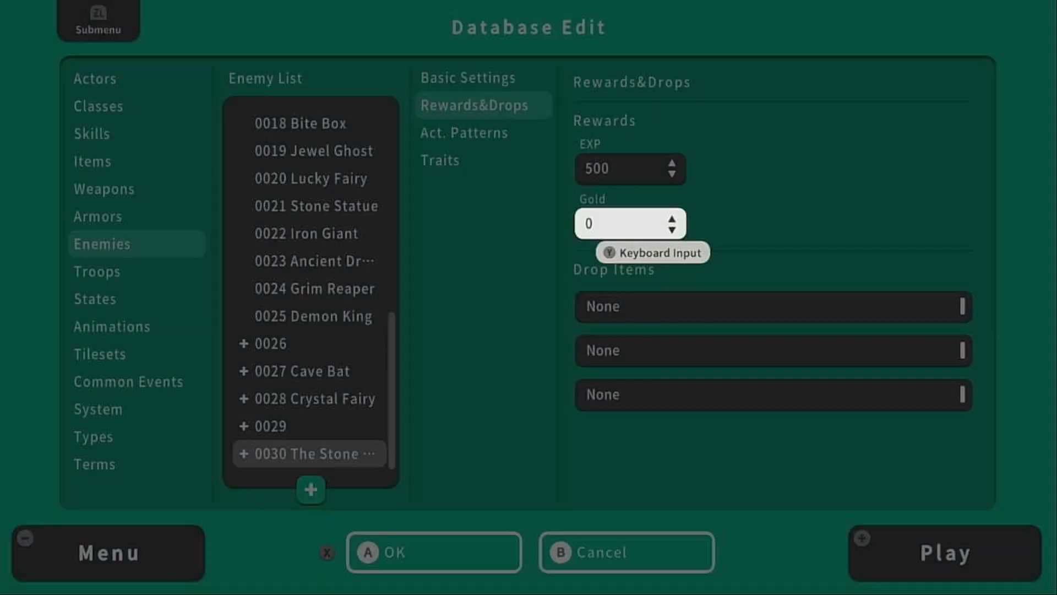
type("1000")
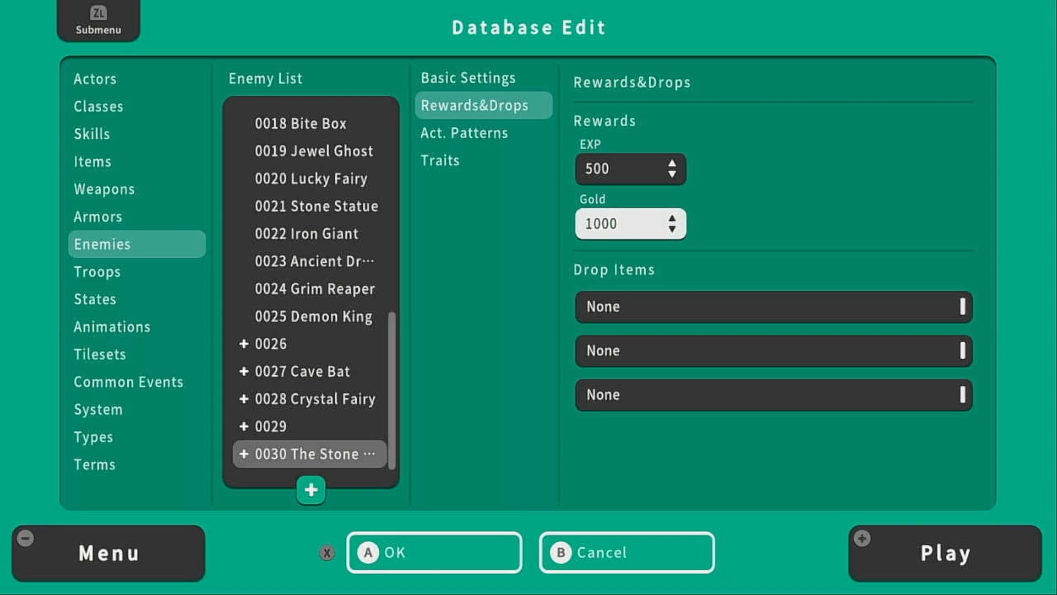
left_click(773, 307)
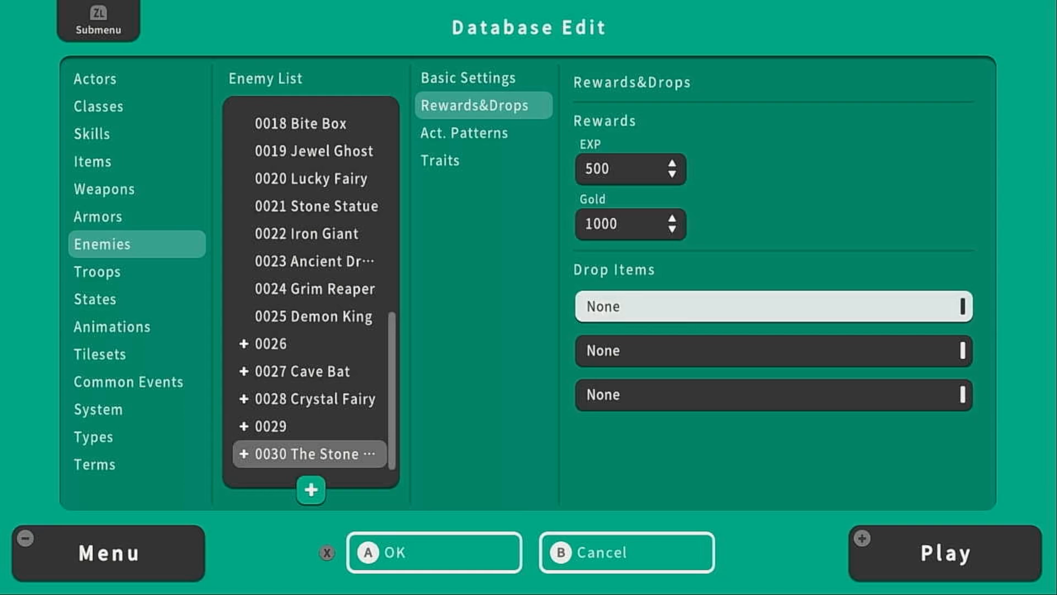
Add Dragon Blade and Dragon Staff as 1/1 drop items
left_click(629, 223)
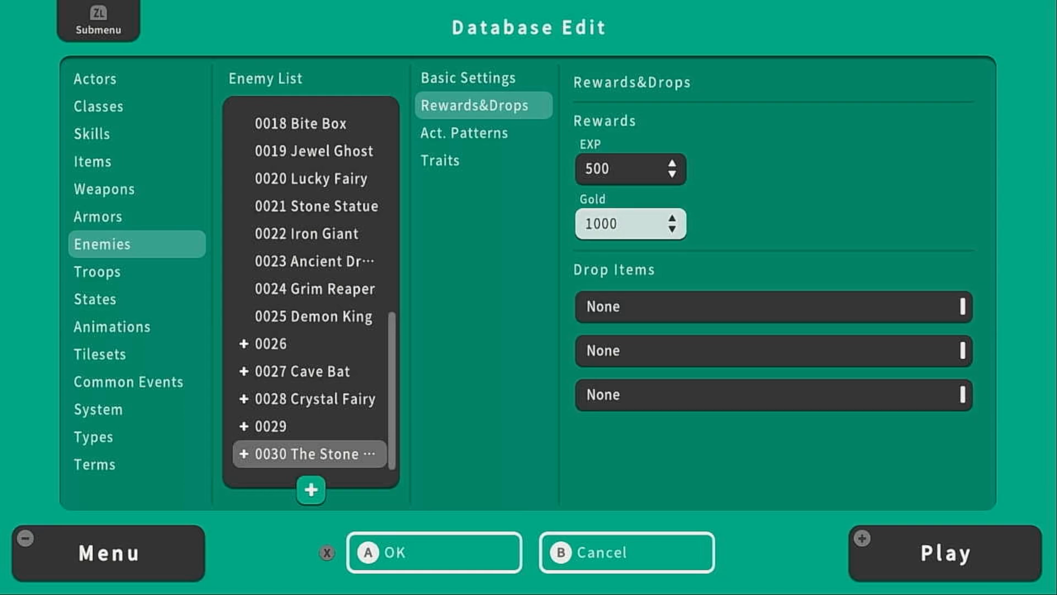
left_click(773, 307)
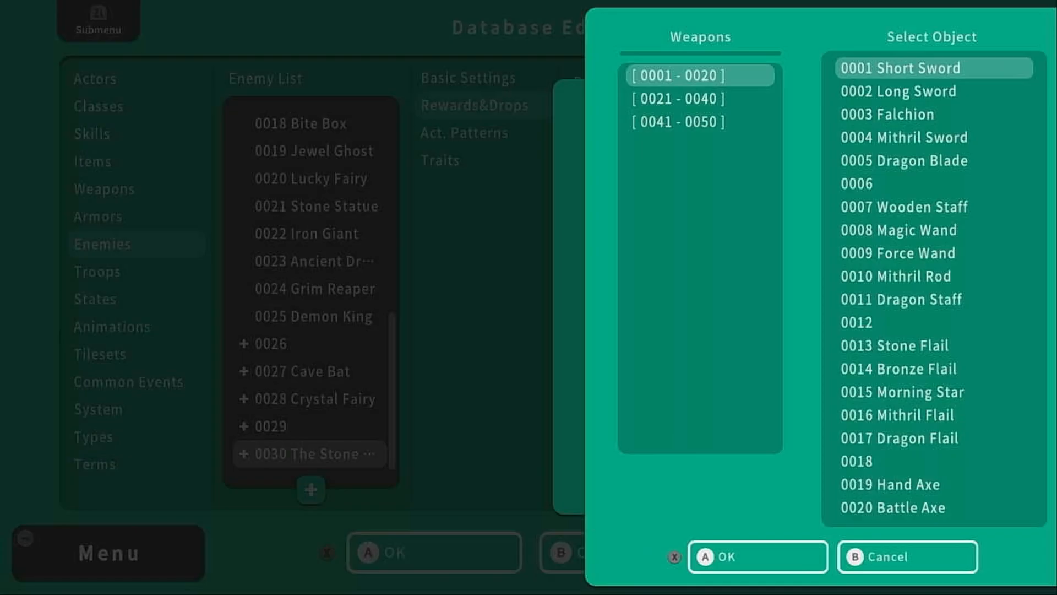
left_click(900, 136)
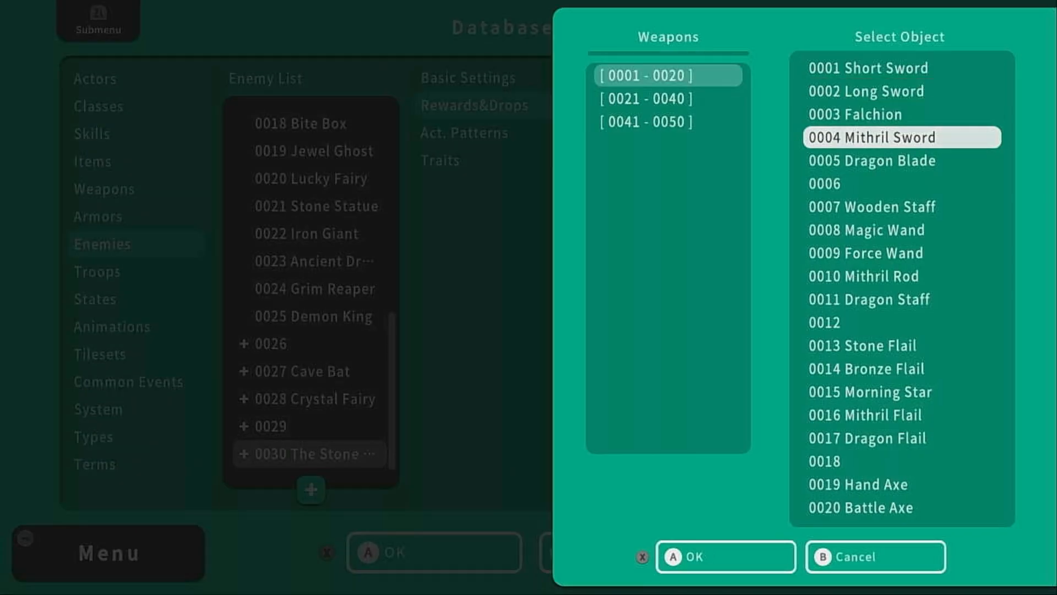
left_click(900, 299)
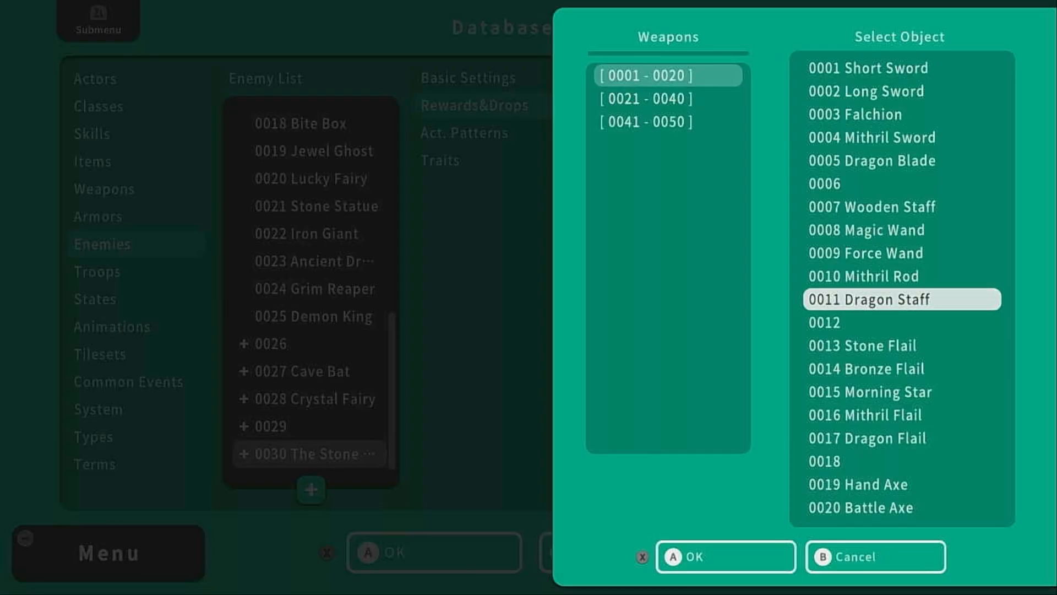
left_click(726, 556)
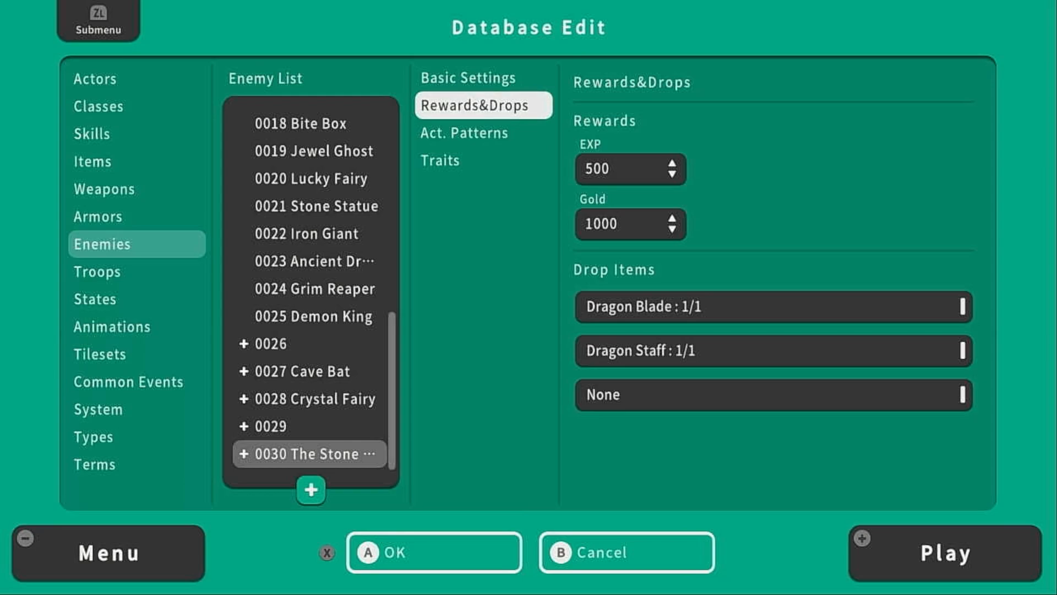
Add a Double Attack action pattern used at HP 0–50%
left_click(463, 134)
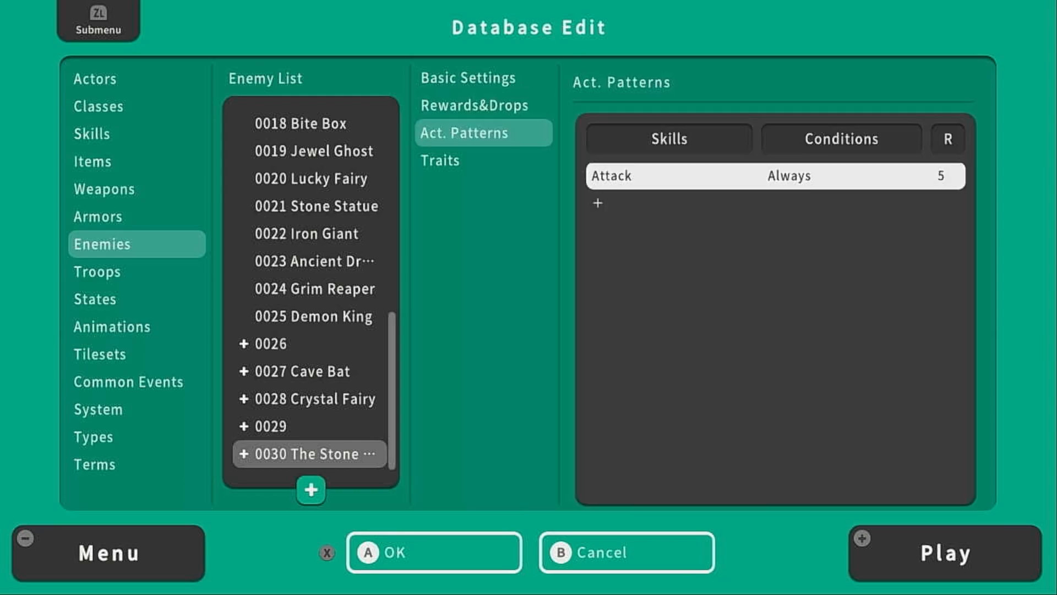
left_click(597, 203)
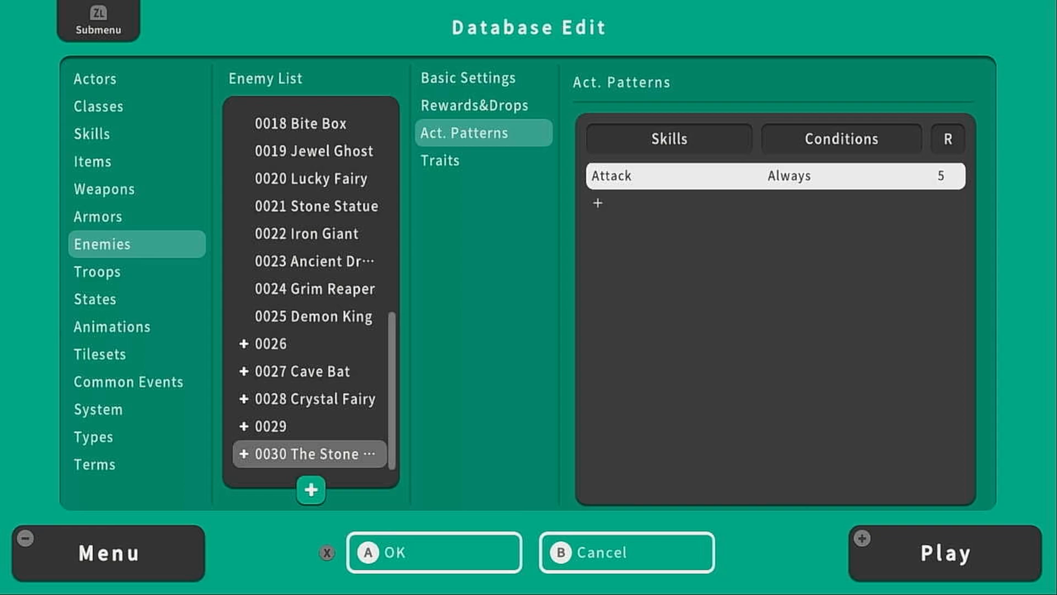
left_click(596, 203)
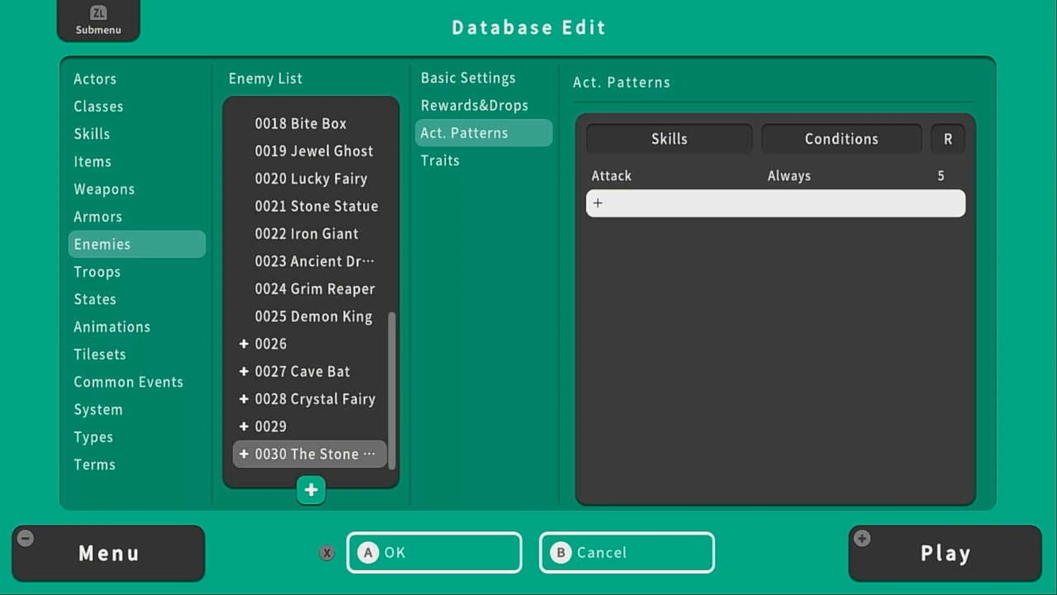
left_click(774, 203)
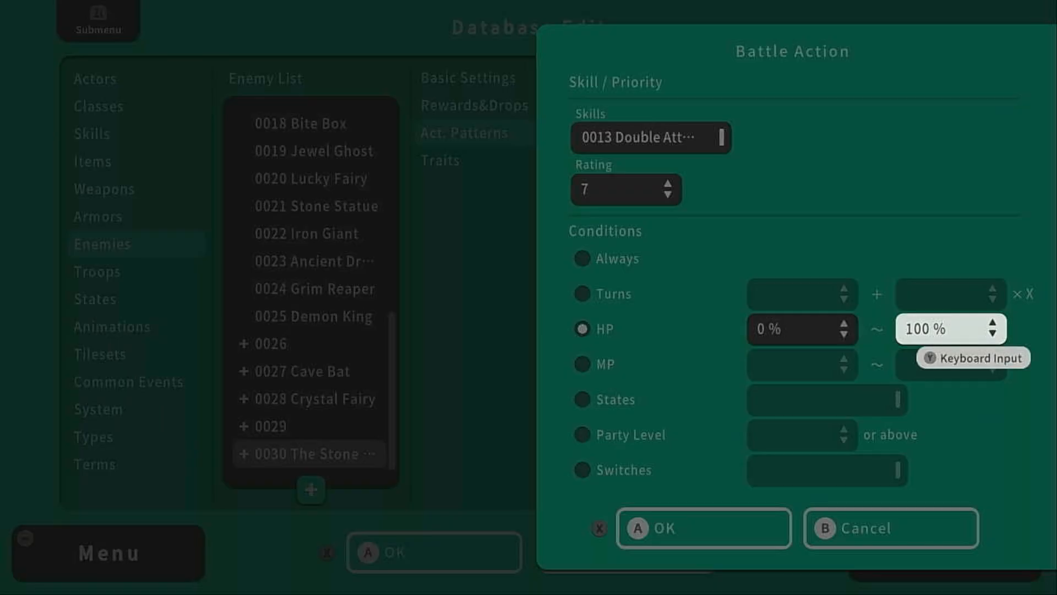
type("50")
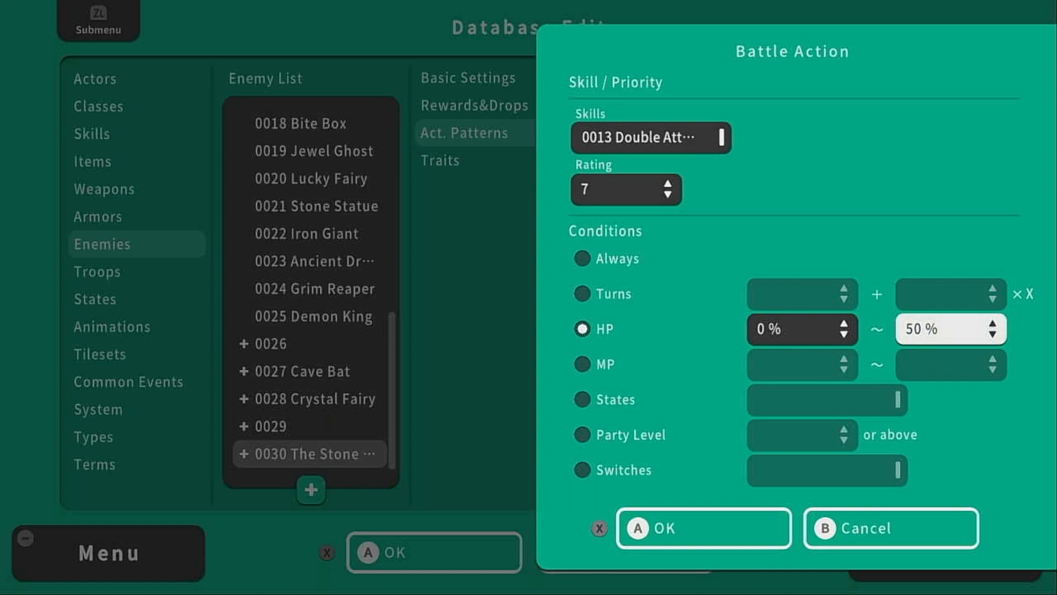
left_click(702, 528)
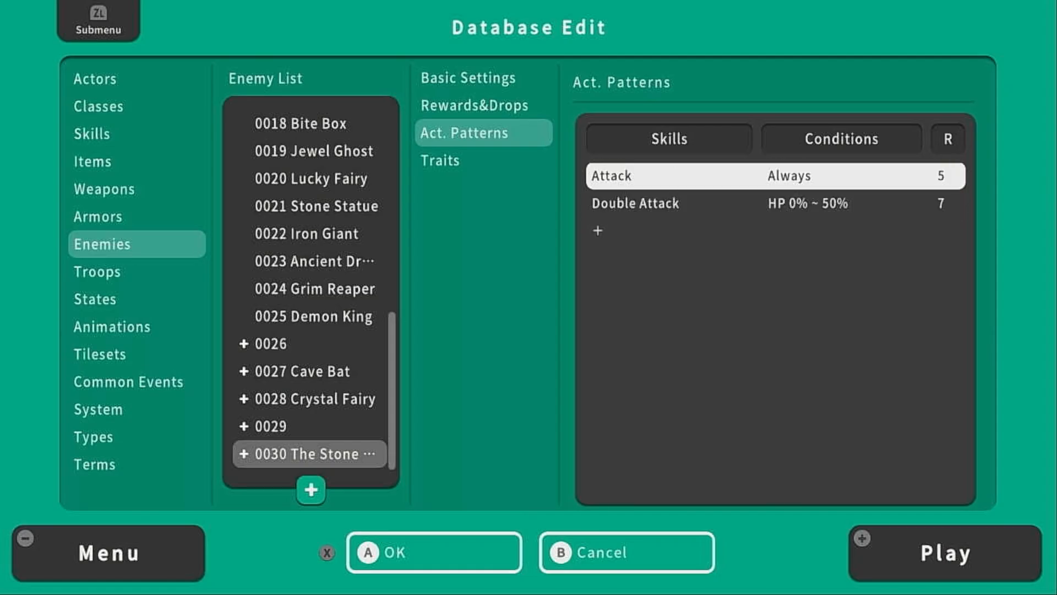
Limit the Attack action to HP 50–100%, both actions rated 5
double_click(681, 175)
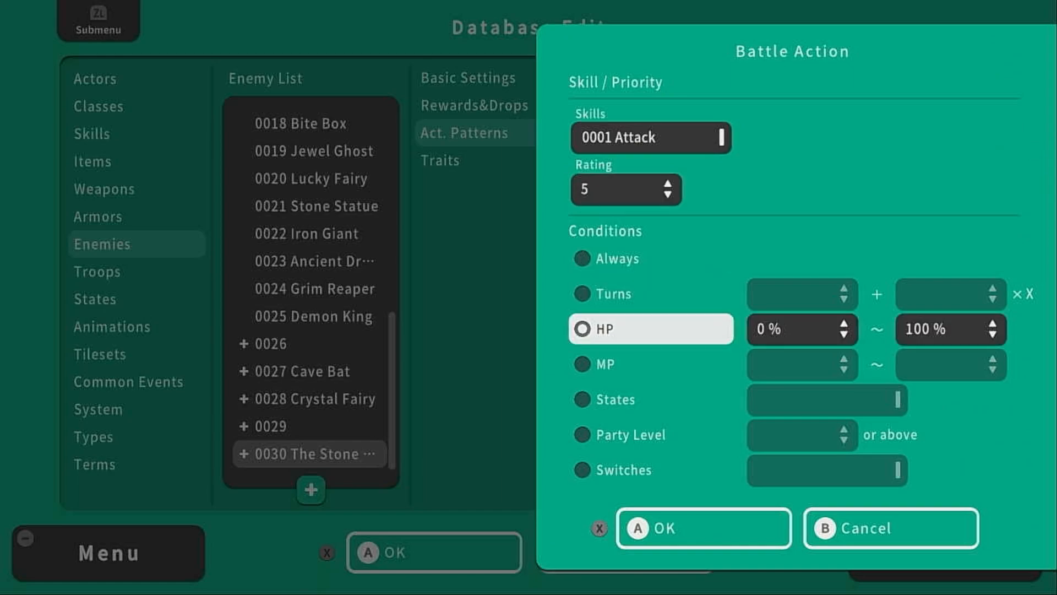
left_click(801, 329)
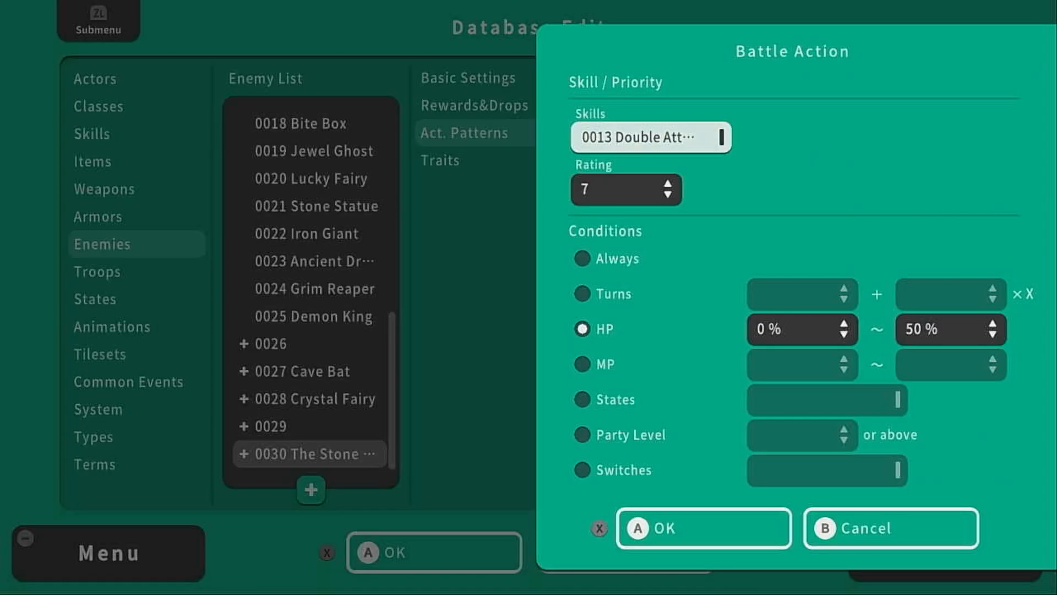
left_click(702, 527)
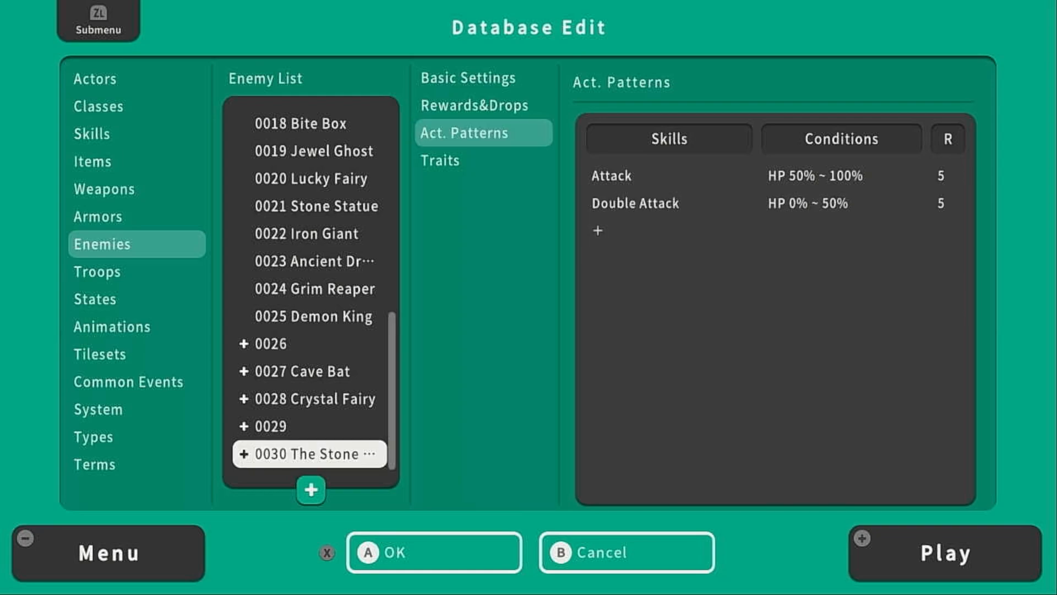
left_click(92, 161)
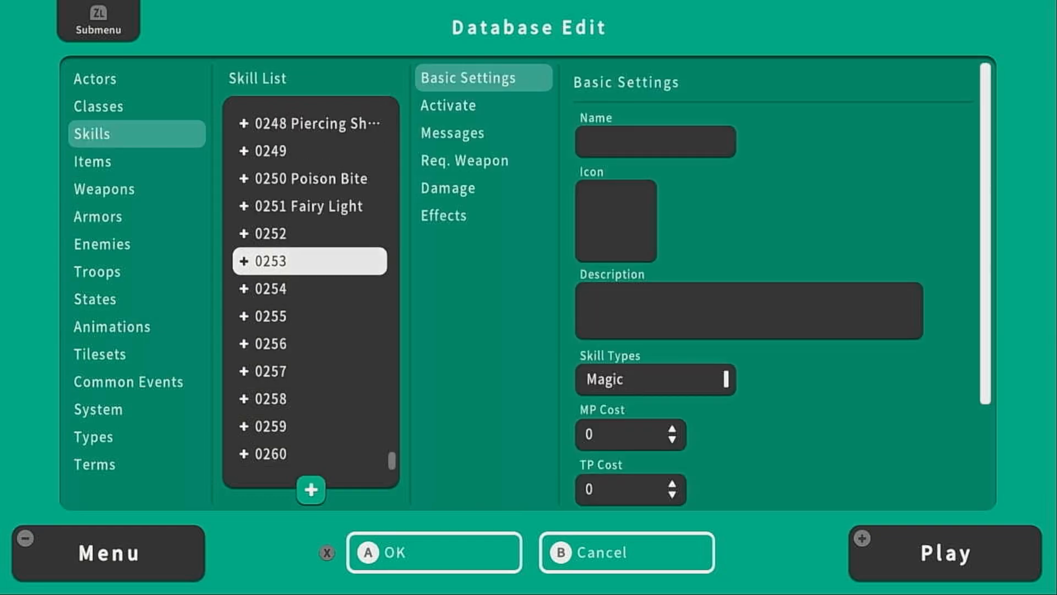
Name skill 0253 'Charge Up', give it the ATK up icon and set its MP cost
left_click(653, 142)
type("Charge Up")
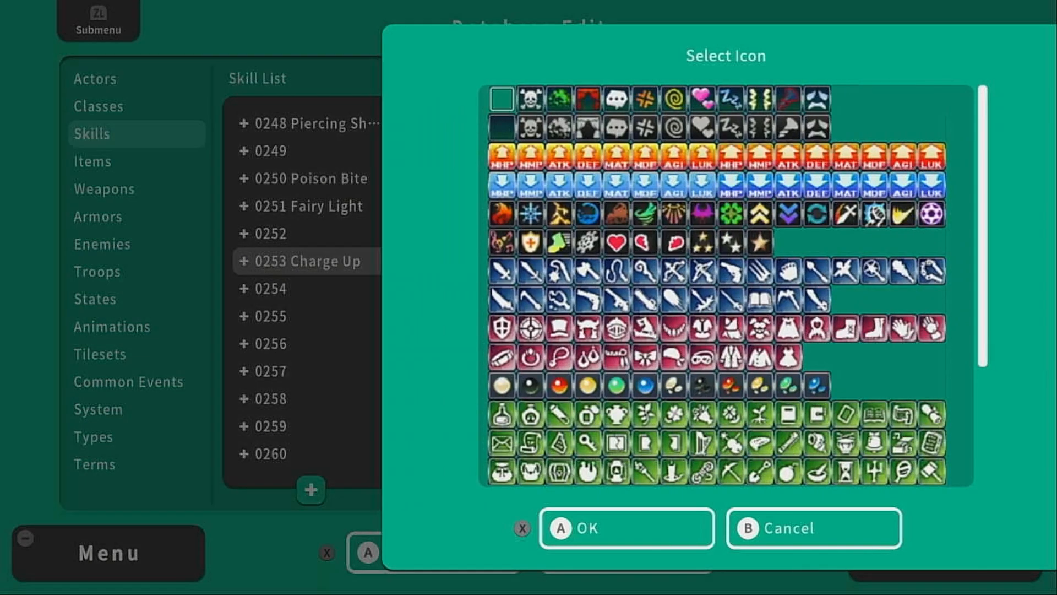
left_click(626, 528)
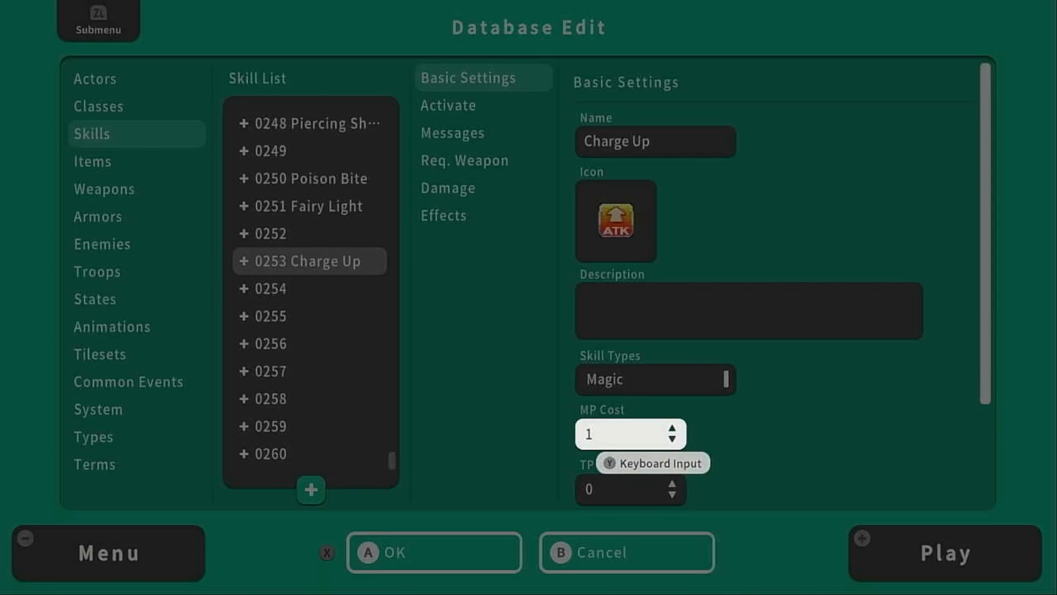
type("50")
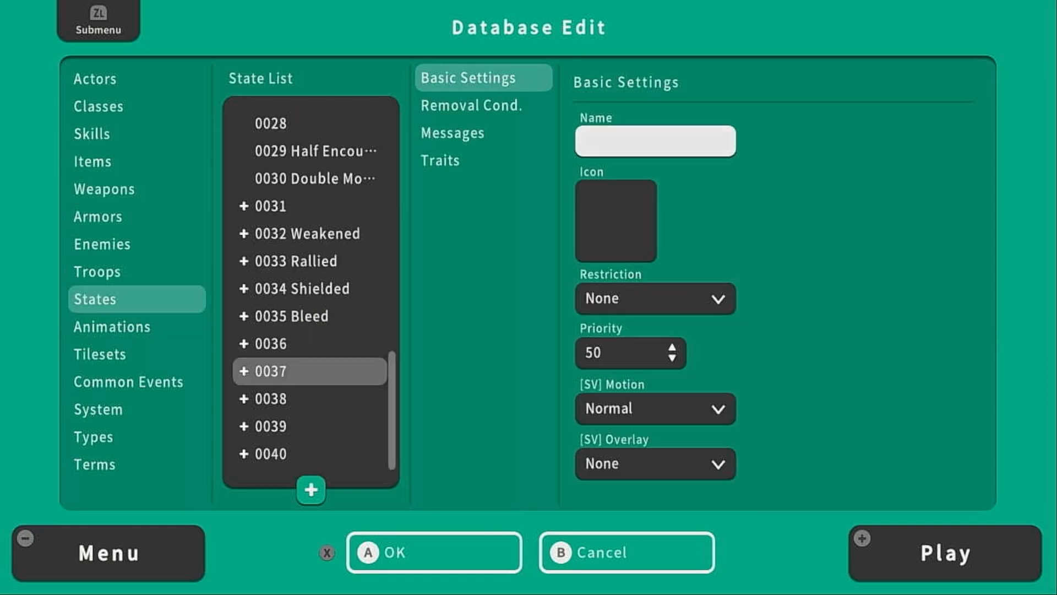
Name state 0037 'Charged Up' with a removal condition, then type 'Stone Explosion' for skill 0254
left_click(469, 160)
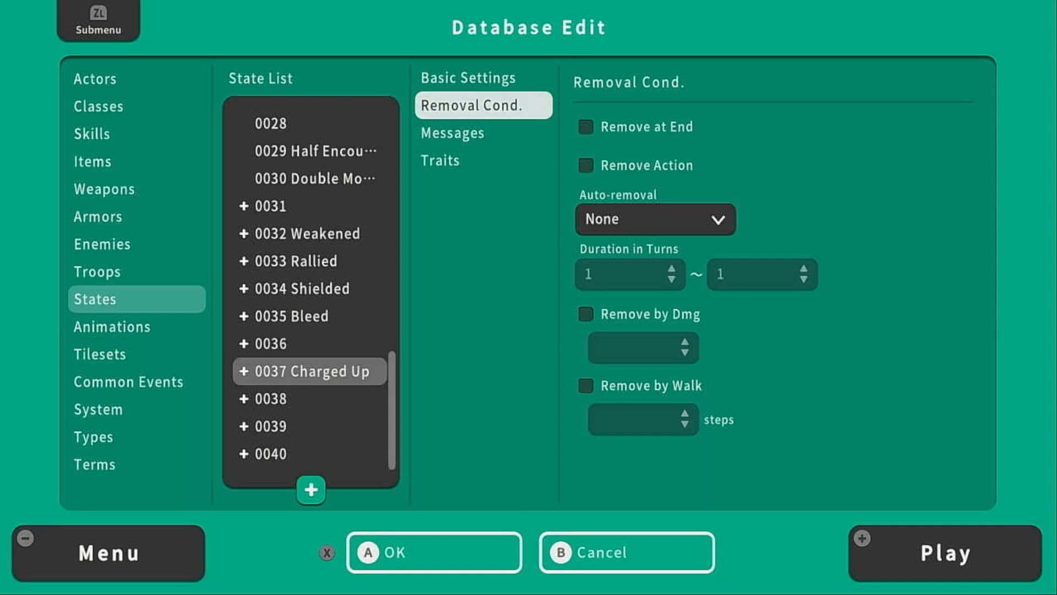
left_click(103, 244)
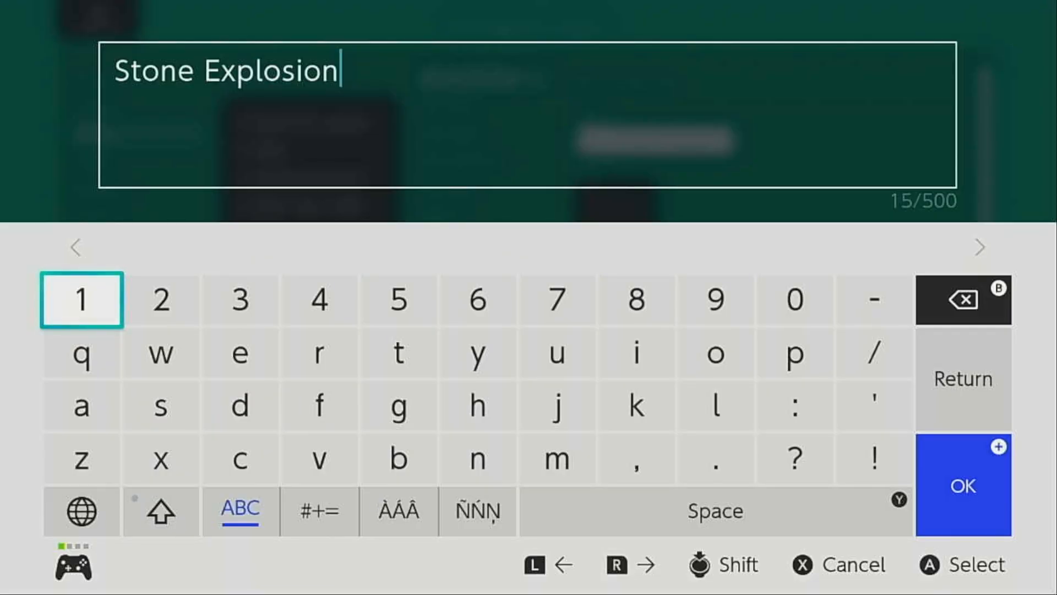
Confirm the name Stone Explosion and set its MP cost to 50
left_click(962, 485)
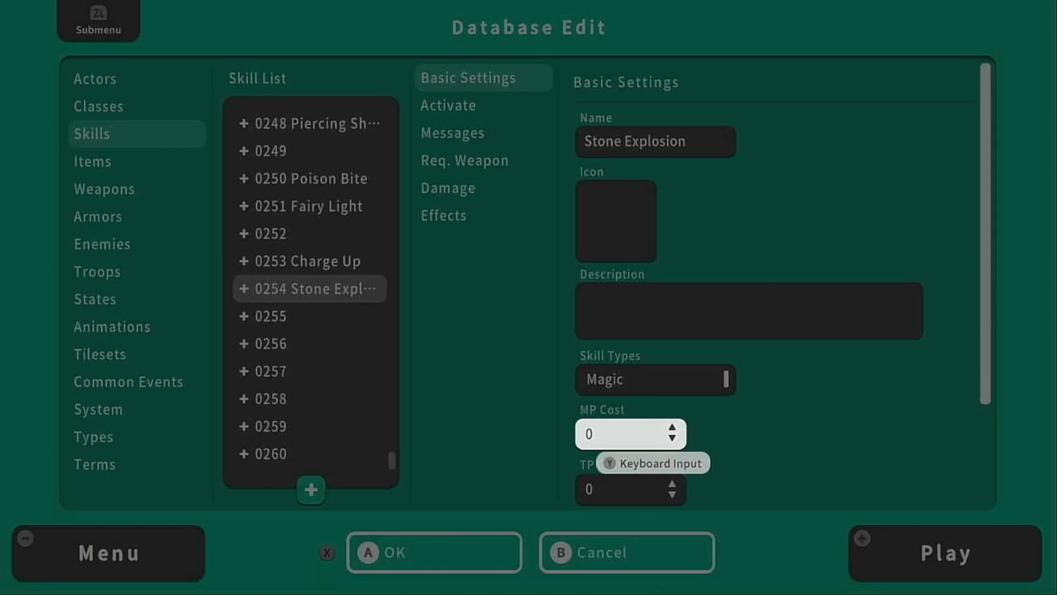
left_click(628, 433)
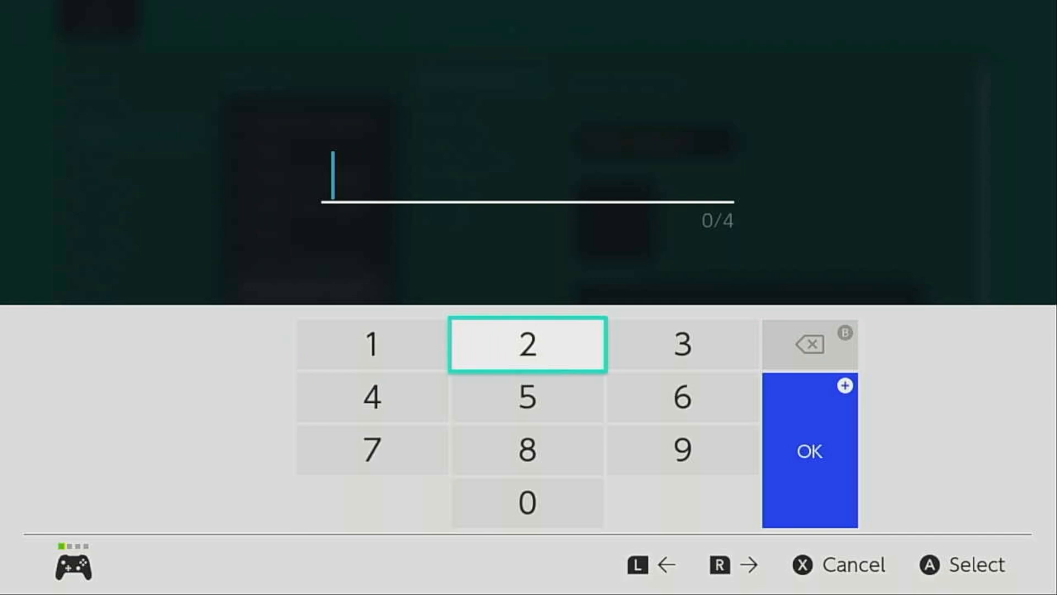
left_click(528, 502)
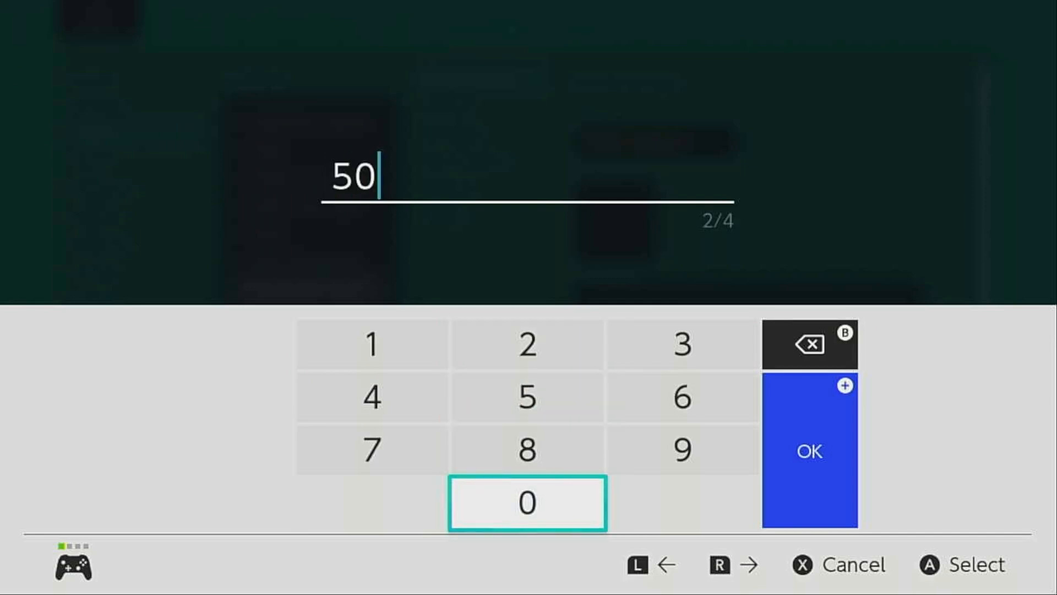
left_click(808, 450)
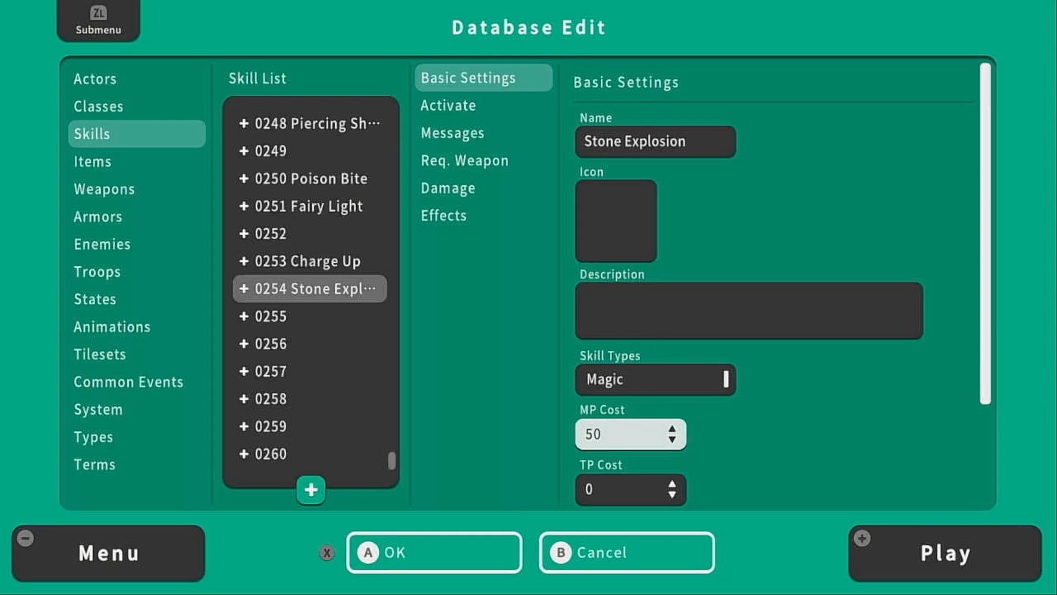
Set Stone Explosion's range, Phys Attack hit type and HP Damage type
scroll("down", 3)
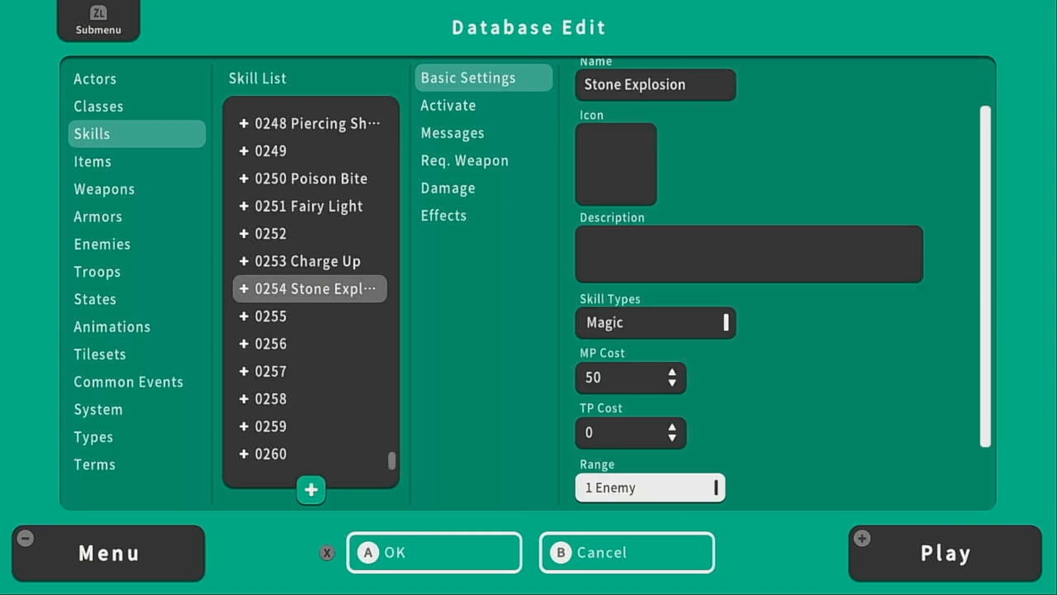
left_click(648, 486)
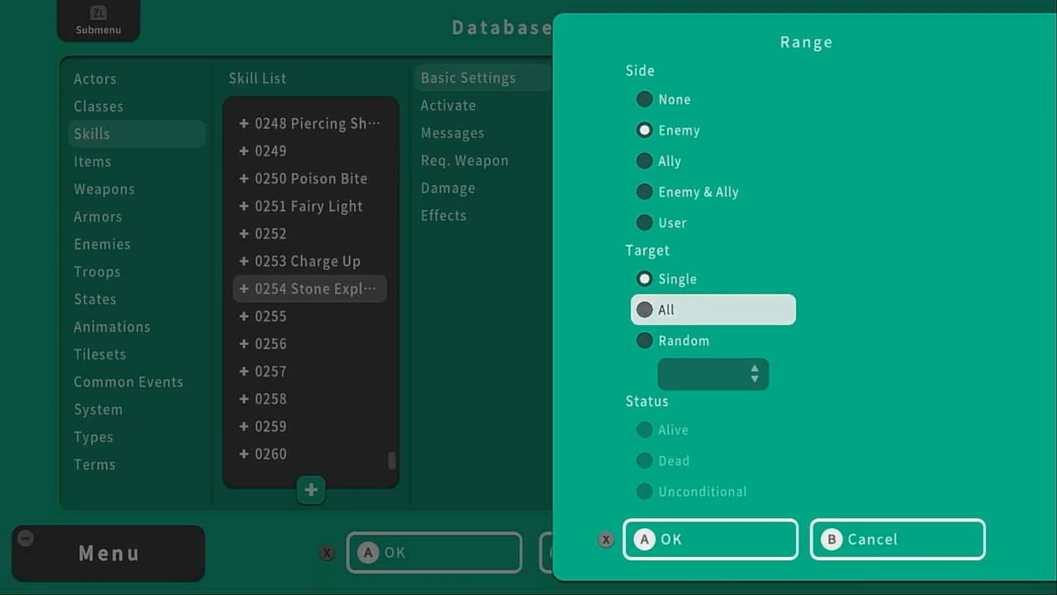
left_click(710, 538)
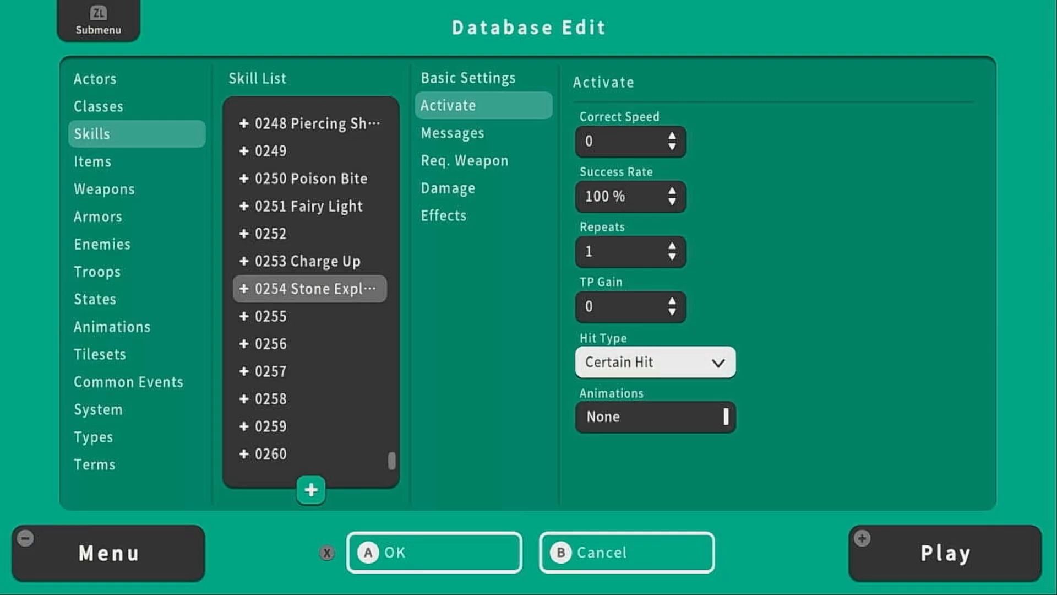
left_click(655, 361)
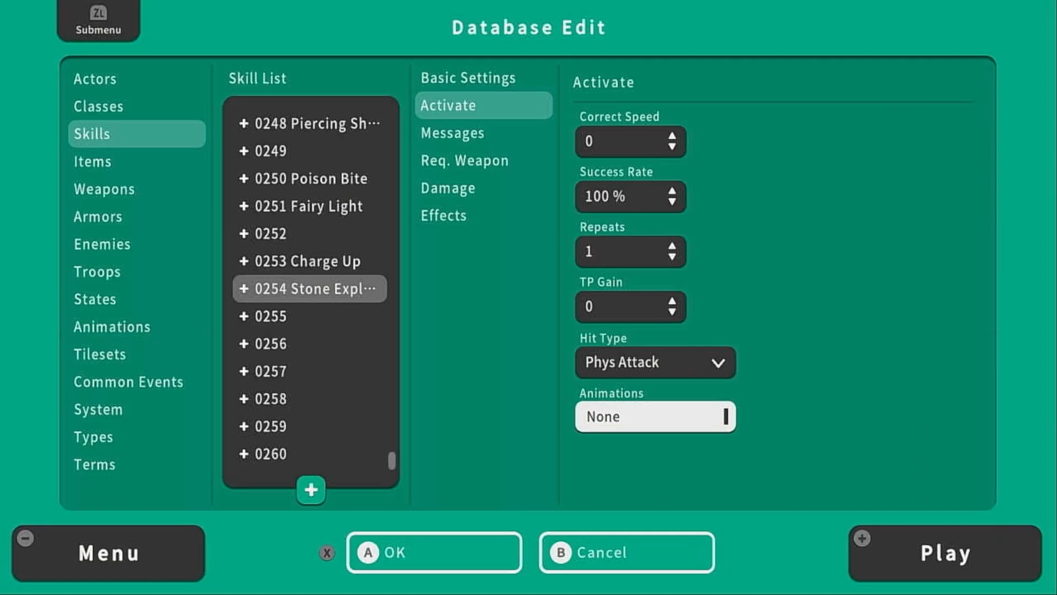
left_click(654, 416)
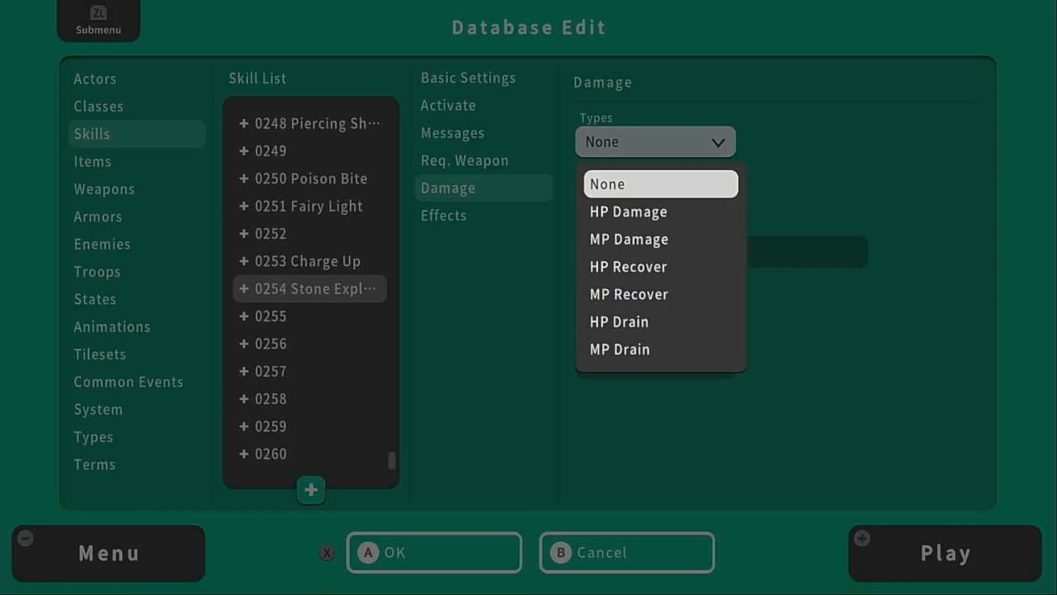
left_click(626, 211)
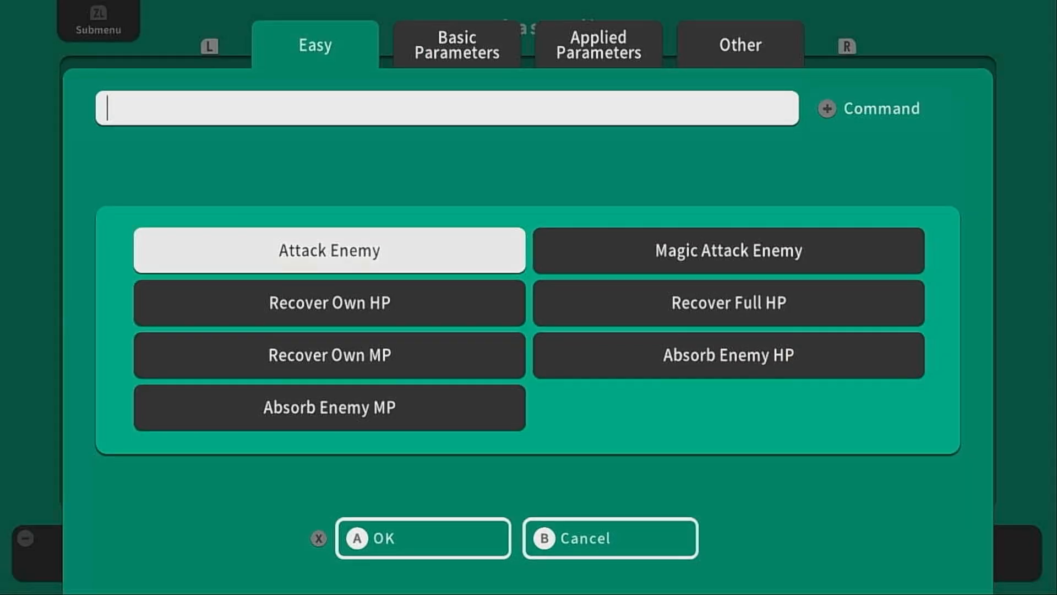
Set the damage formula to a.atk*5-b.def*2
left_click(456, 44)
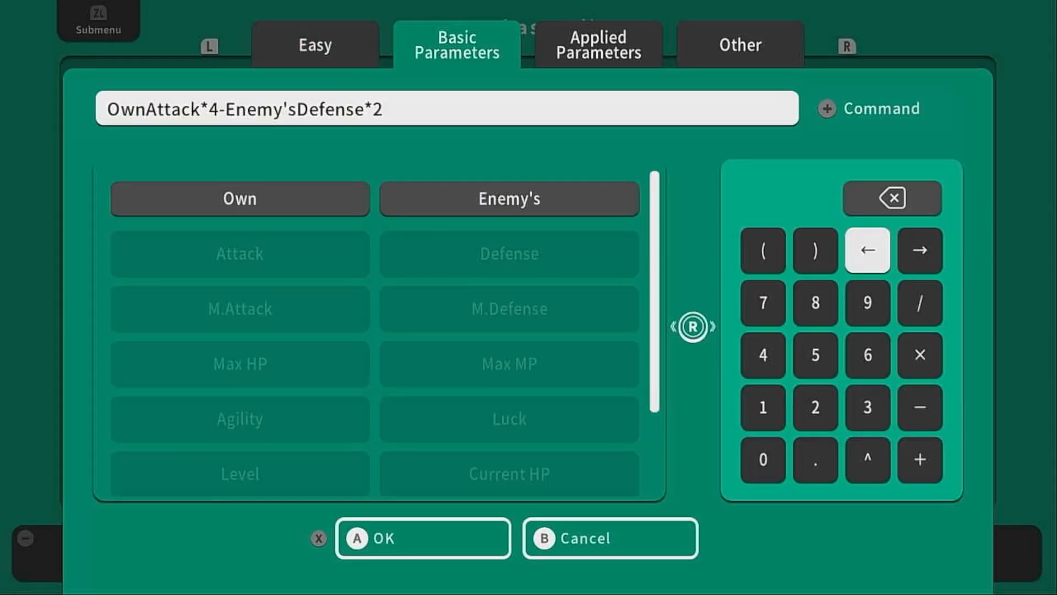
left_click(919, 250)
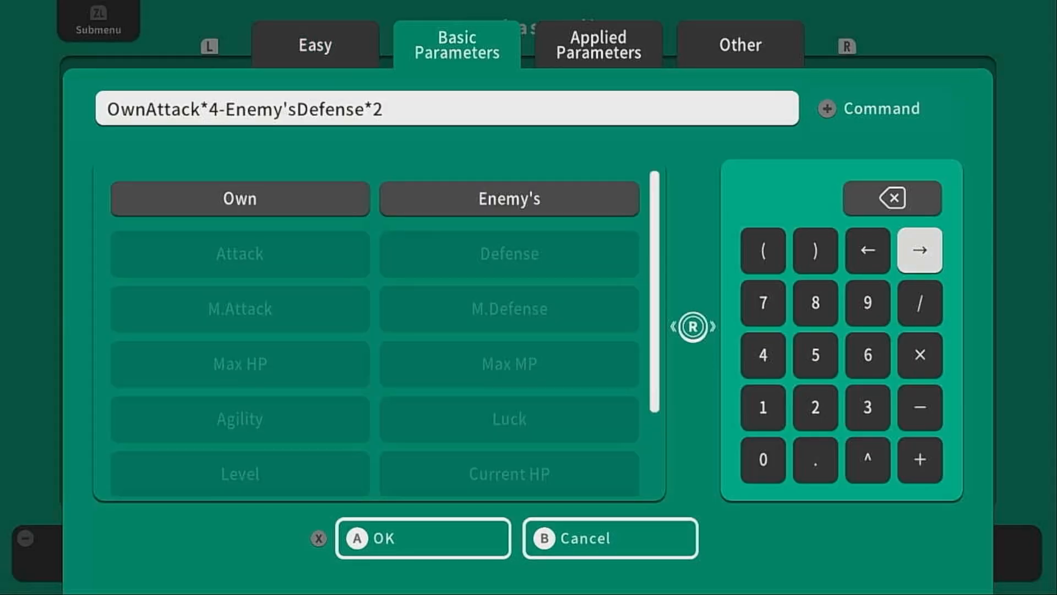
left_click(867, 250)
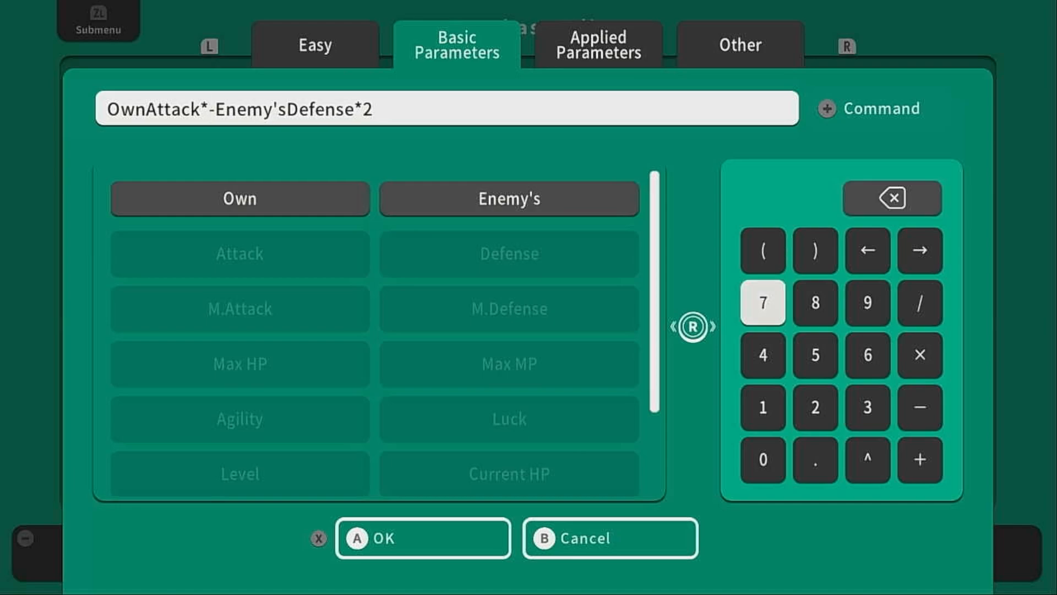
left_click(815, 356)
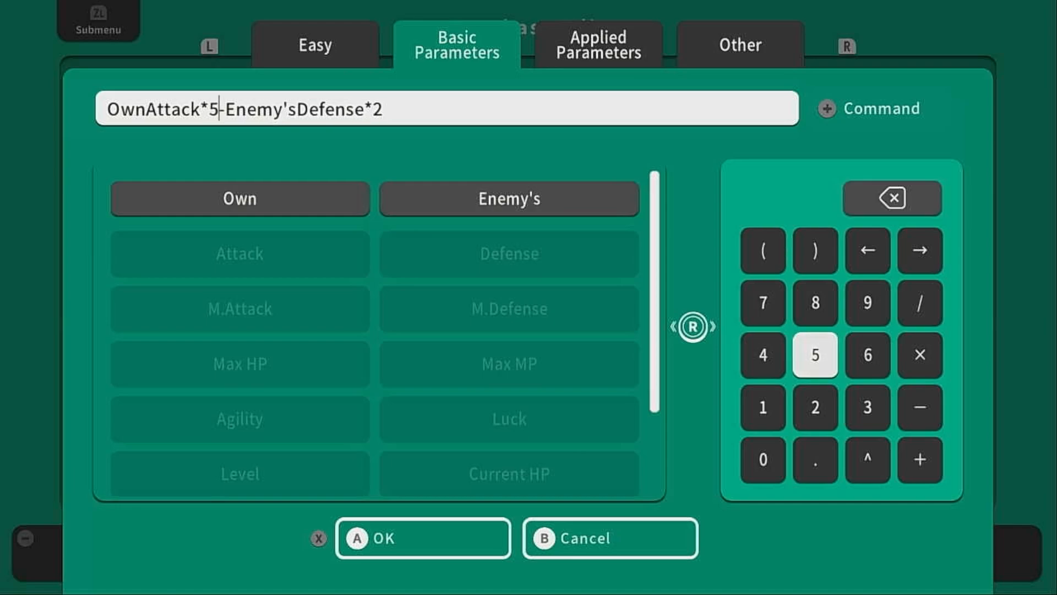
left_click(423, 537)
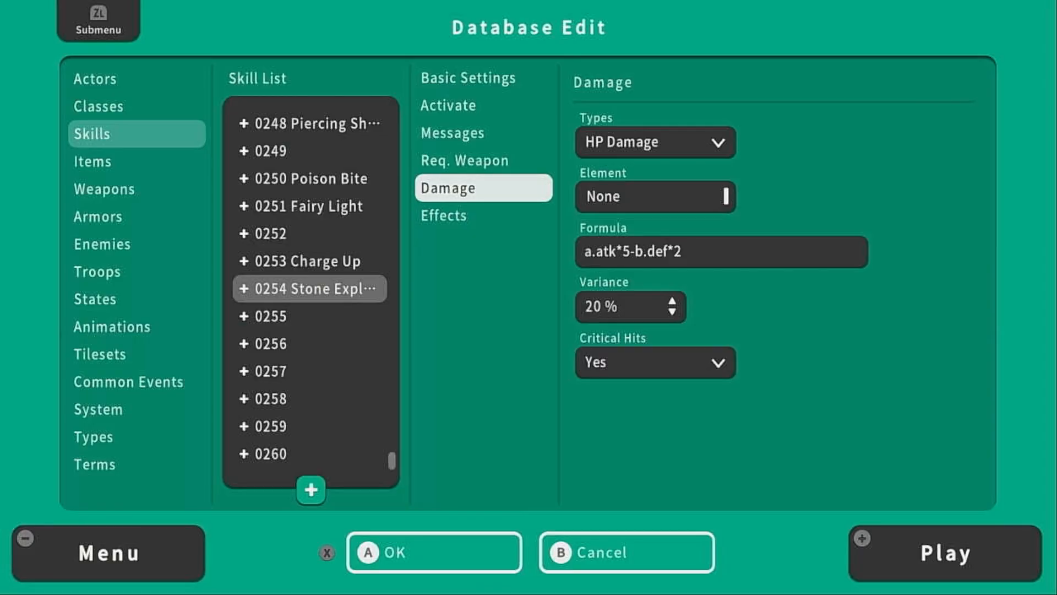
left_click(442, 215)
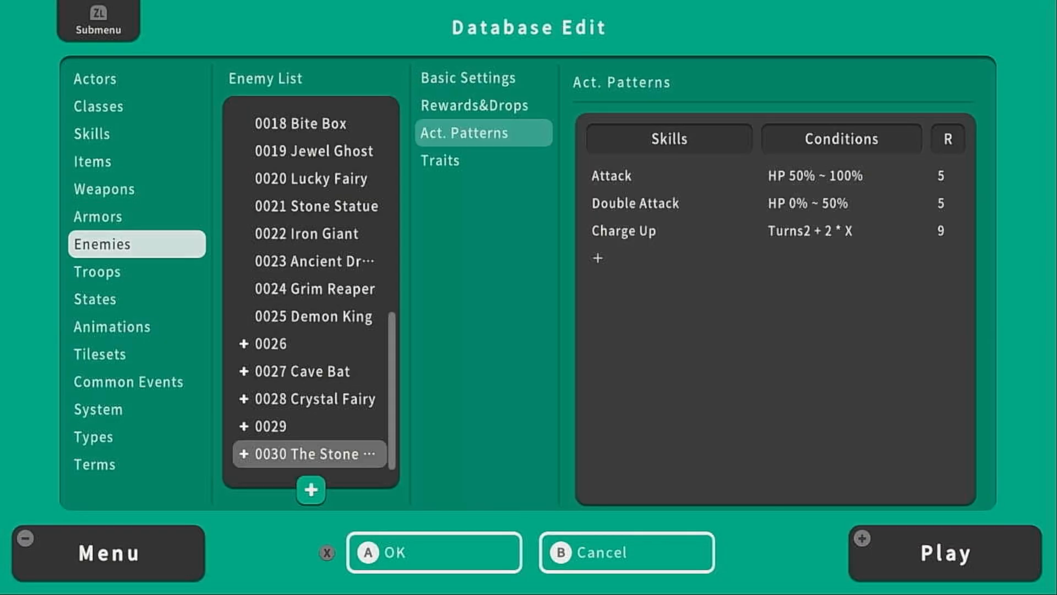
Add Stone Explosion action, rating 9, conditioned on state 0037 Charged Up
left_click(596, 258)
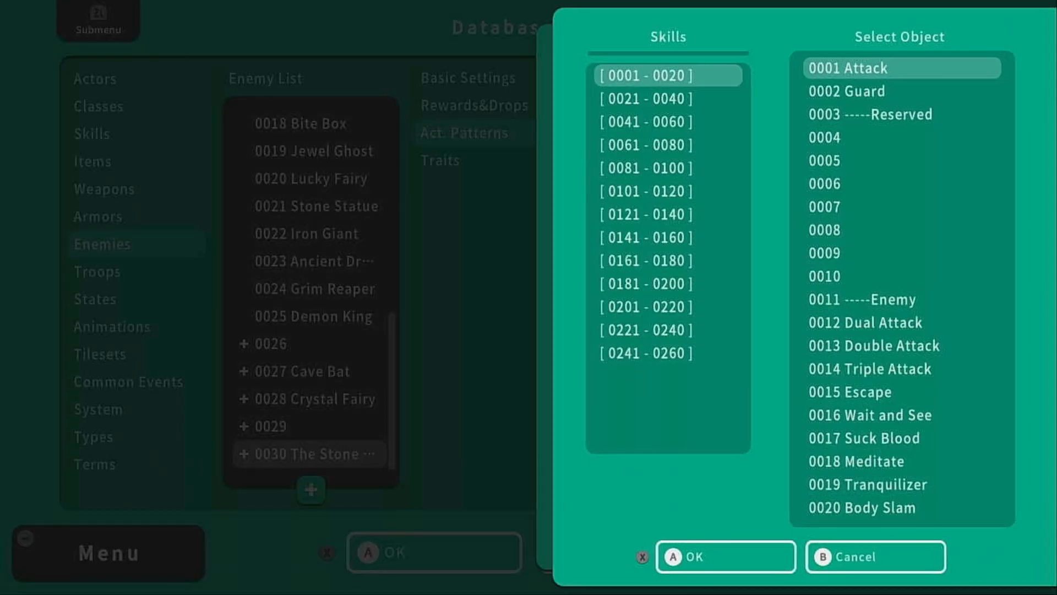
left_click(644, 353)
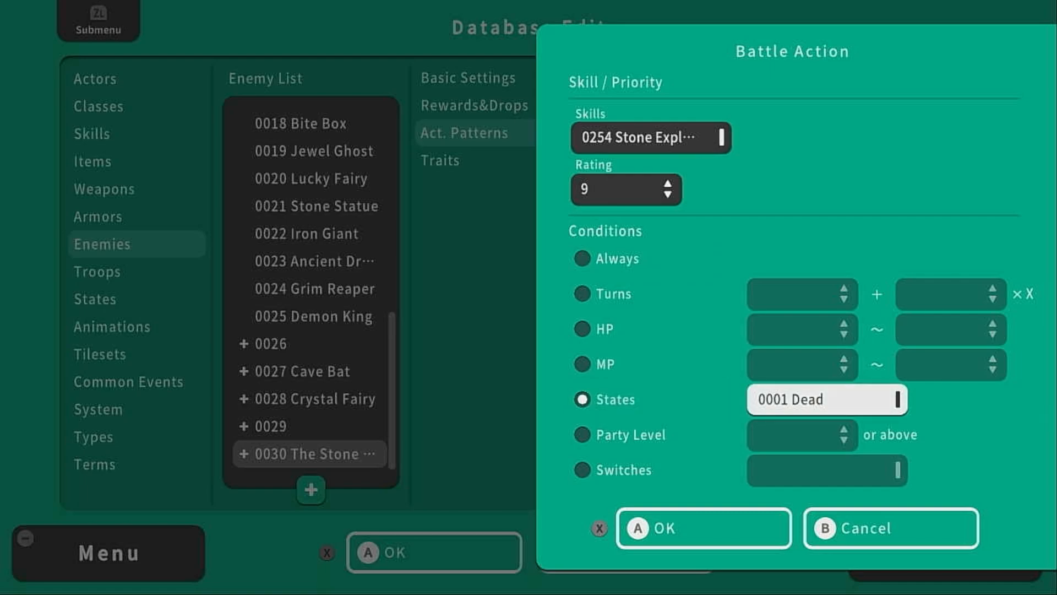
left_click(825, 399)
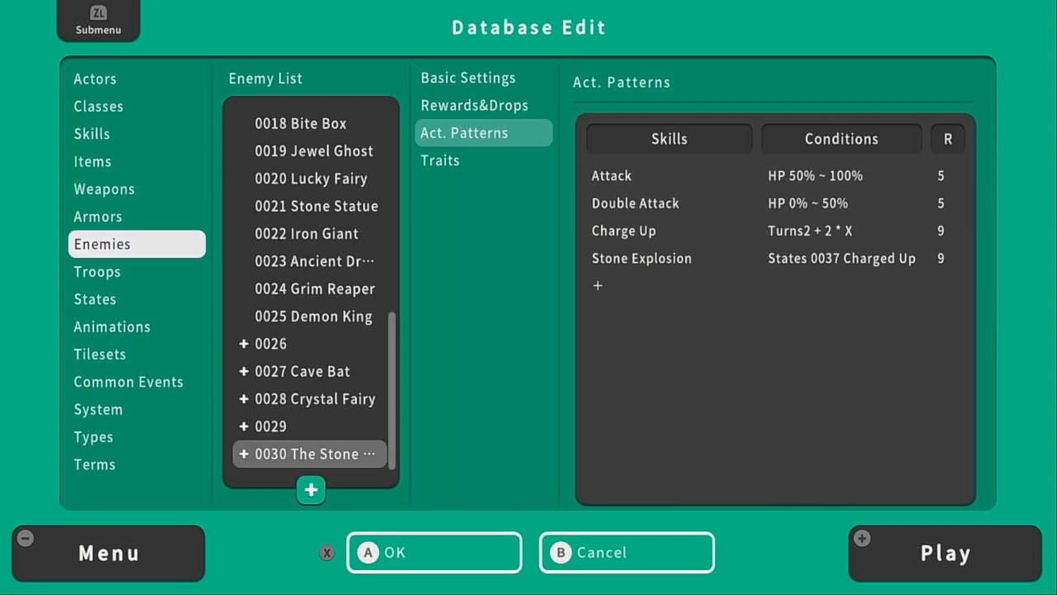
left_click(114, 271)
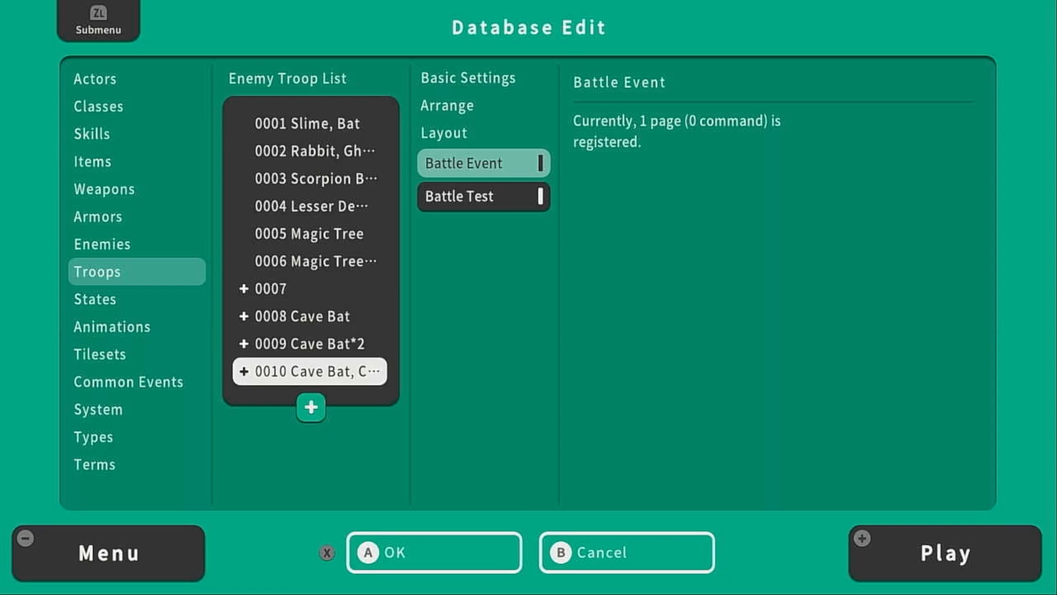
Raise the troop limit, fill troop 0012 with The Stone Guardian and two Crystal Fairies flanking it
left_click(311, 406)
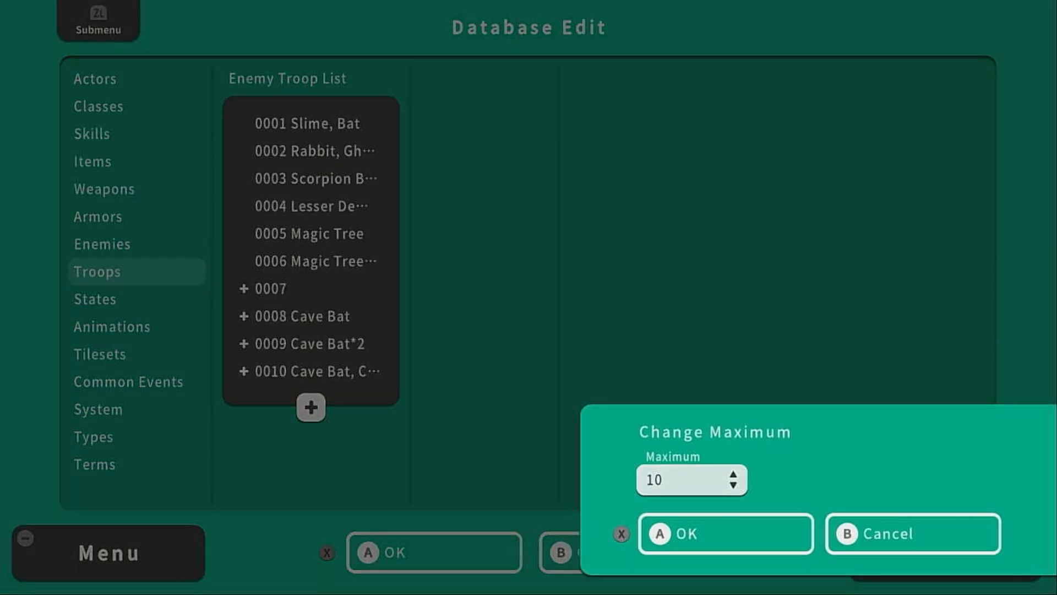
left_click(726, 533)
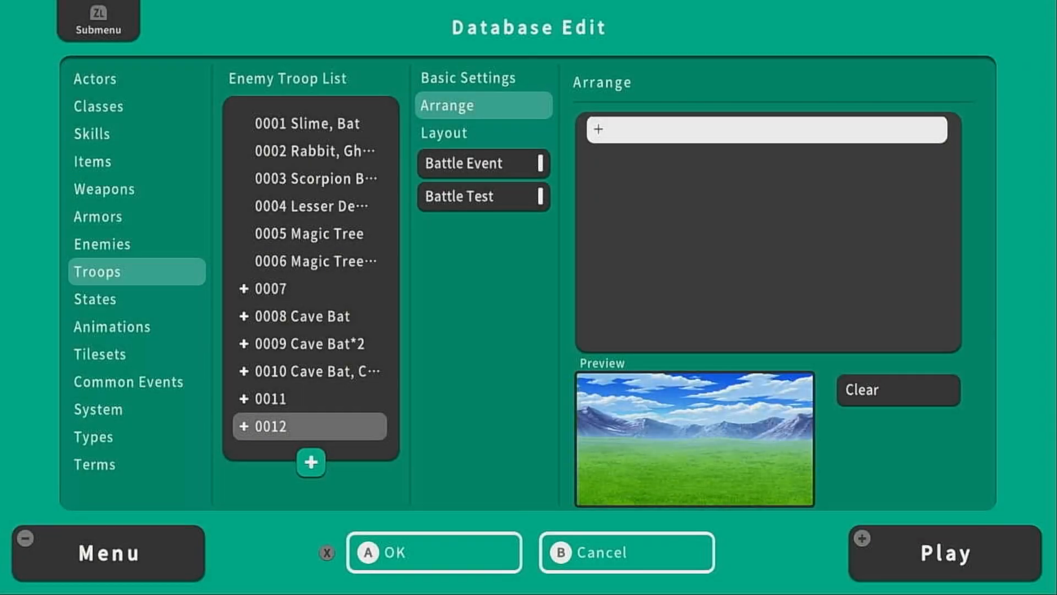
left_click(597, 130)
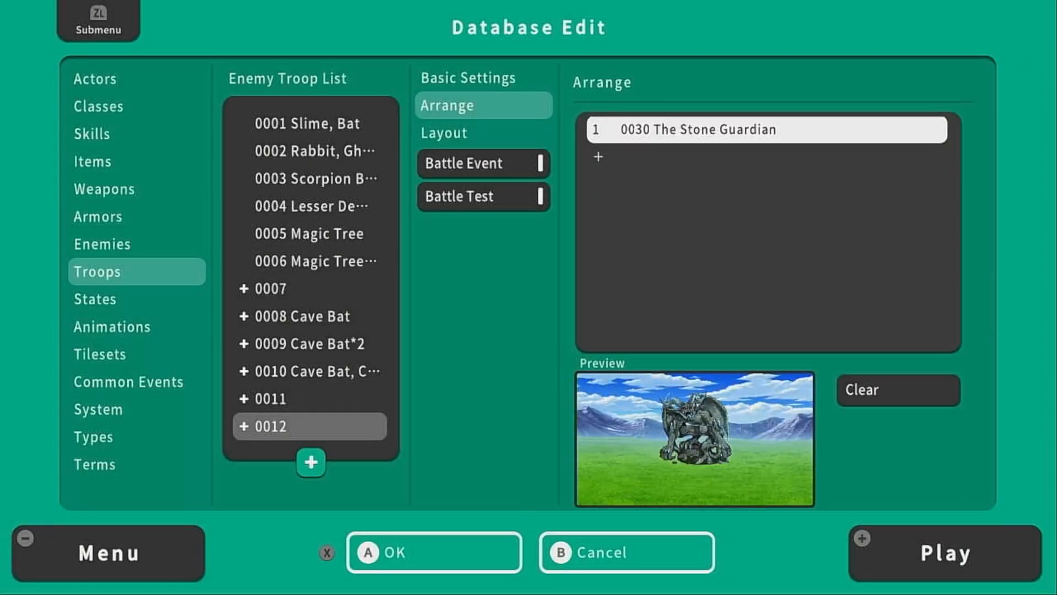
left_click(596, 157)
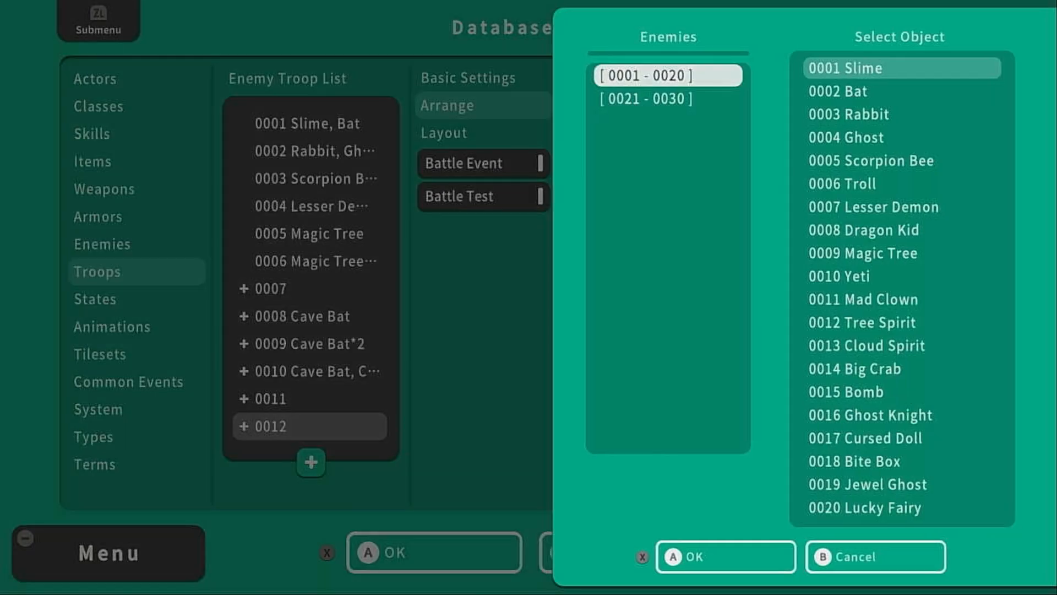
left_click(668, 98)
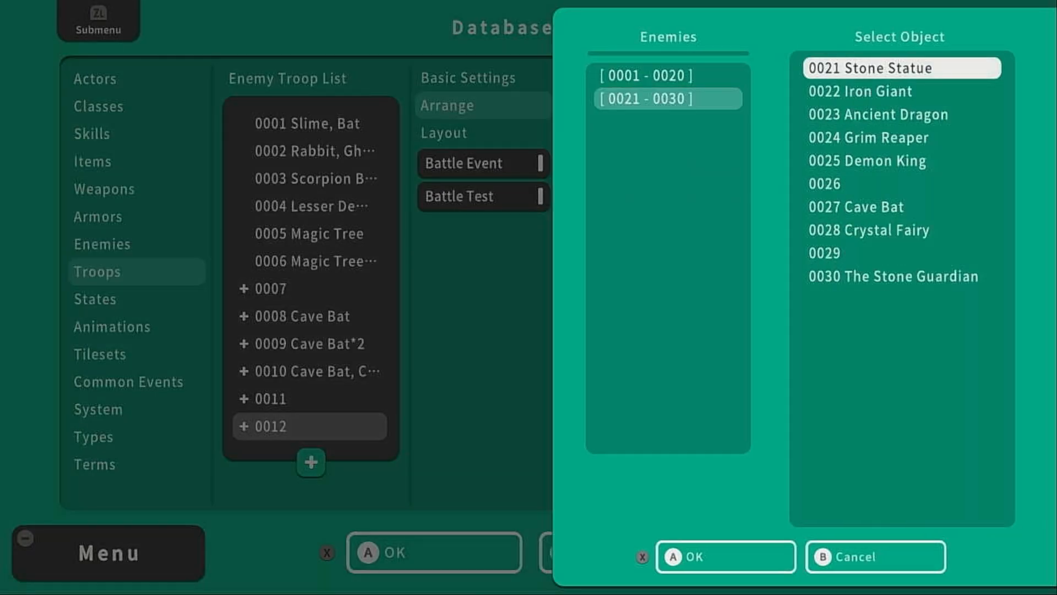
left_click(724, 556)
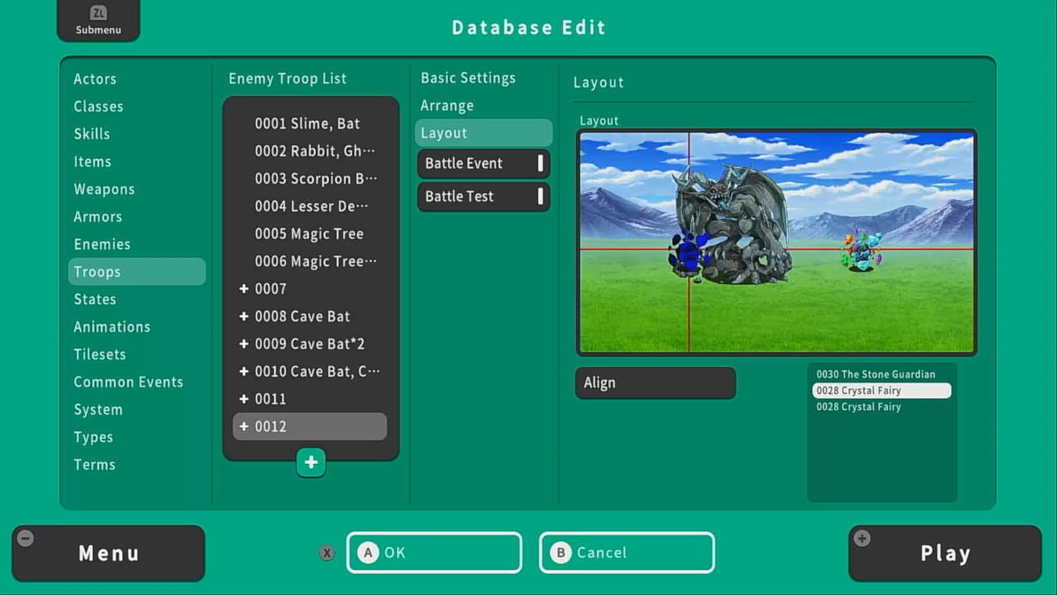
left_click(653, 382)
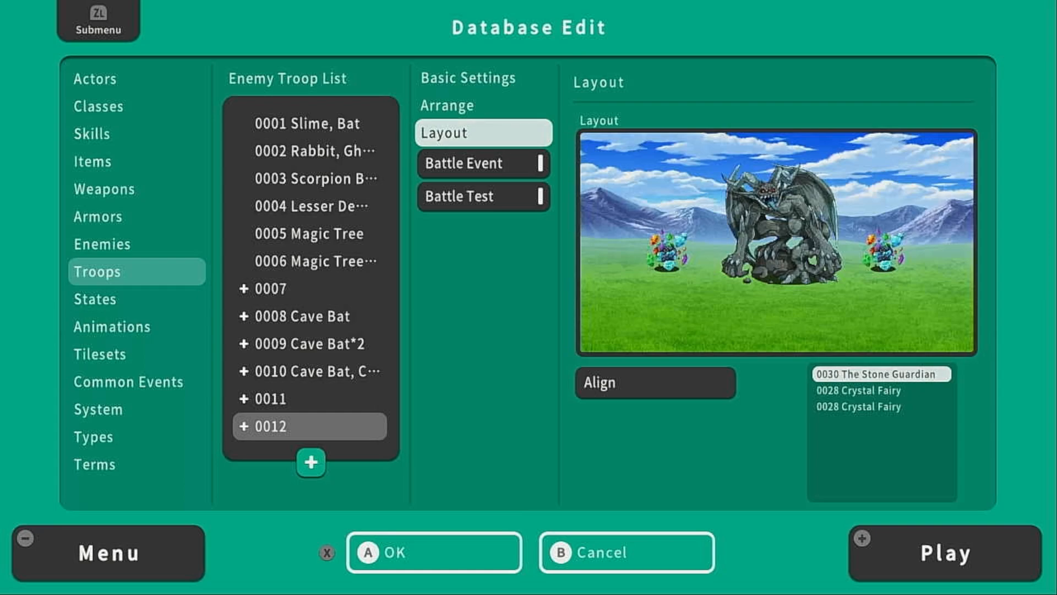
left_click(446, 106)
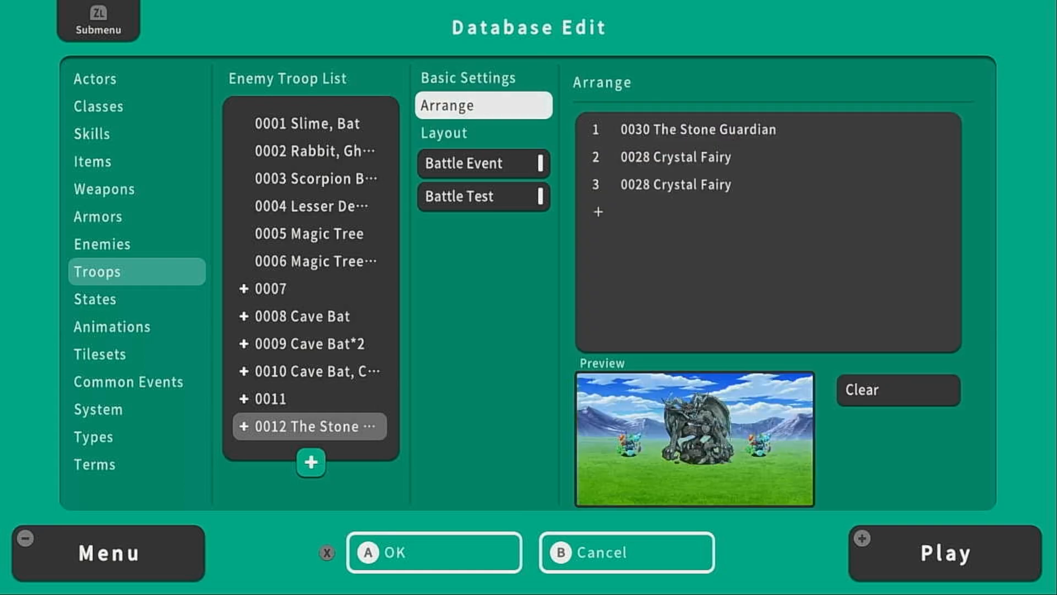
Add two more 0028 Crystal Fairies to troop 0012
left_click(674, 184)
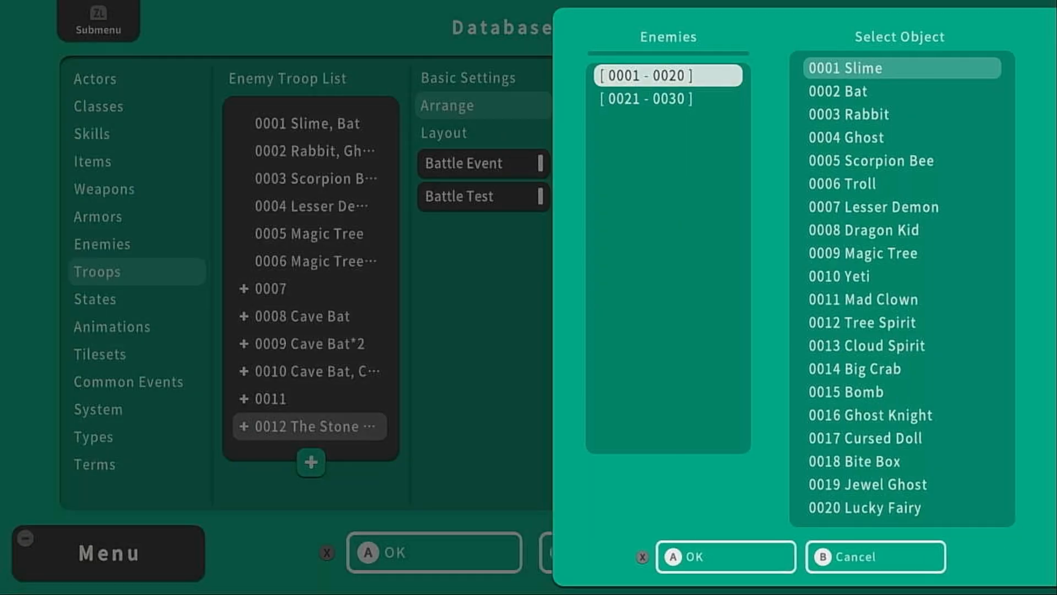
left_click(645, 98)
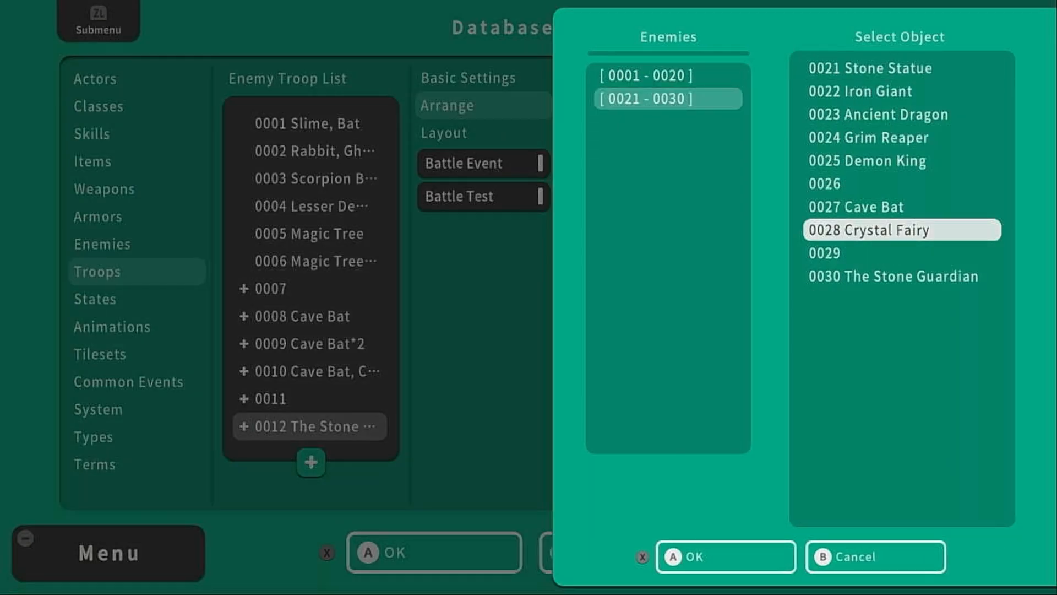
left_click(725, 556)
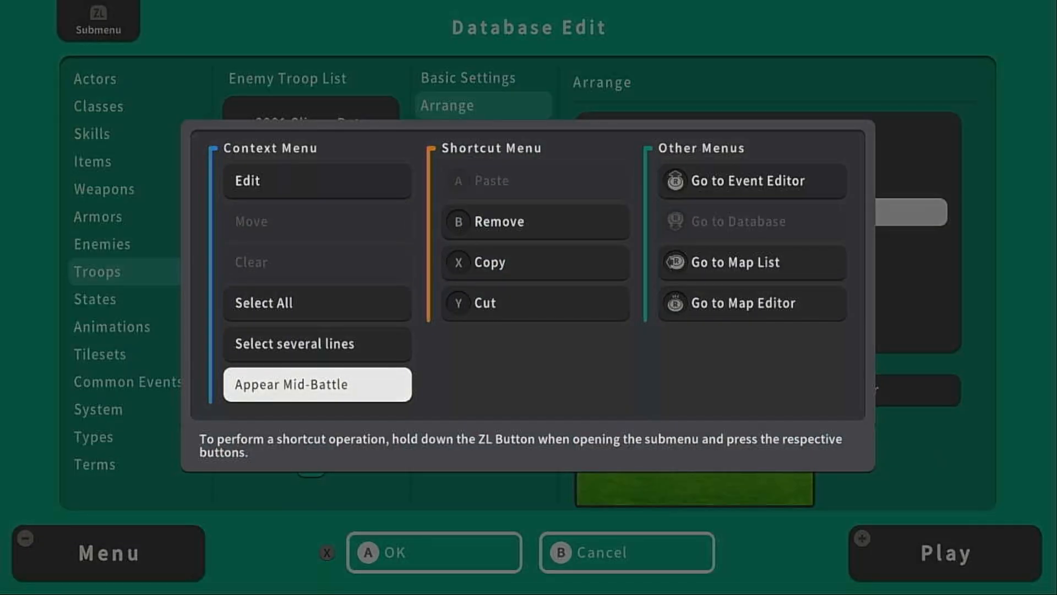
Set the new fairies to Appear Mid-Battle and place them behind the first two
left_click(317, 385)
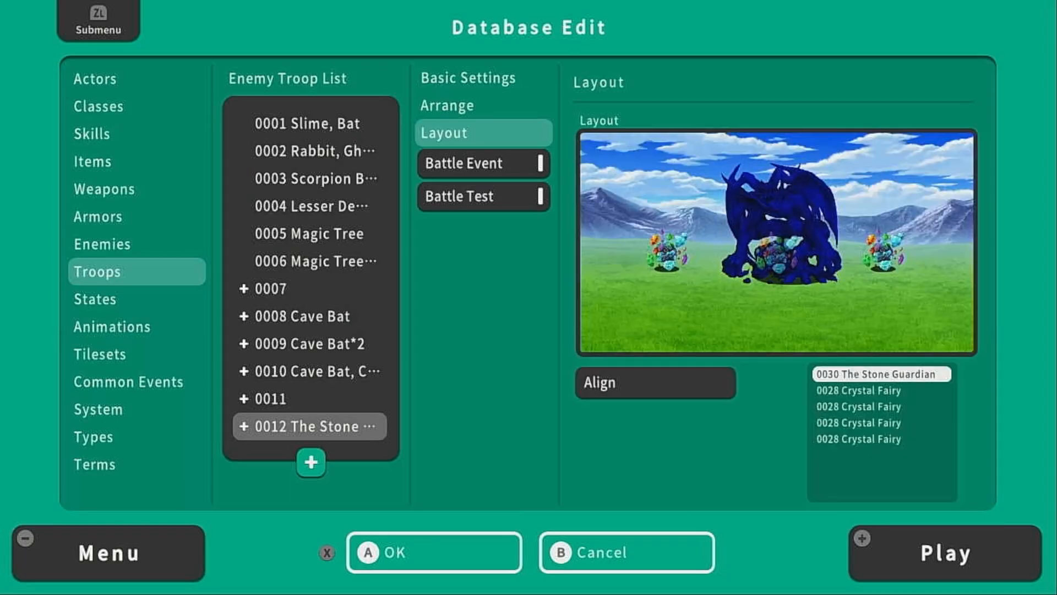
left_click(881, 423)
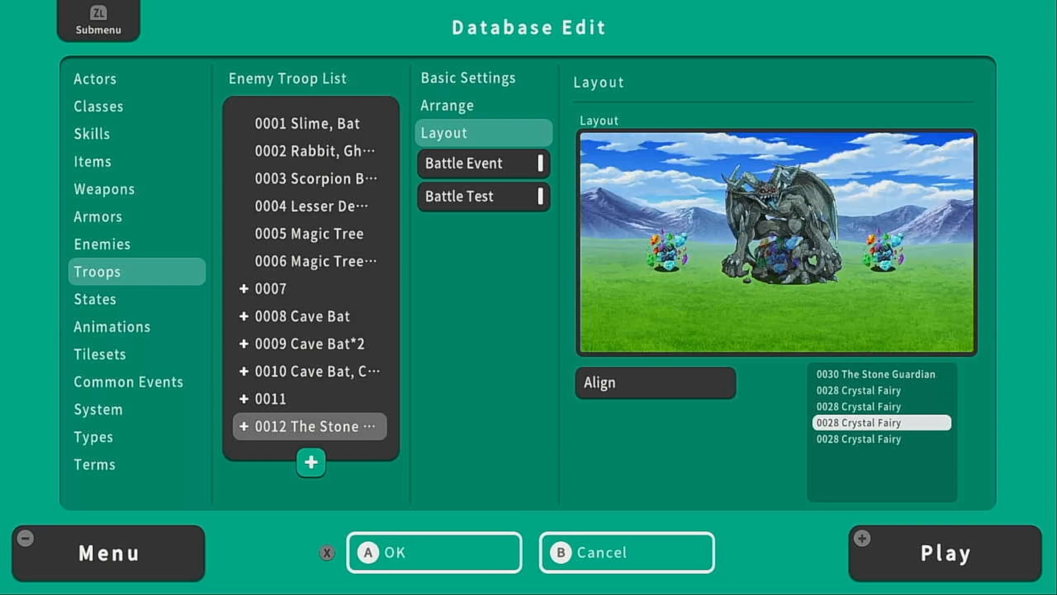
left_click(721, 253)
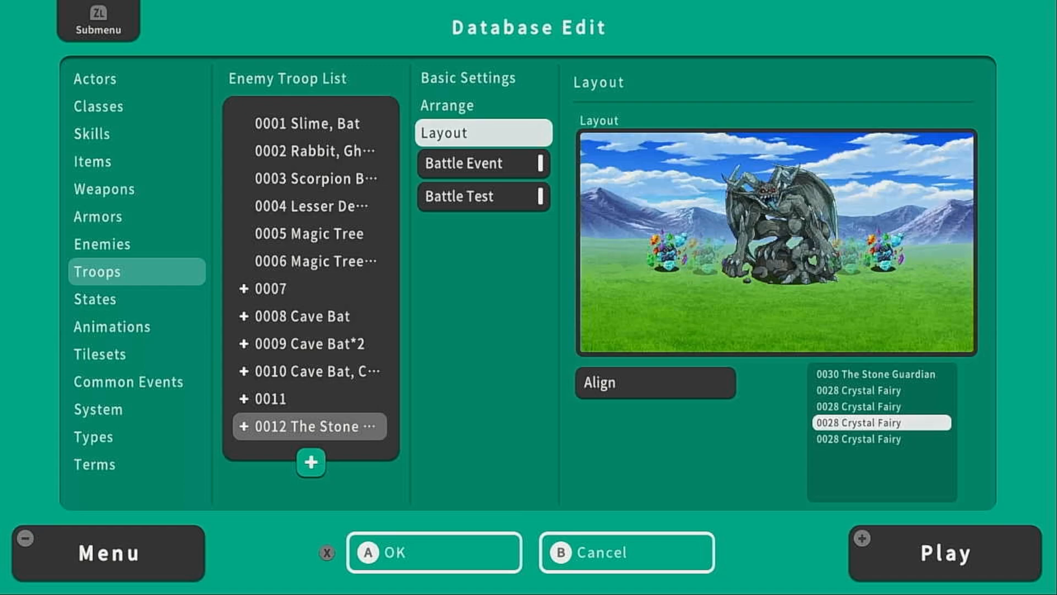
left_click(482, 162)
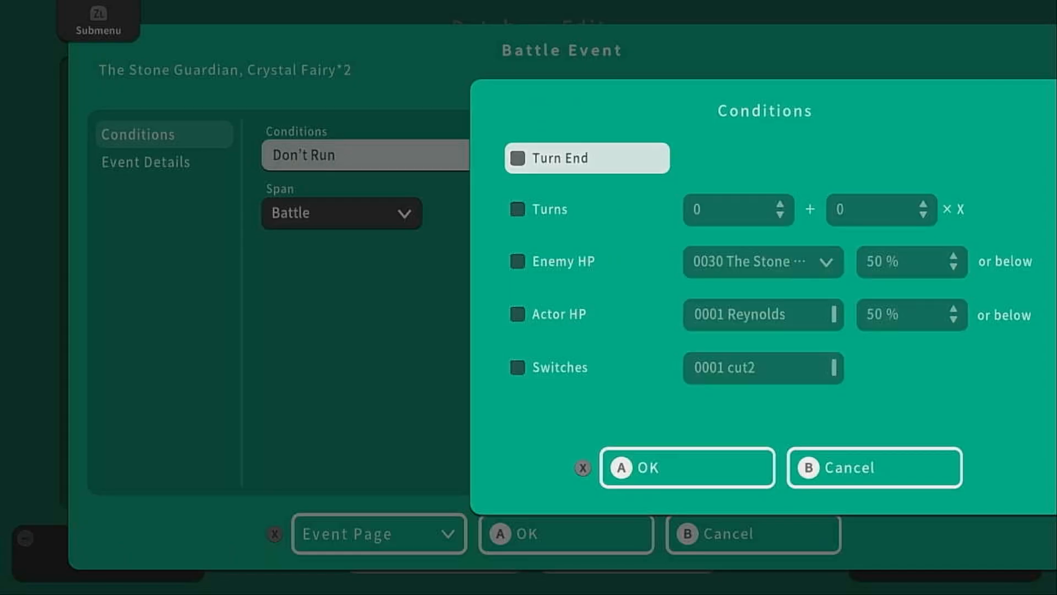
Set the battle event condition to enemy 0030 HP at 75% or below
left_click(518, 261)
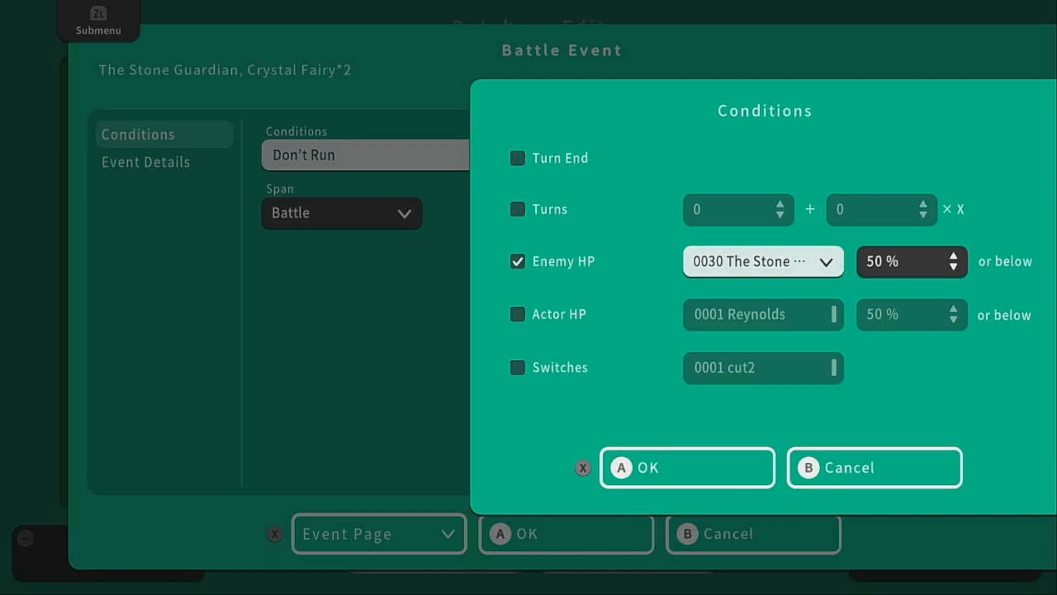
left_click(901, 262)
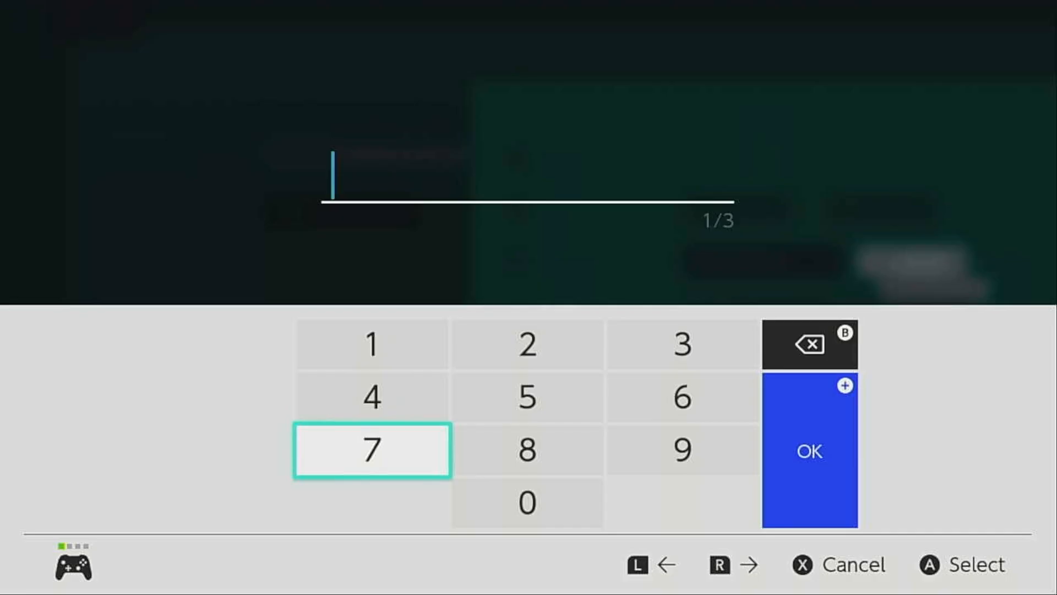
left_click(808, 451)
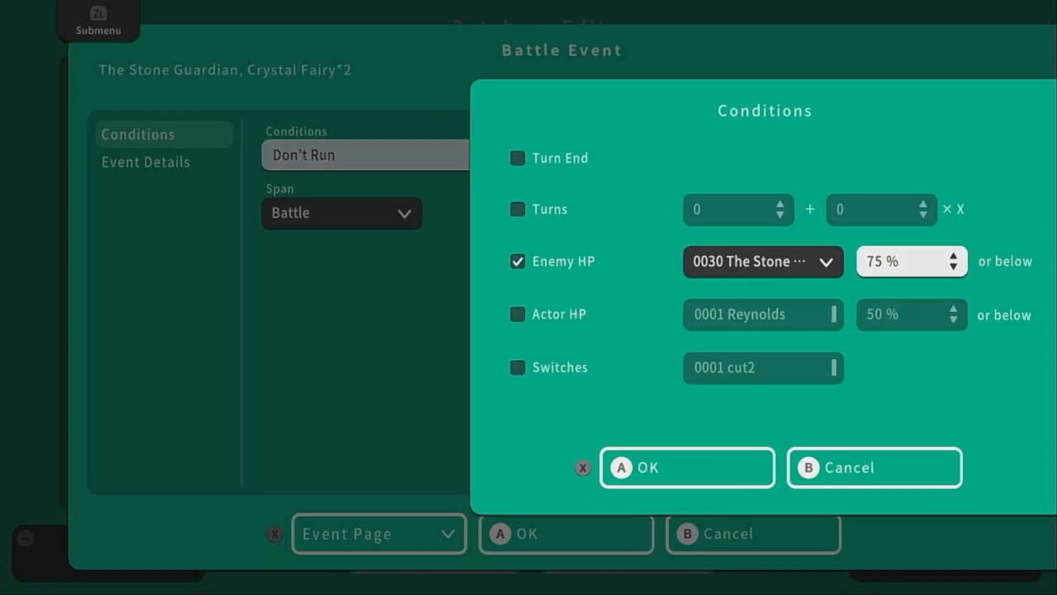
left_click(686, 467)
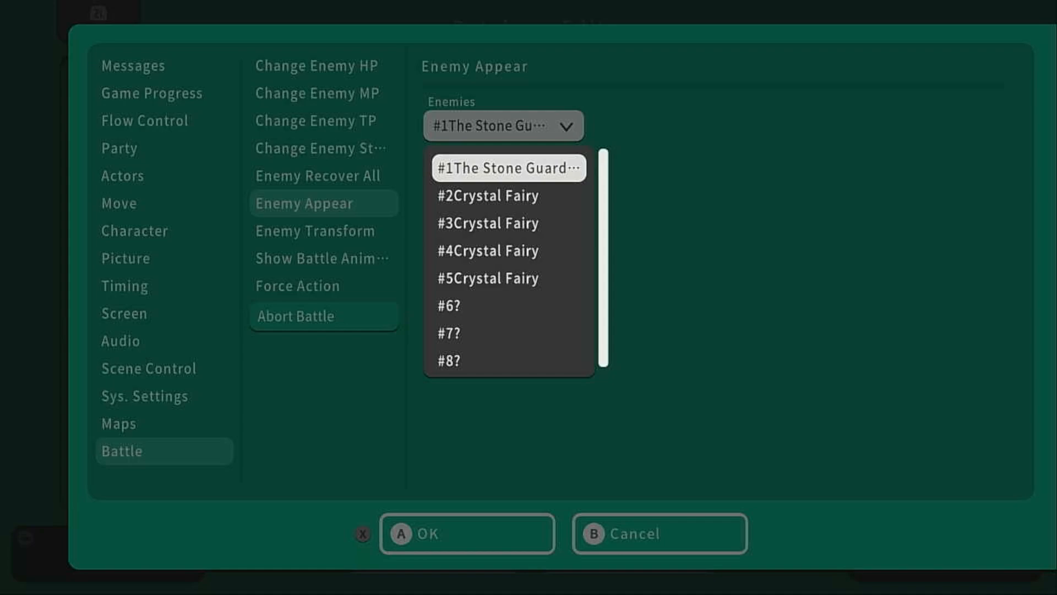
mouse_move(509, 250)
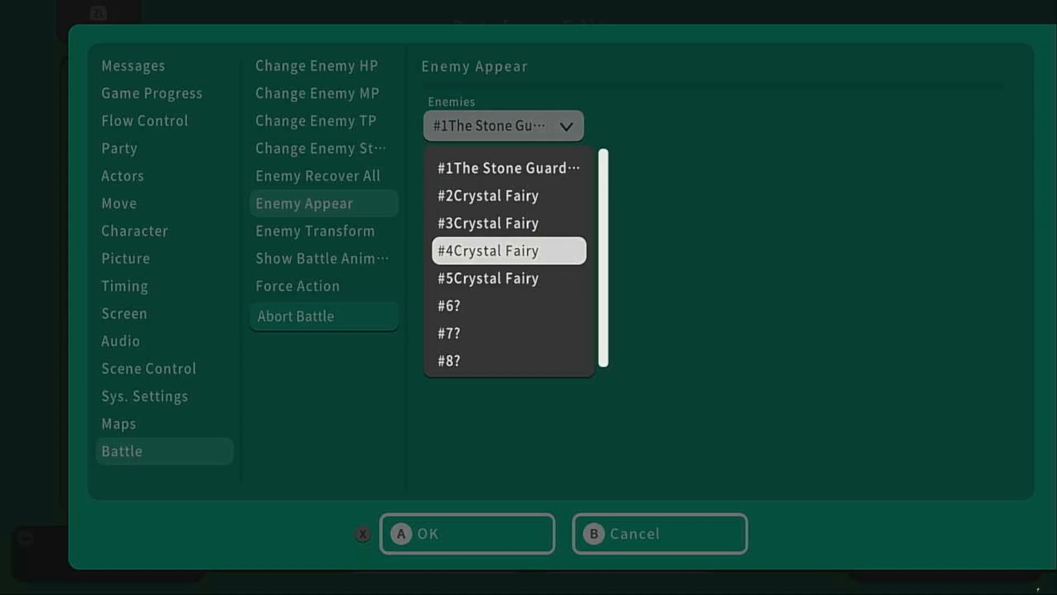
Add an Enemy Appear #4 Crystal Fairy command and confirm the battle event
left_click(507, 250)
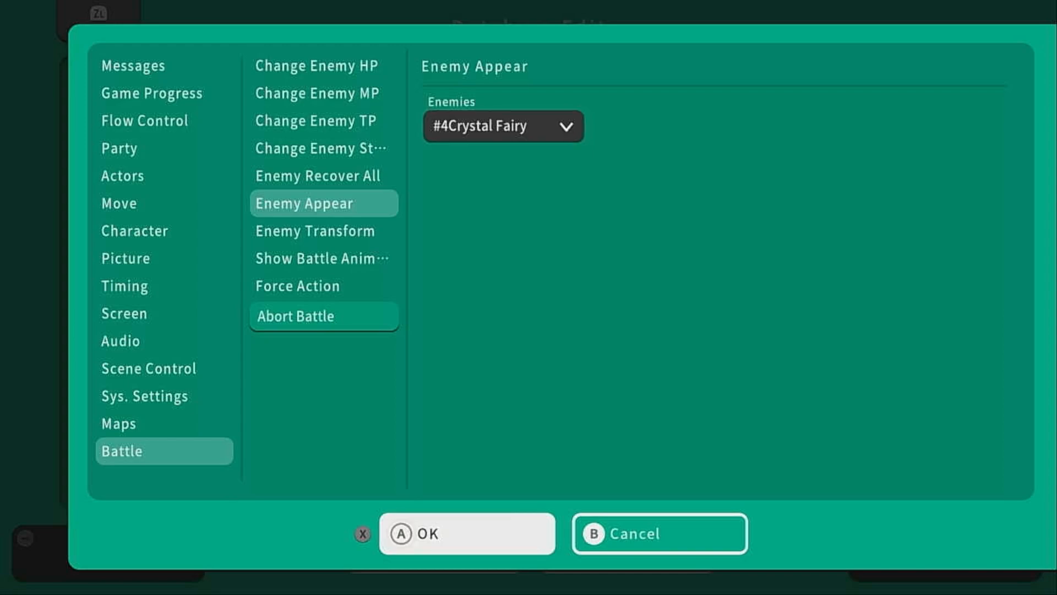
left_click(465, 533)
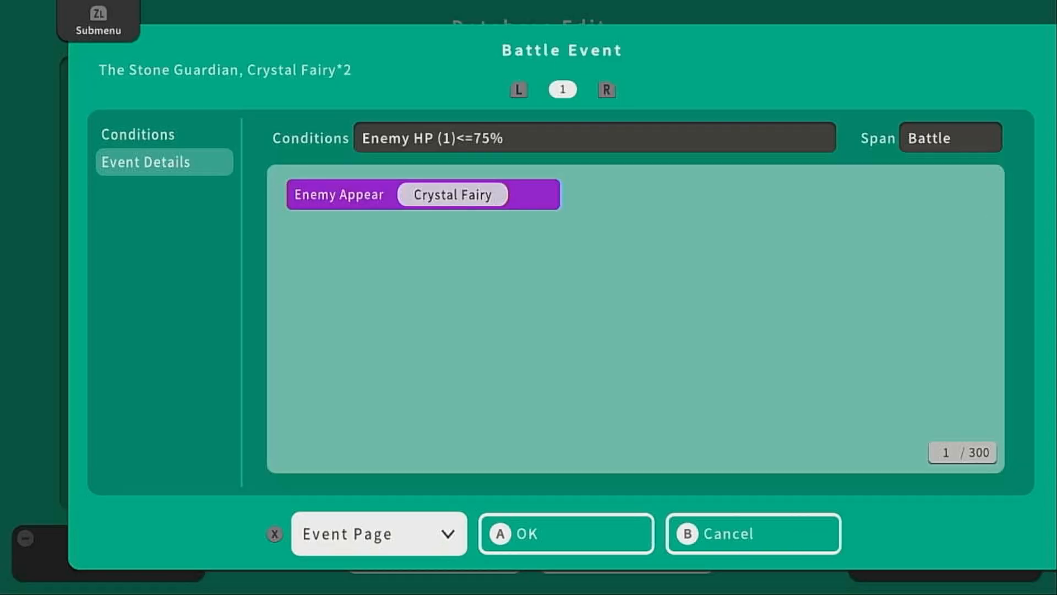
left_click(606, 89)
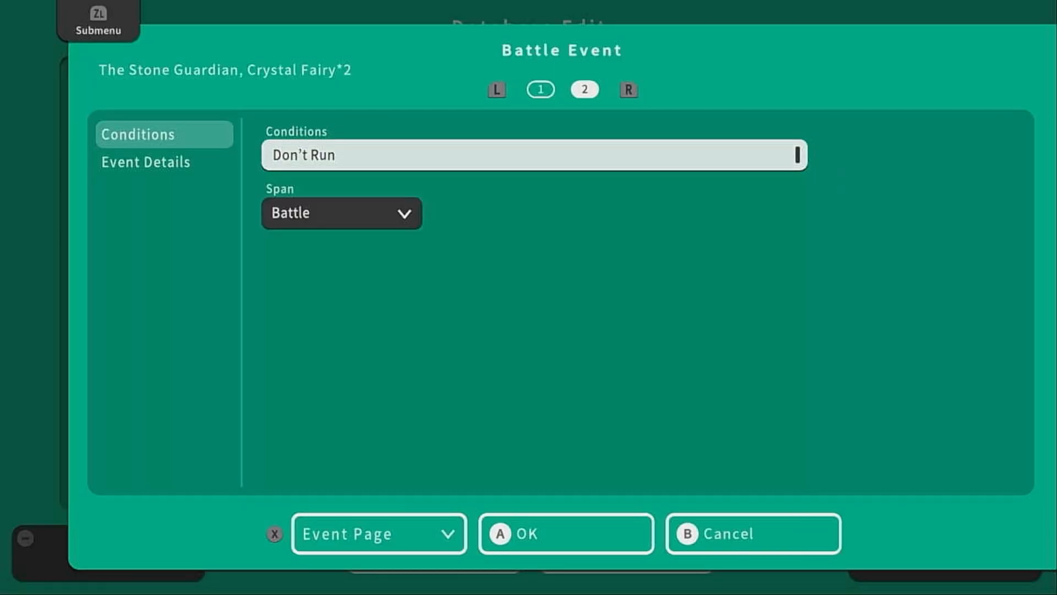
left_click(532, 155)
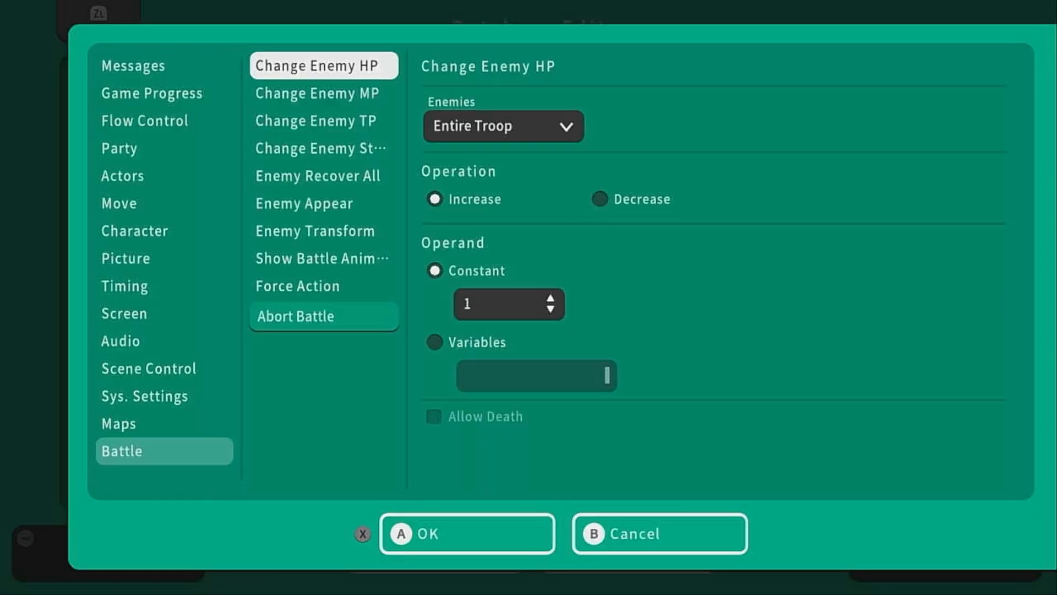
left_click(304, 203)
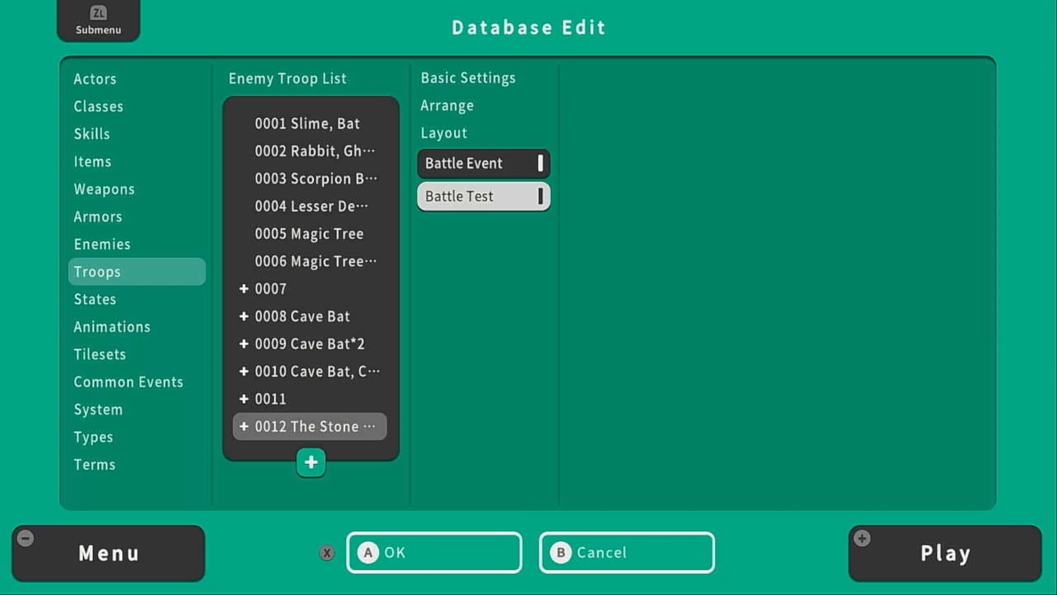
Set up the battle-test party with Kael and Lyra both at level 5 and launch the test
left_click(483, 196)
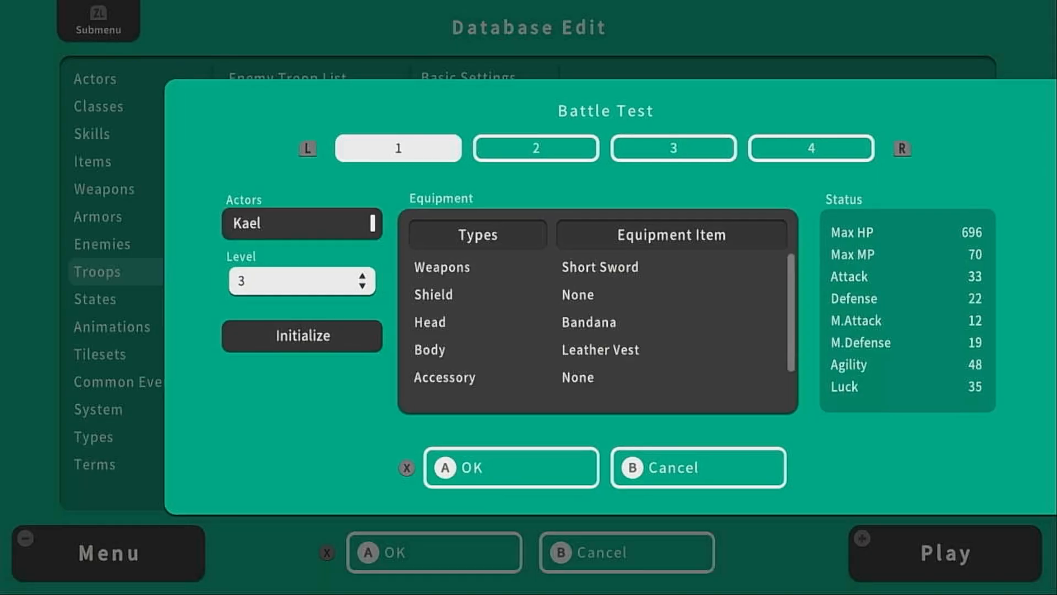
left_click(535, 147)
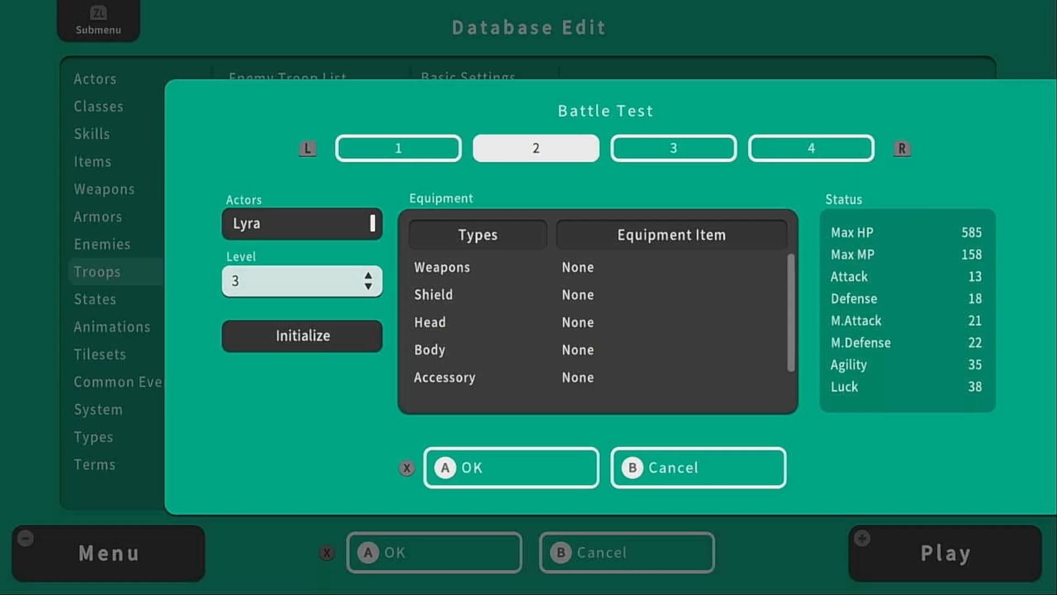
left_click(369, 275)
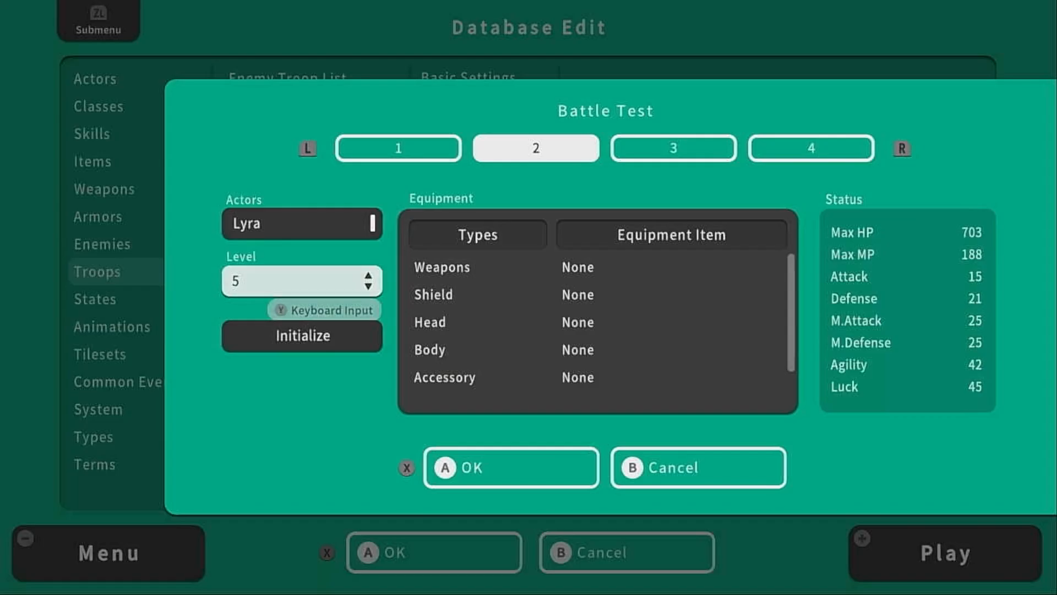
left_click(398, 148)
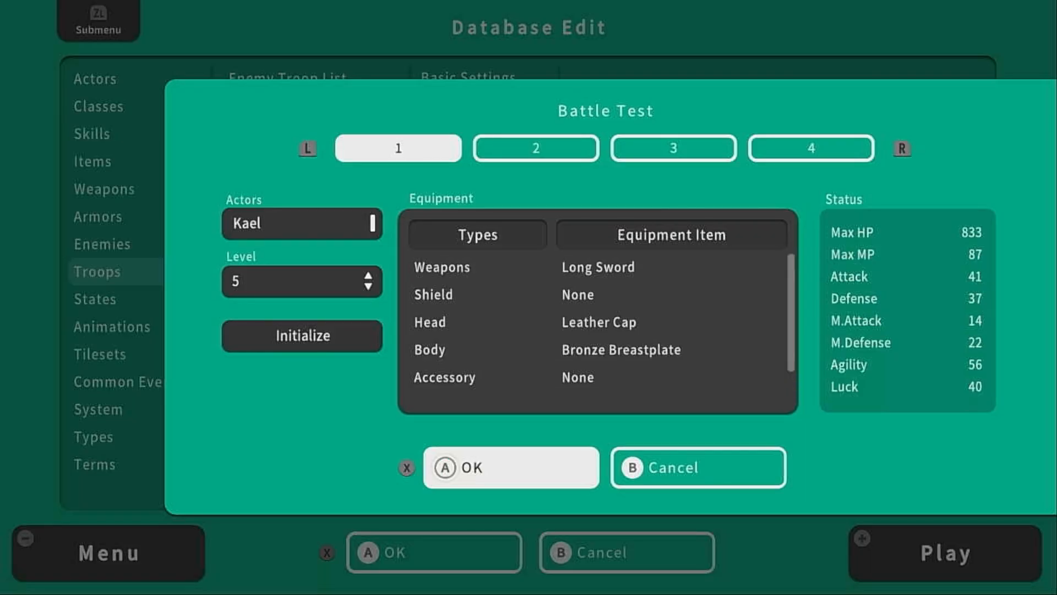
left_click(510, 467)
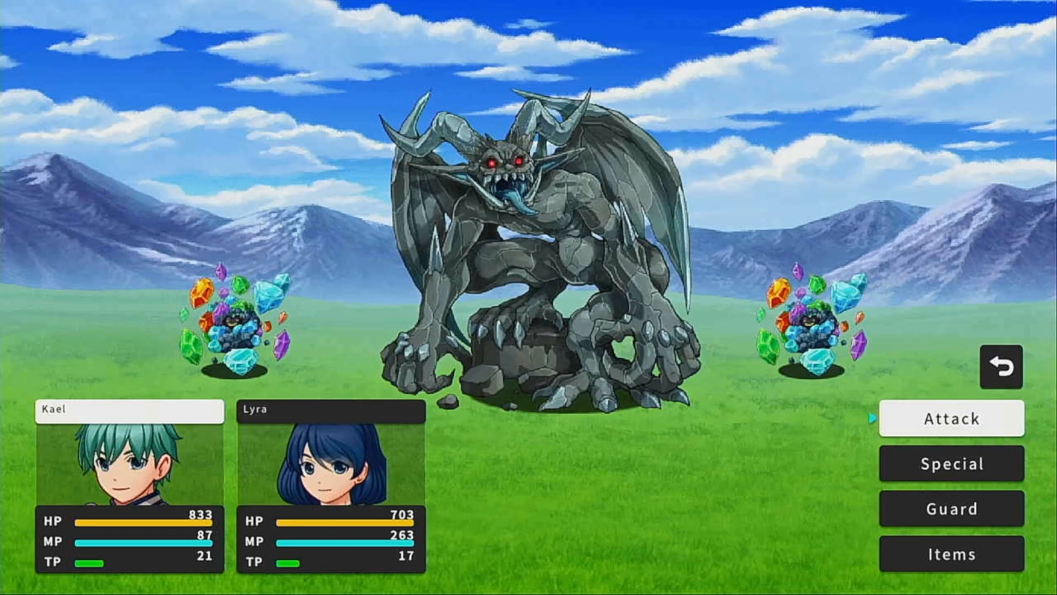
Play the first turn: Kael acts and Lyra casts Crystalline Shield
left_click(952, 464)
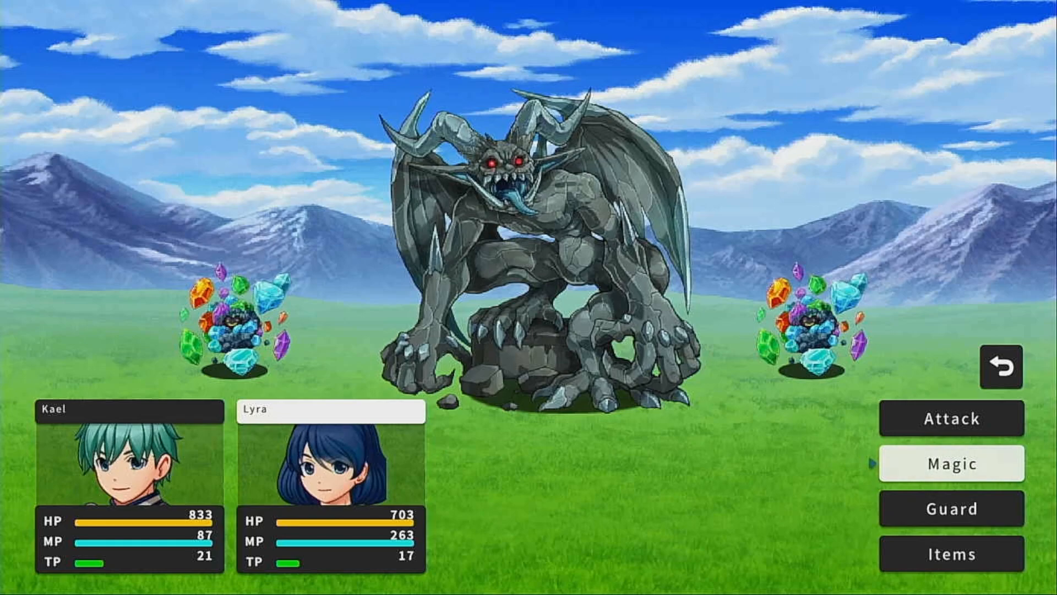
left_click(951, 464)
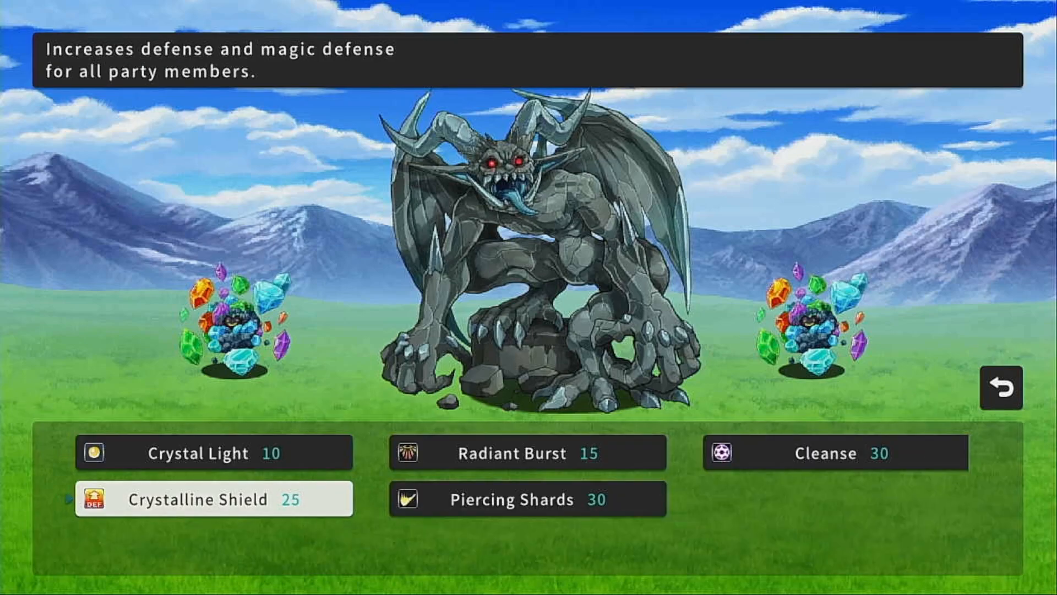
left_click(199, 499)
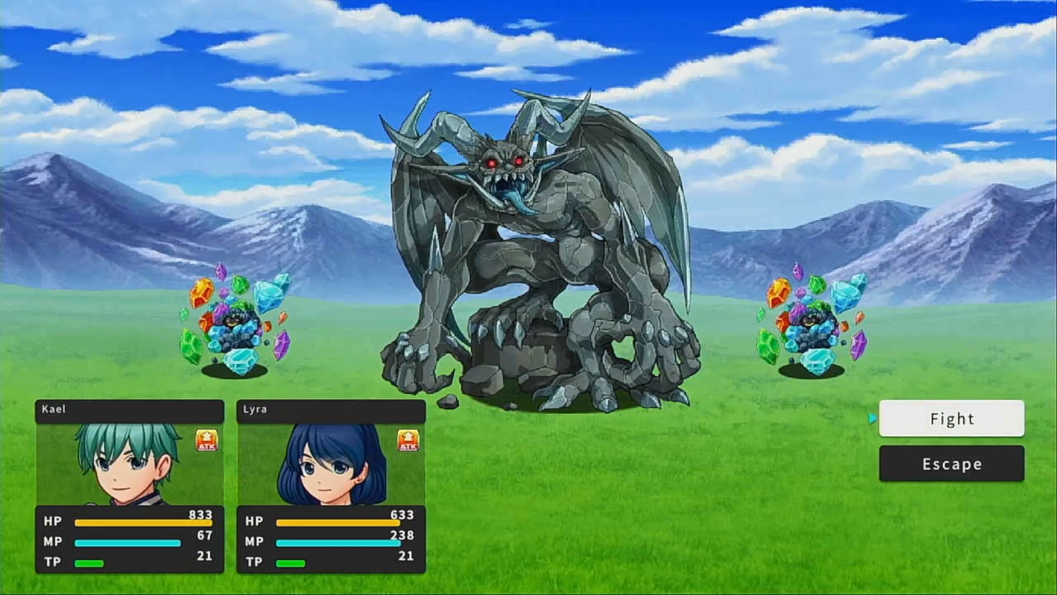
Play two more turns choosing actions for Kael and Lyra against the boss
left_click(951, 417)
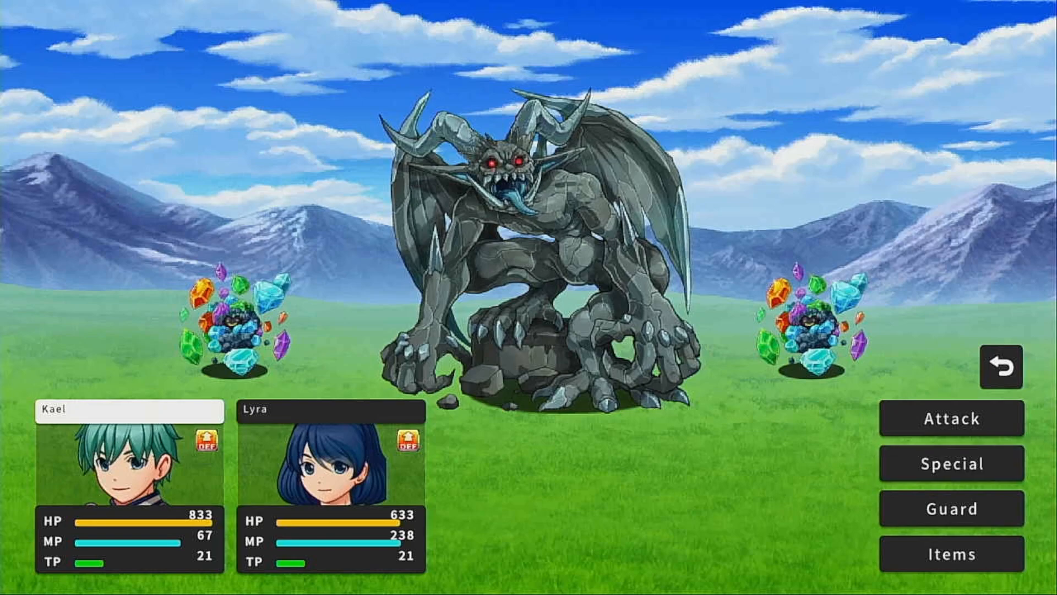
left_click(952, 464)
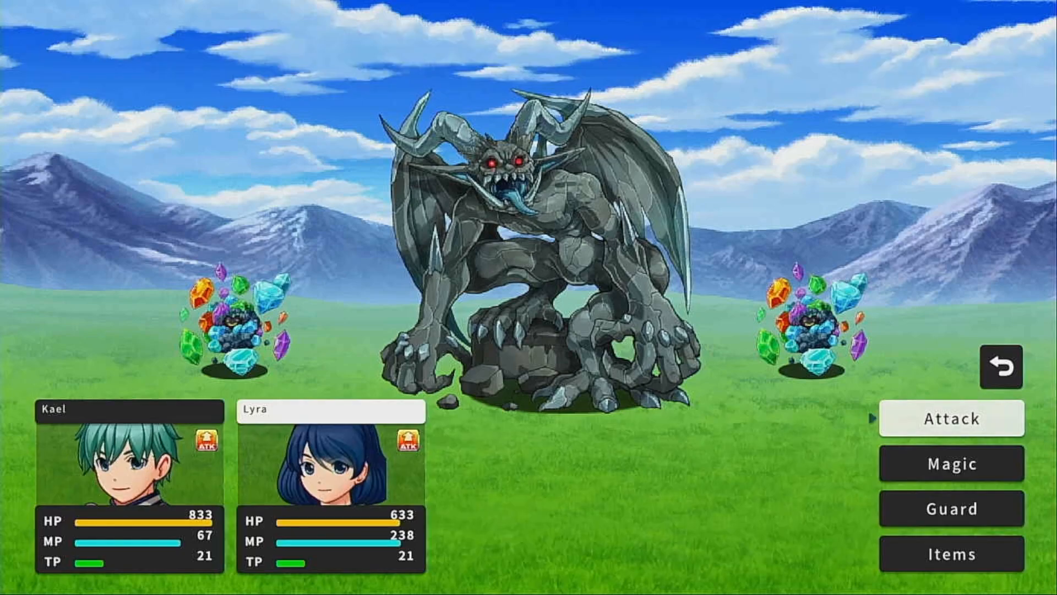
left_click(952, 462)
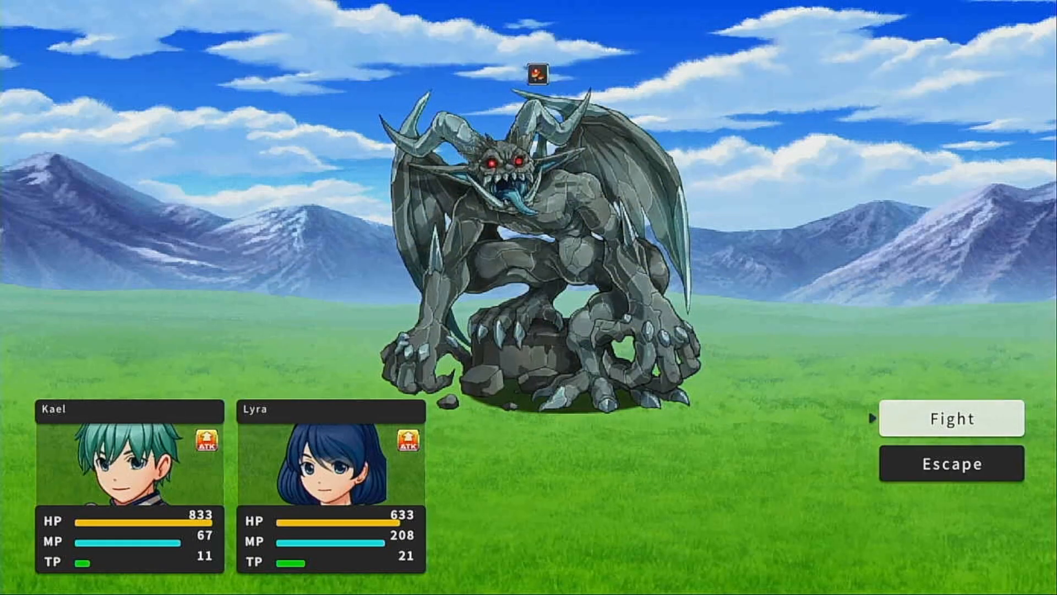
left_click(951, 417)
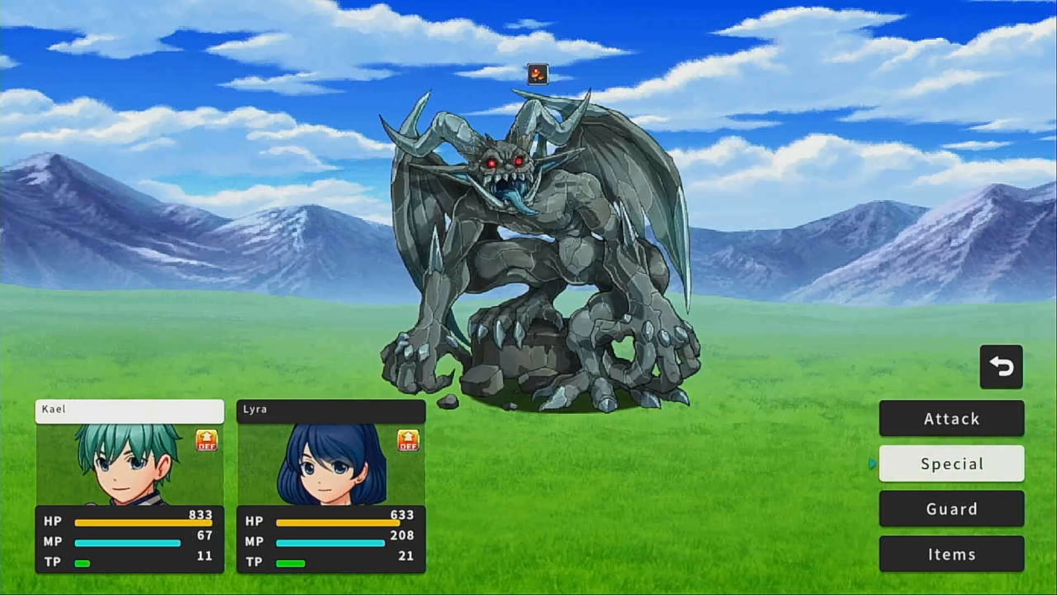
left_click(950, 463)
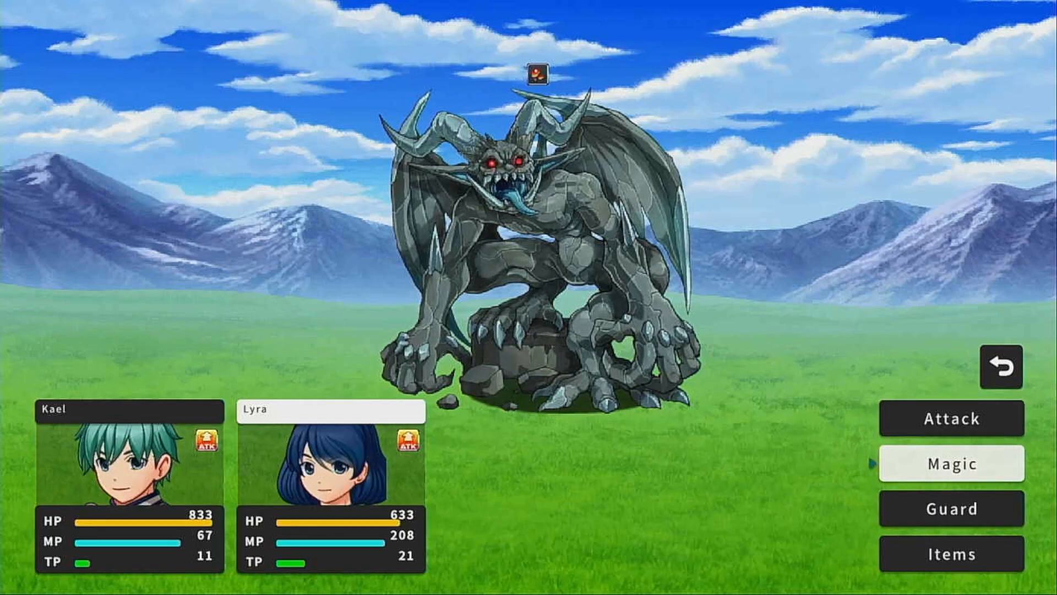
left_click(951, 463)
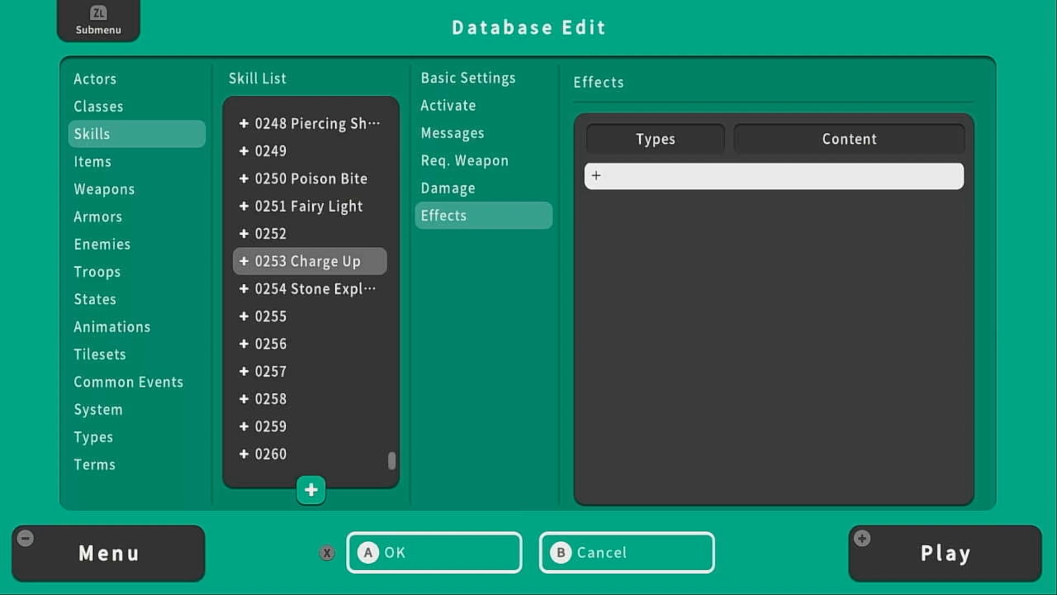
Add an Add State > Charged Up effect to the Charge Up skill at 100%
left_click(596, 176)
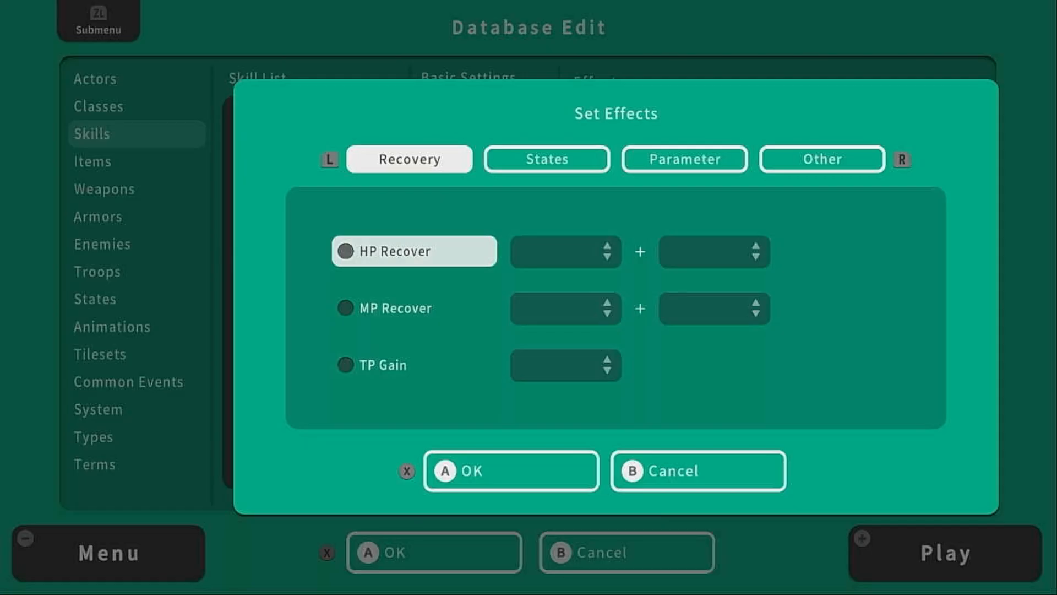
left_click(547, 159)
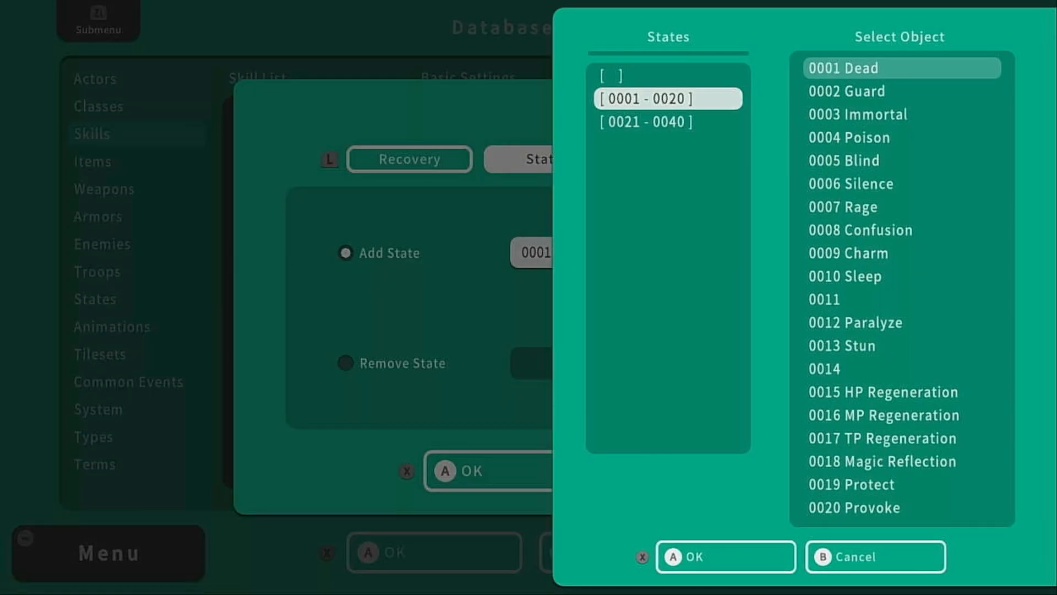
left_click(726, 556)
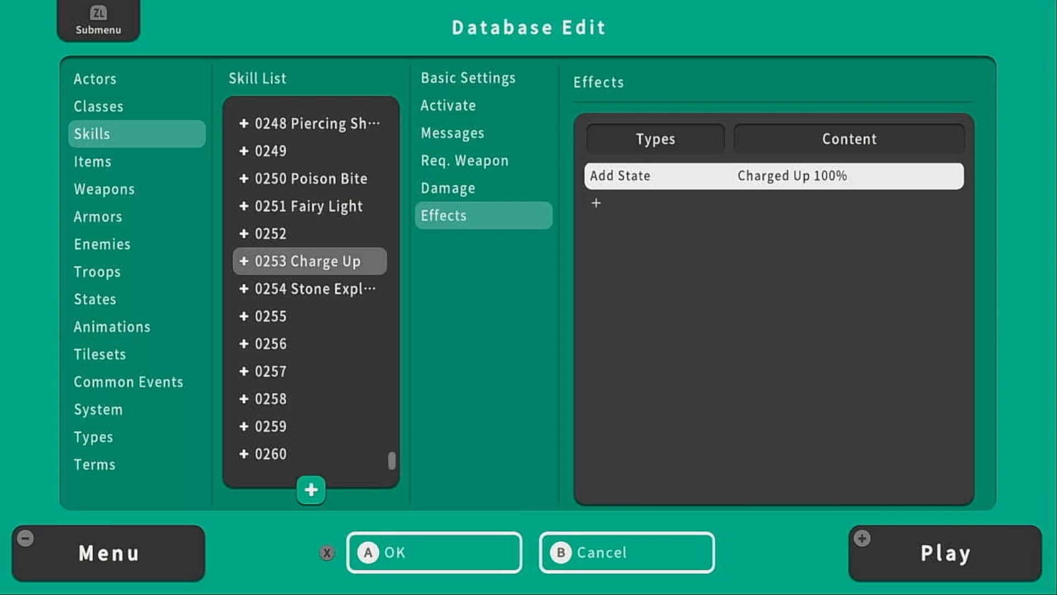
Review Charge Up's damage and basic settings, then move to the Stone Explosion skill
left_click(448, 187)
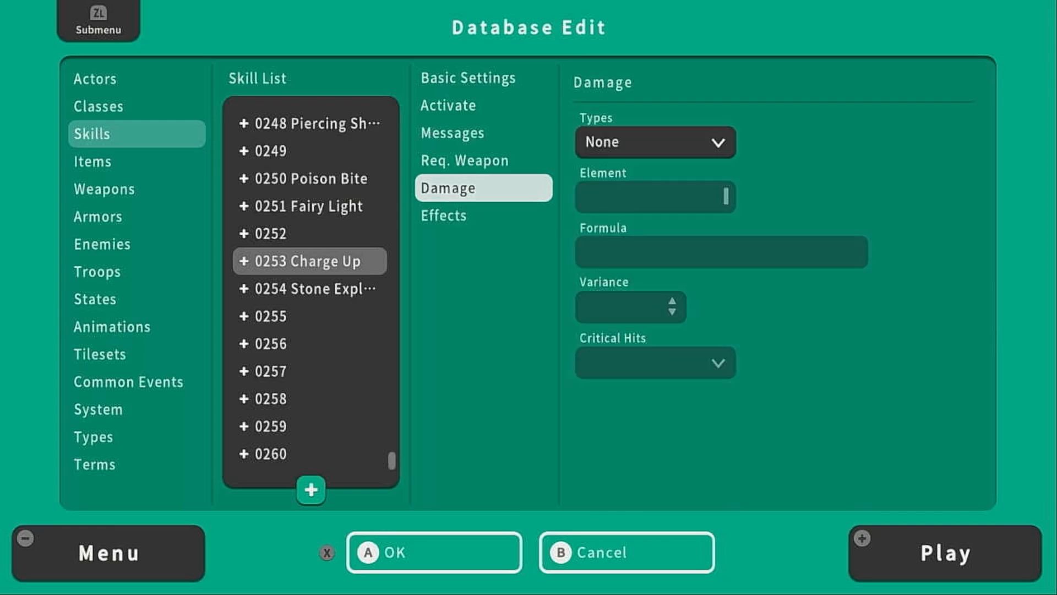
left_click(468, 77)
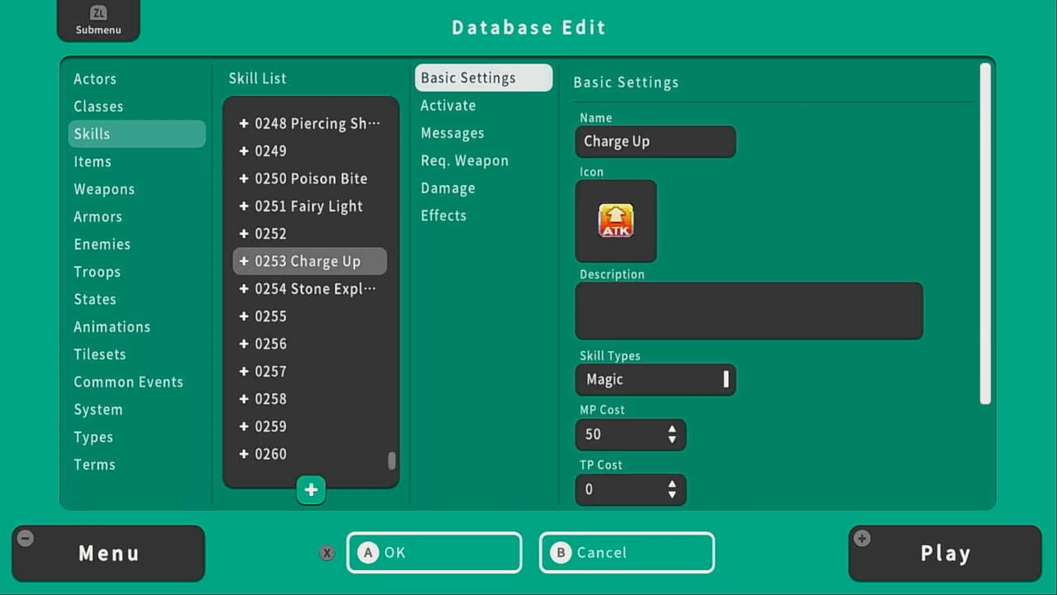
left_click(309, 288)
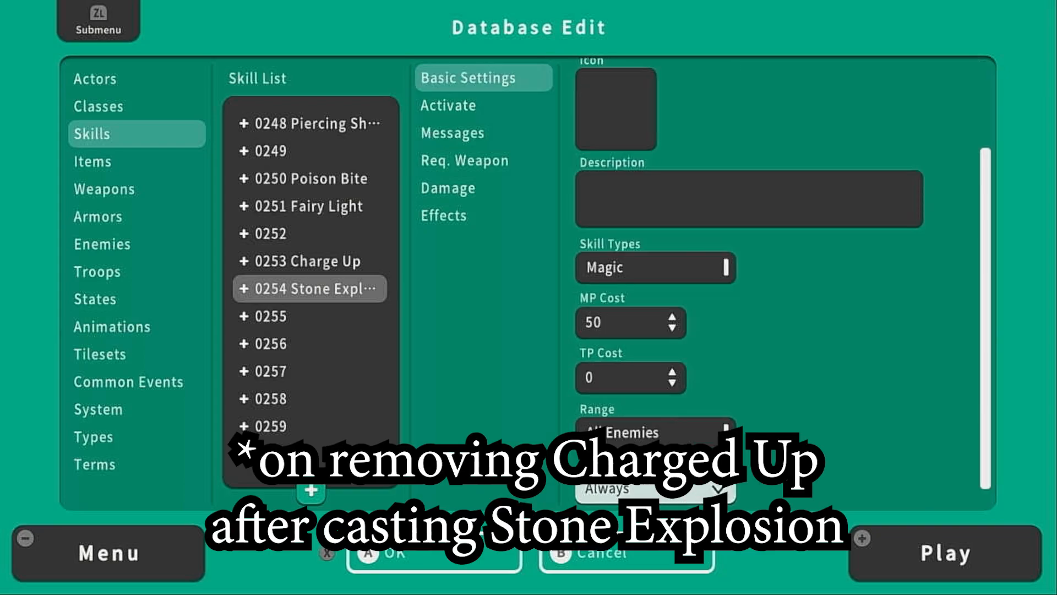
Set Charged Up's auto-removal to Action End with a 1~1 turn duration
left_click(94, 298)
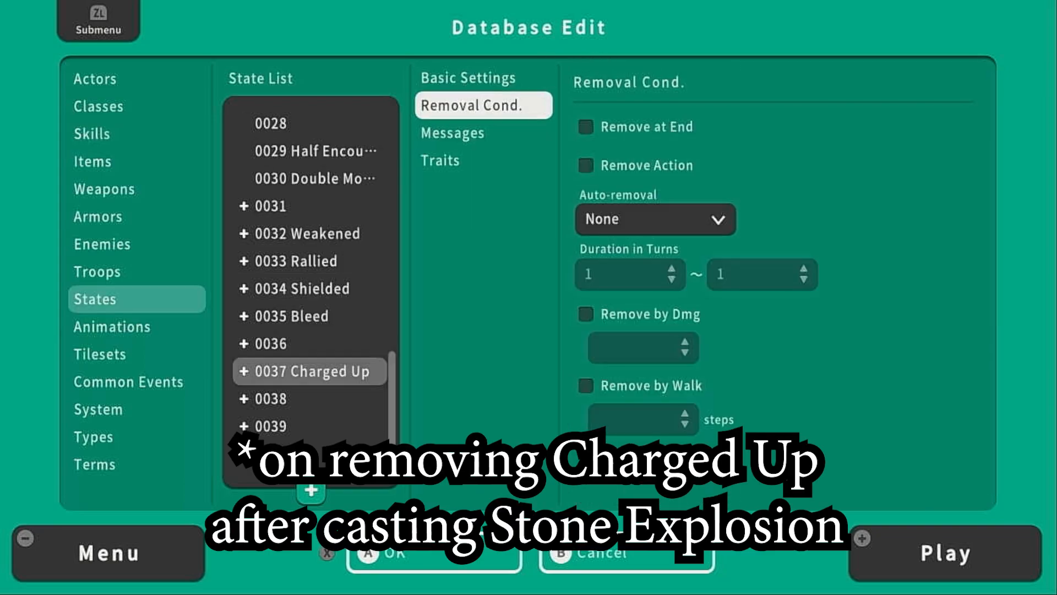
left_click(653, 218)
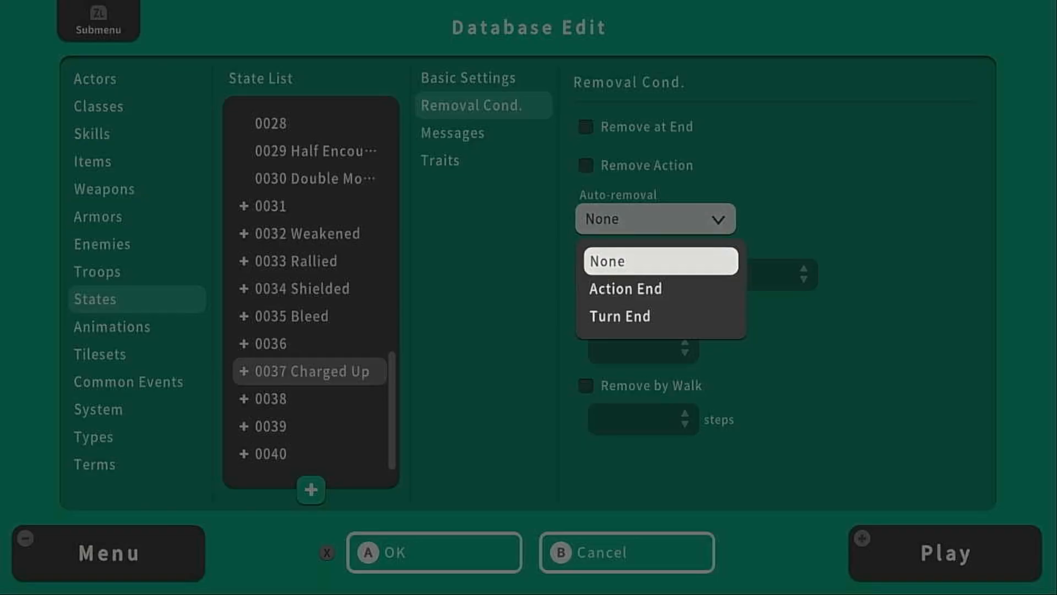
mouse_move(661, 288)
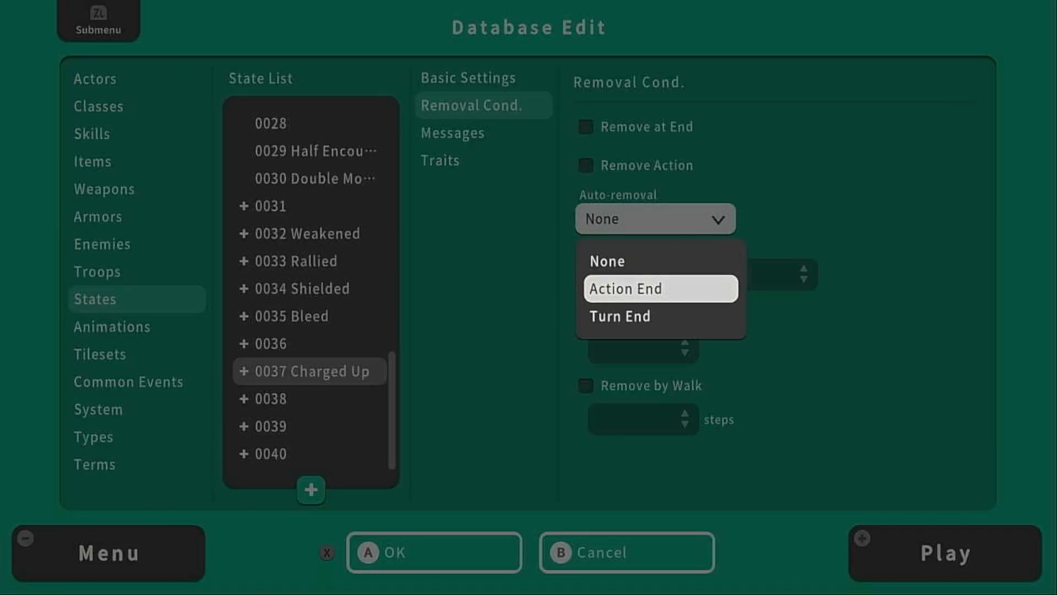
left_click(623, 288)
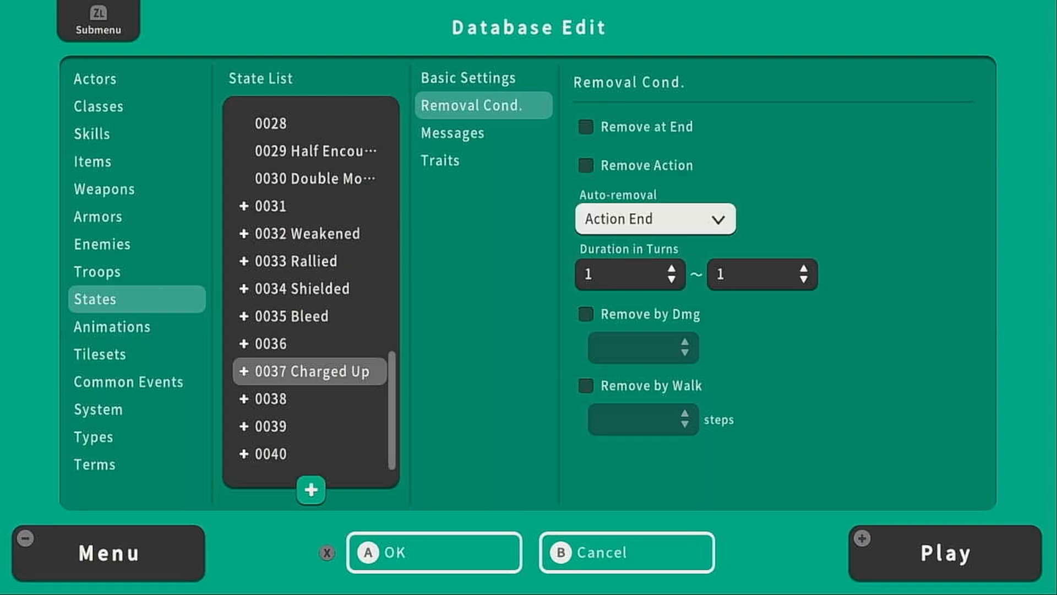
left_click(623, 274)
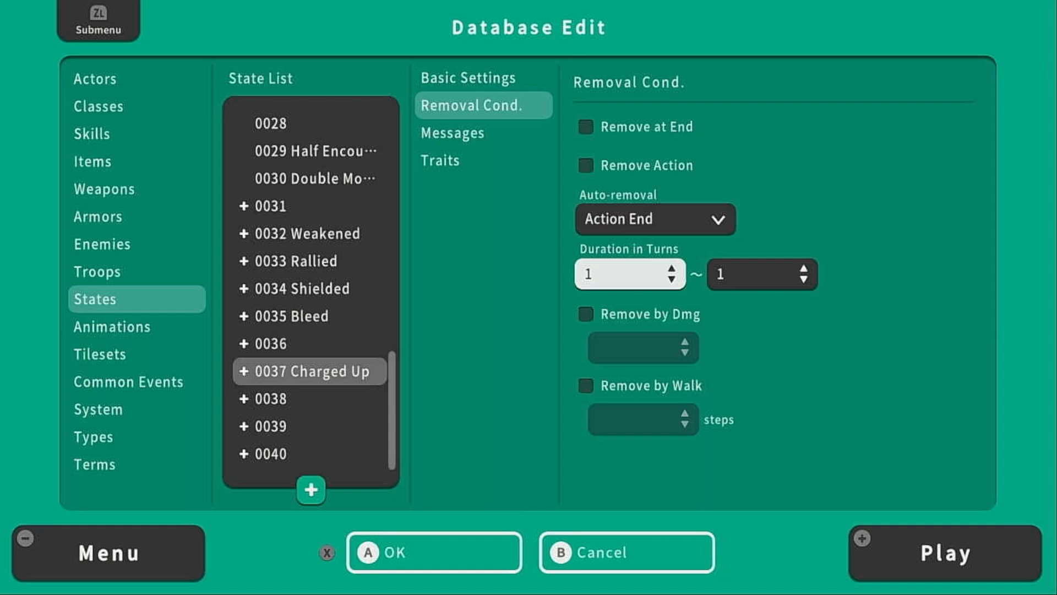
left_click(102, 244)
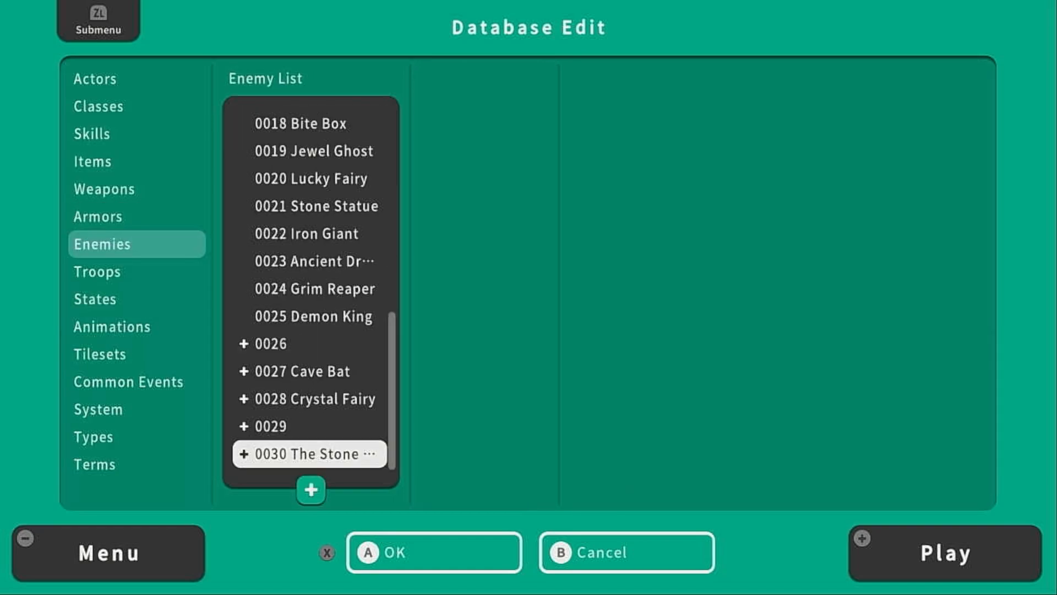
Enter the Crystal Fairy's Max HP with the keypad and set its Attack to 25
left_click(308, 454)
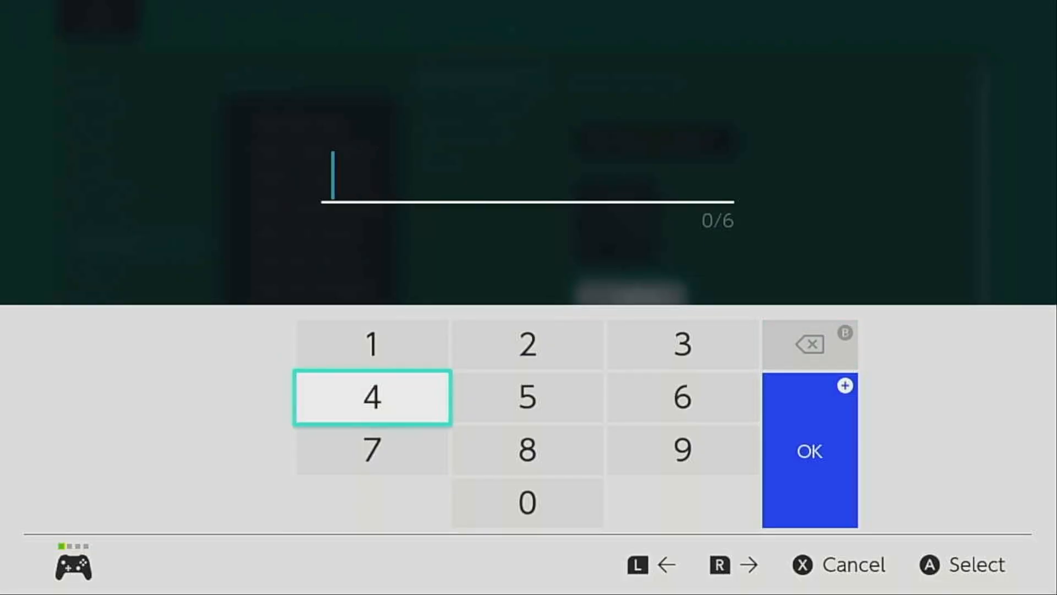
left_click(528, 503)
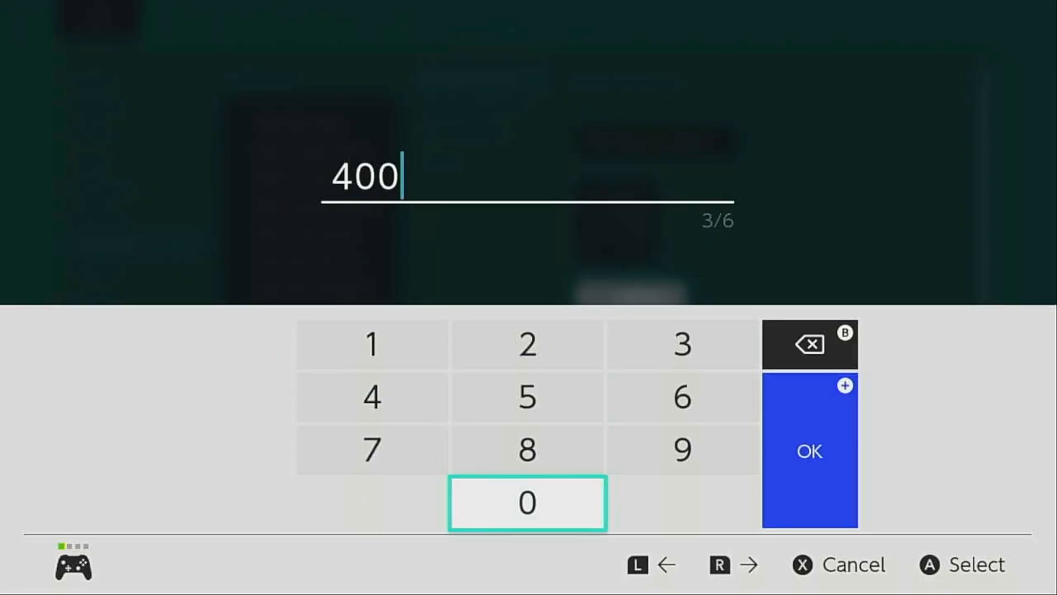
left_click(809, 450)
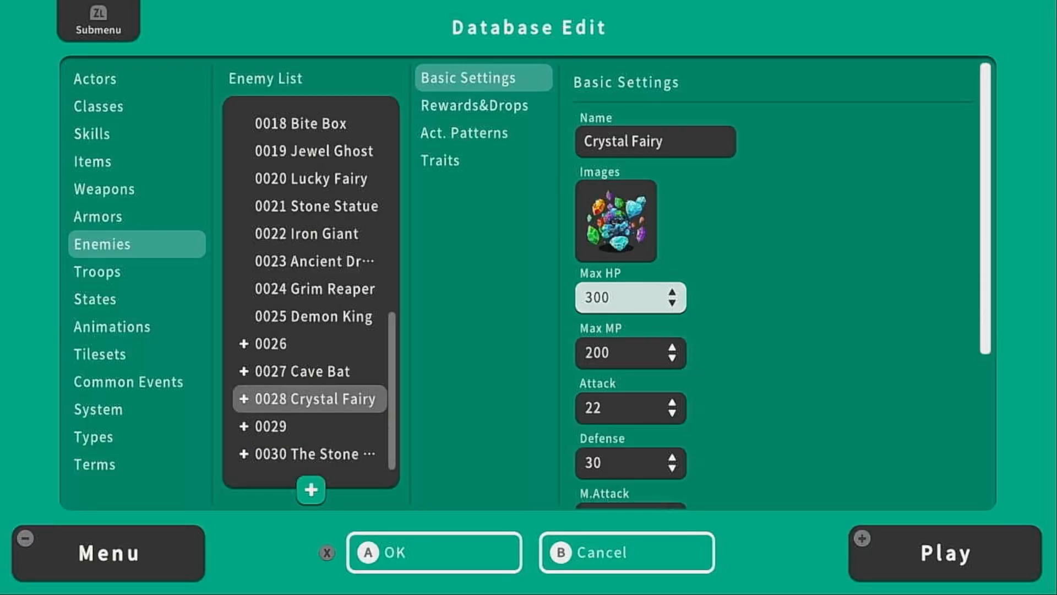
left_click(627, 408)
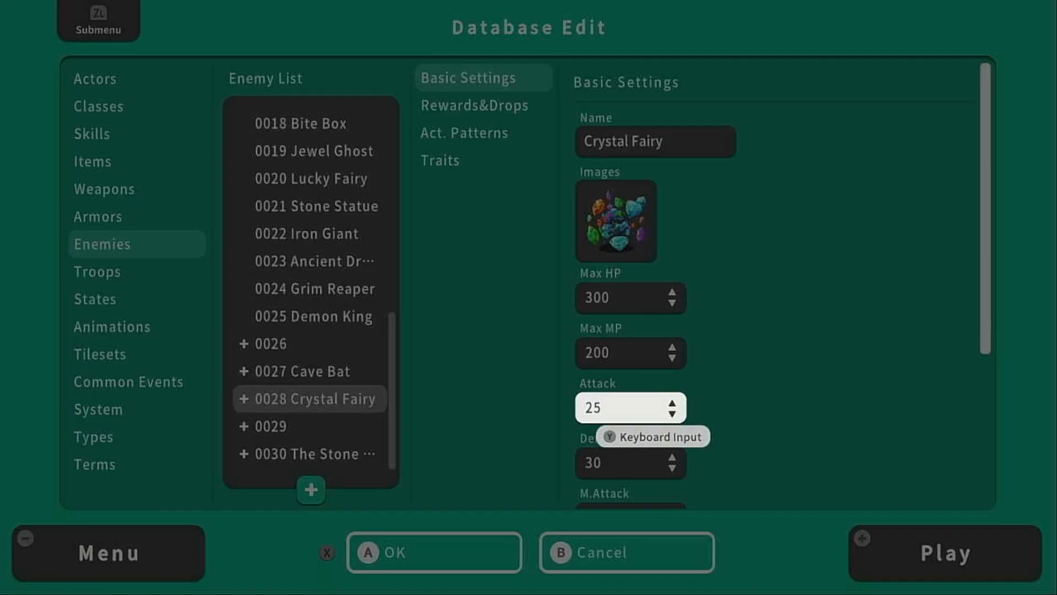
Save the project and start a battle test of the boss troop
left_click(681, 400)
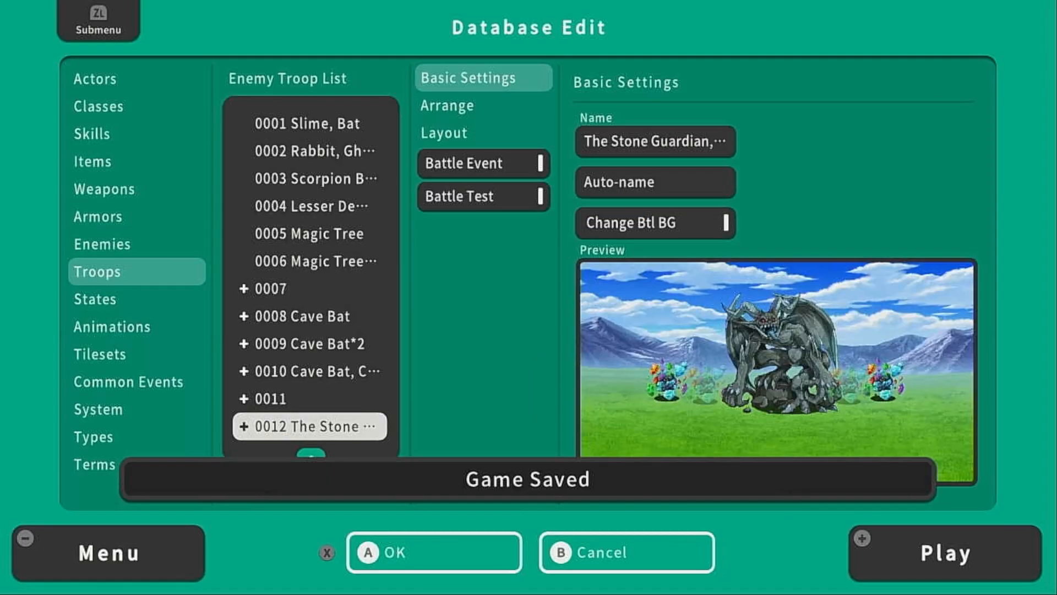
left_click(460, 196)
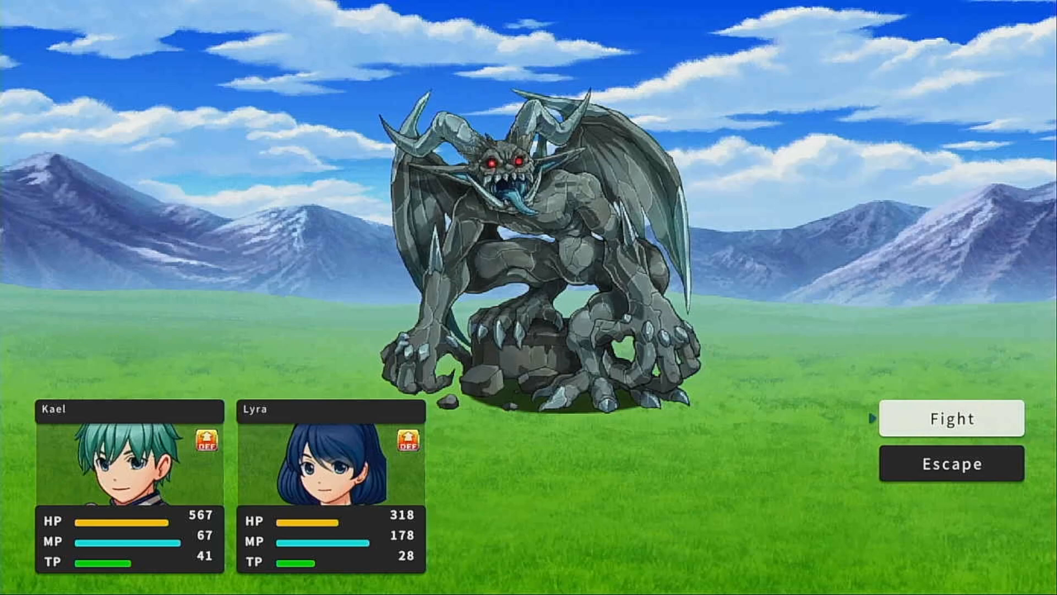
Play a test-battle turn choosing the party's actions against the boss
left_click(952, 418)
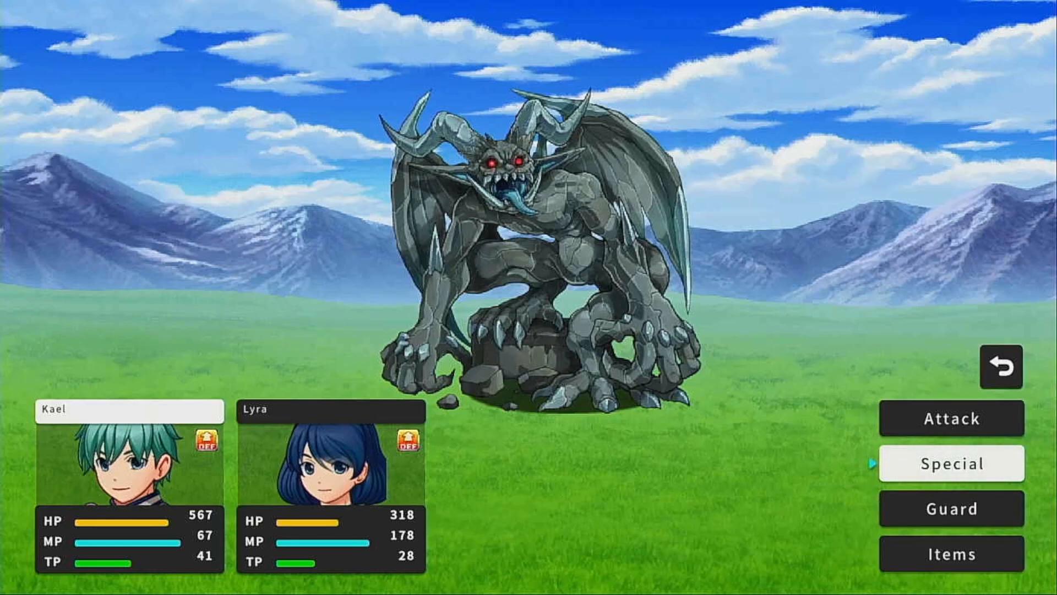
left_click(951, 464)
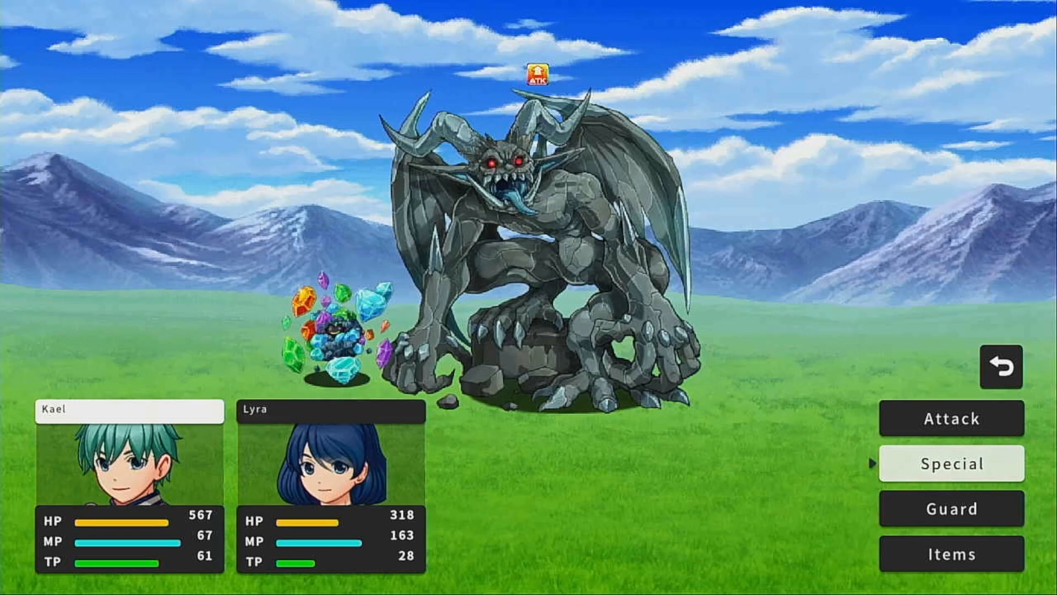
left_click(951, 464)
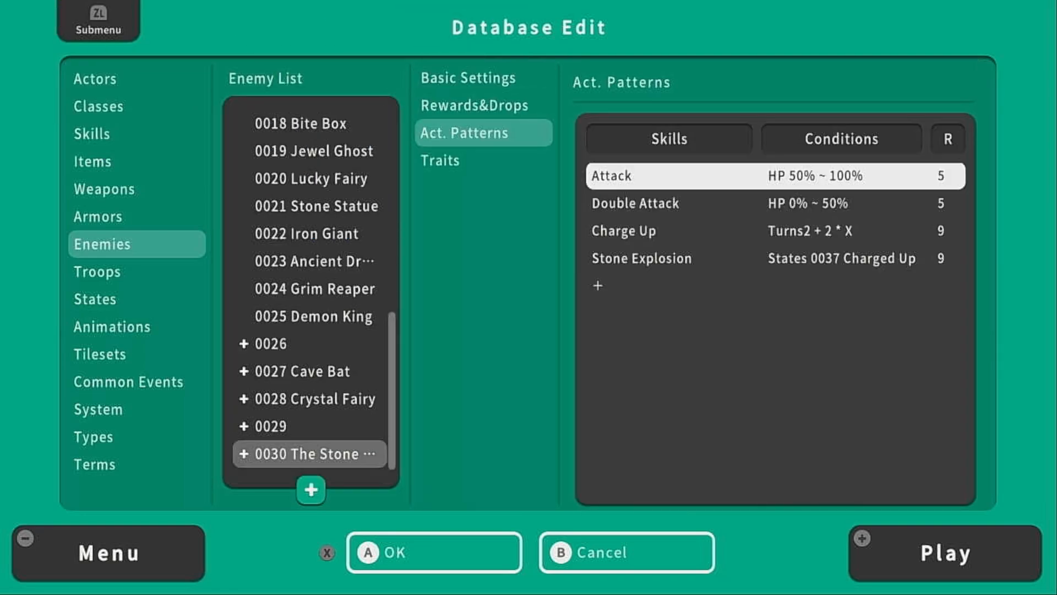
Give the Charge Up action a Turns condition of 2 + 2×X and confirm it
double_click(624, 230)
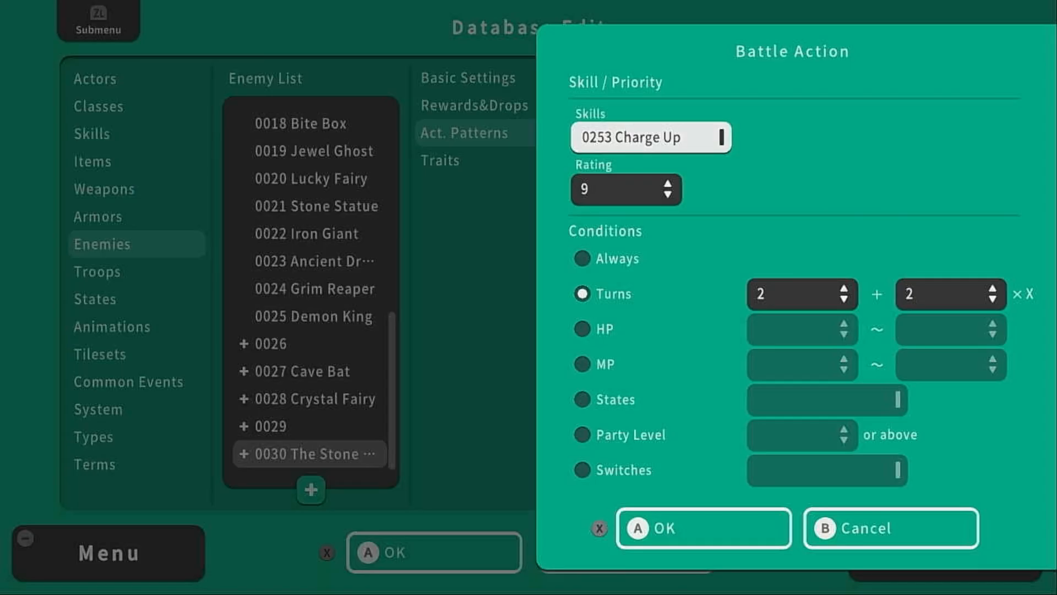
left_click(795, 293)
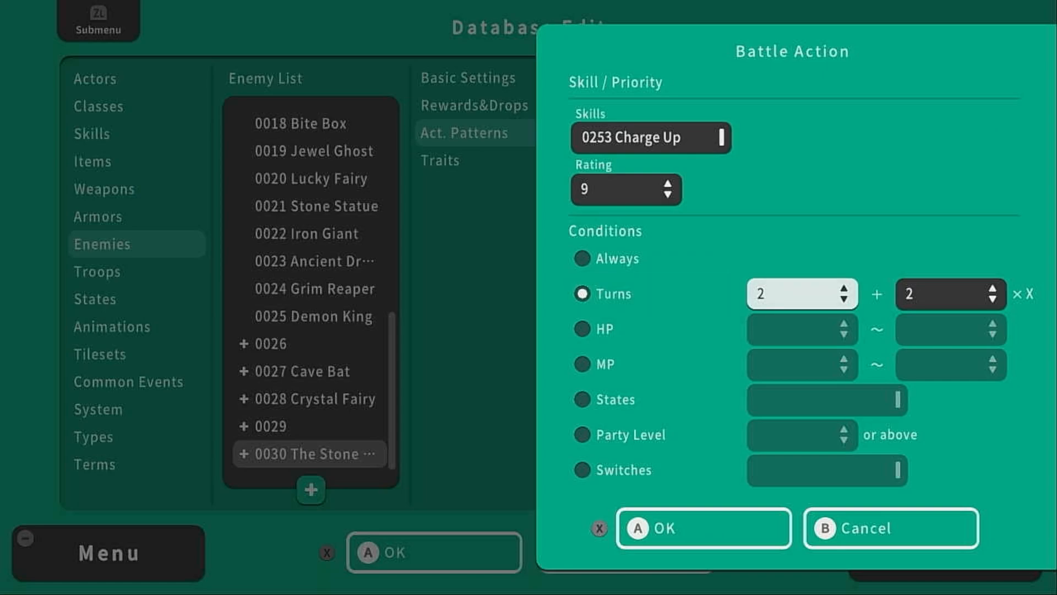
left_click(950, 293)
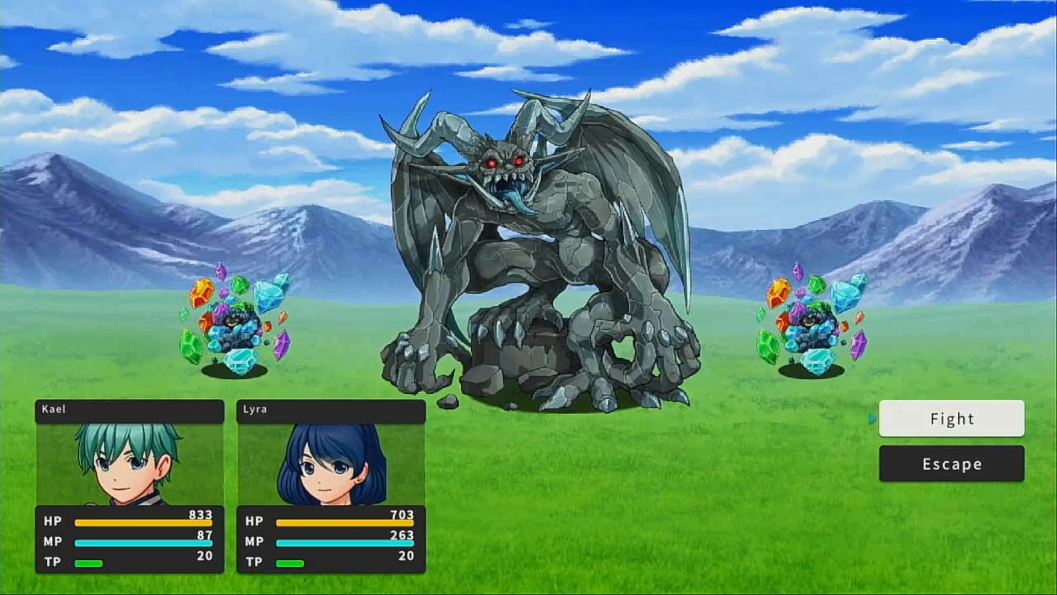
Fight the opening turns, sending Kael's sword attack at The Stone Guardian
left_click(951, 419)
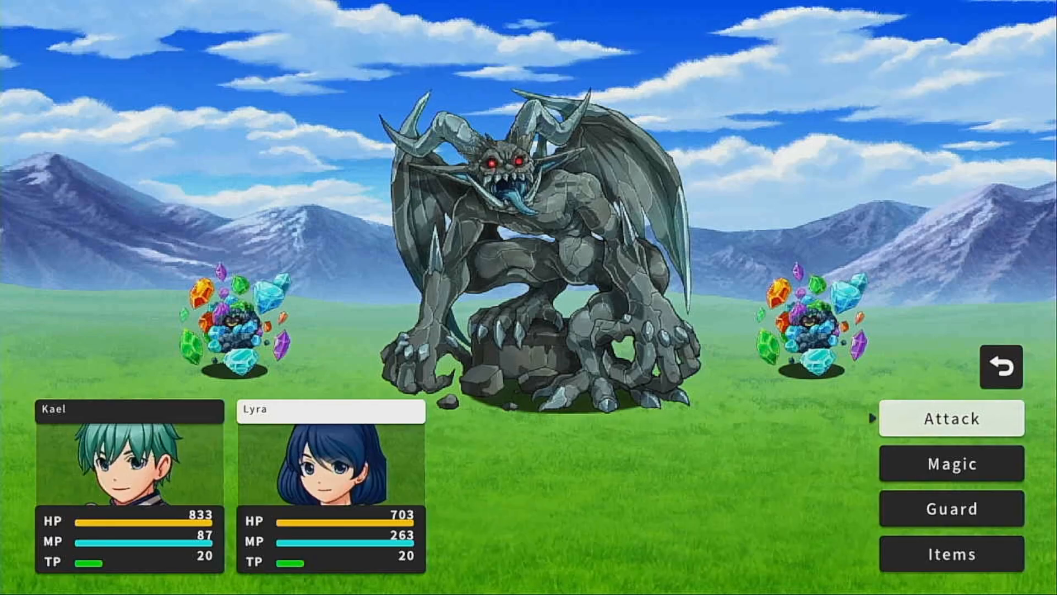
left_click(950, 464)
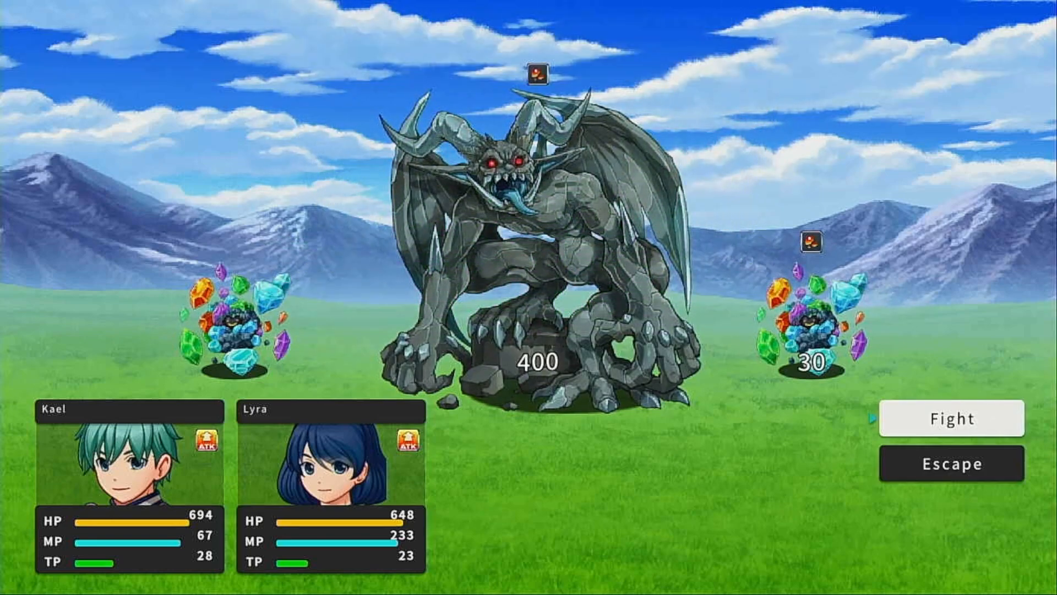
left_click(952, 419)
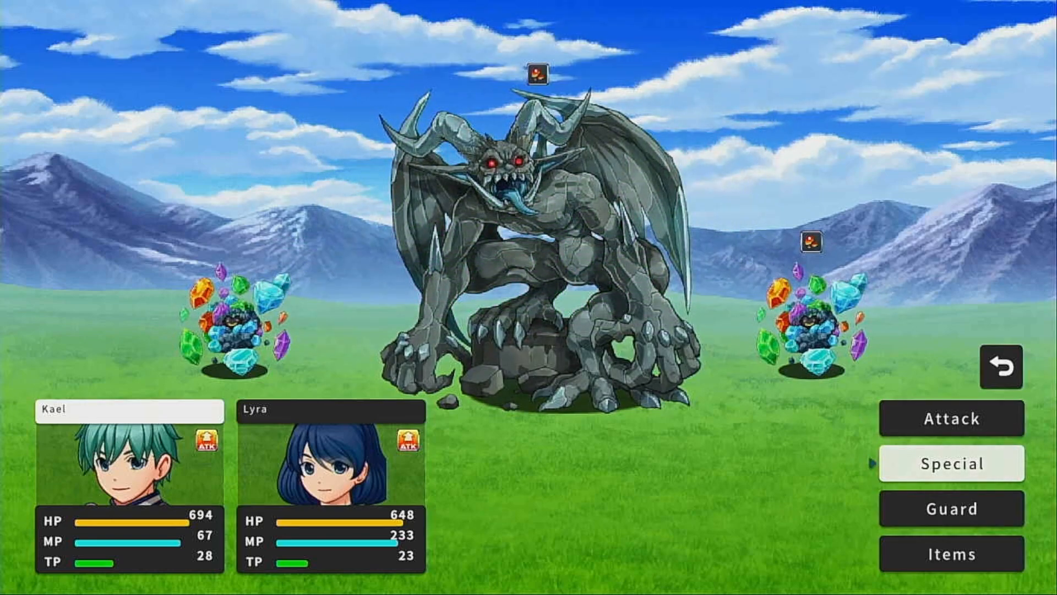
left_click(950, 418)
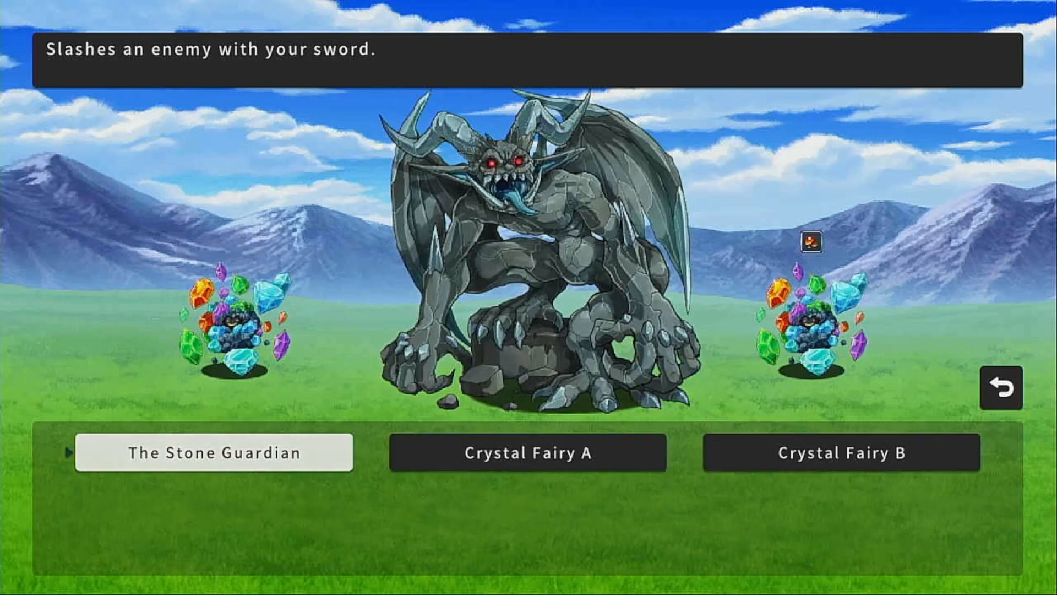
left_click(215, 452)
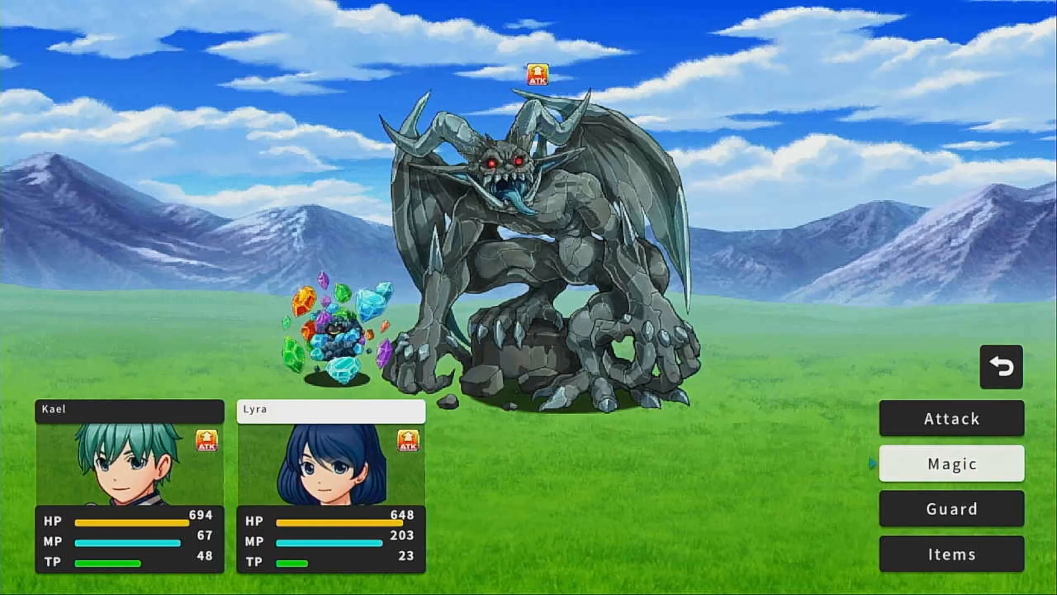
Continue the battle with Lyra's magic and Kael attacking the boss over the next turns
left_click(952, 464)
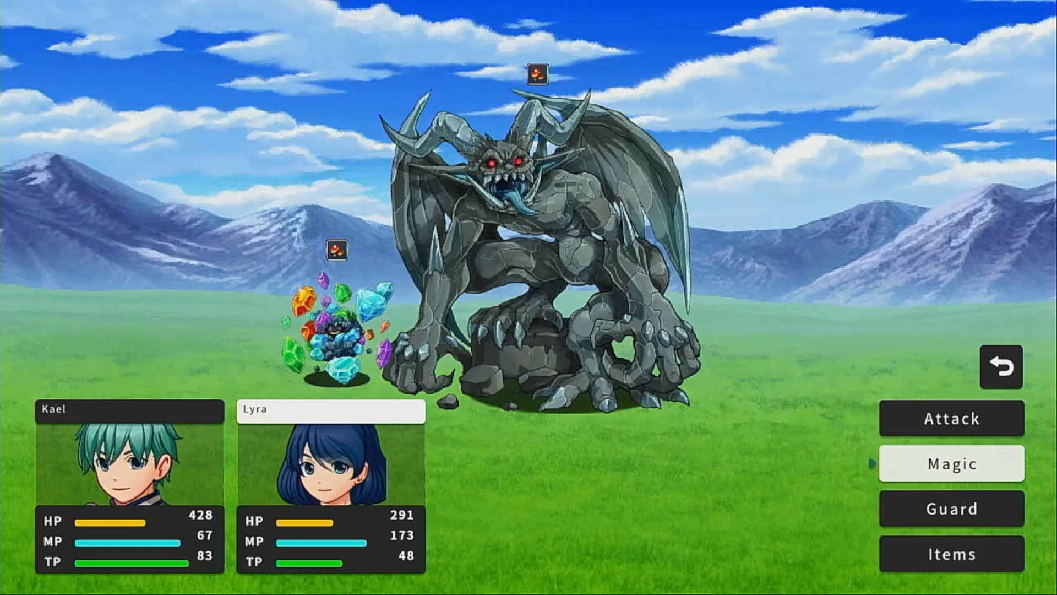
left_click(950, 463)
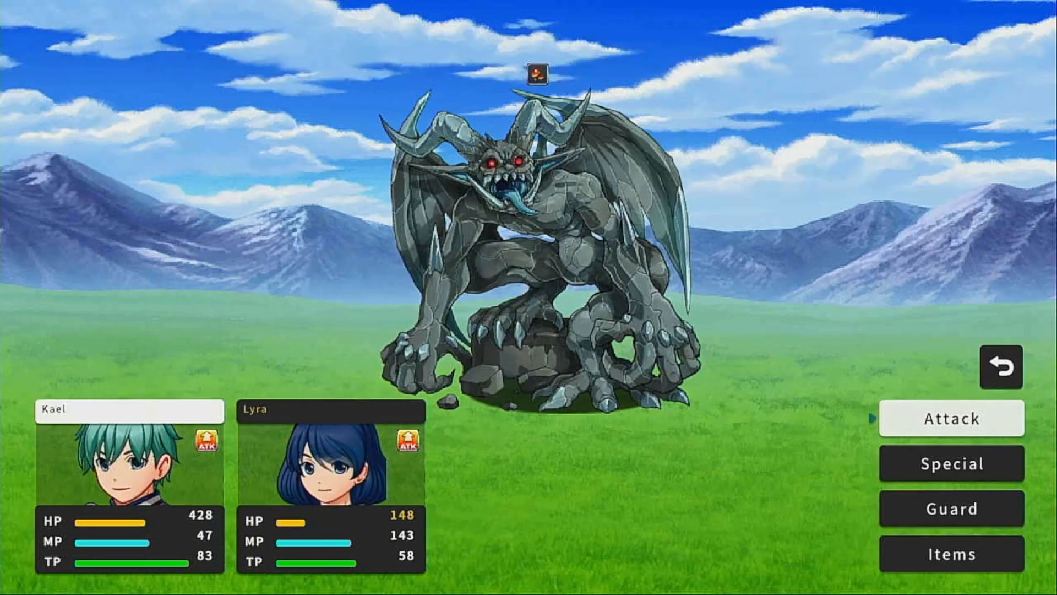
left_click(950, 464)
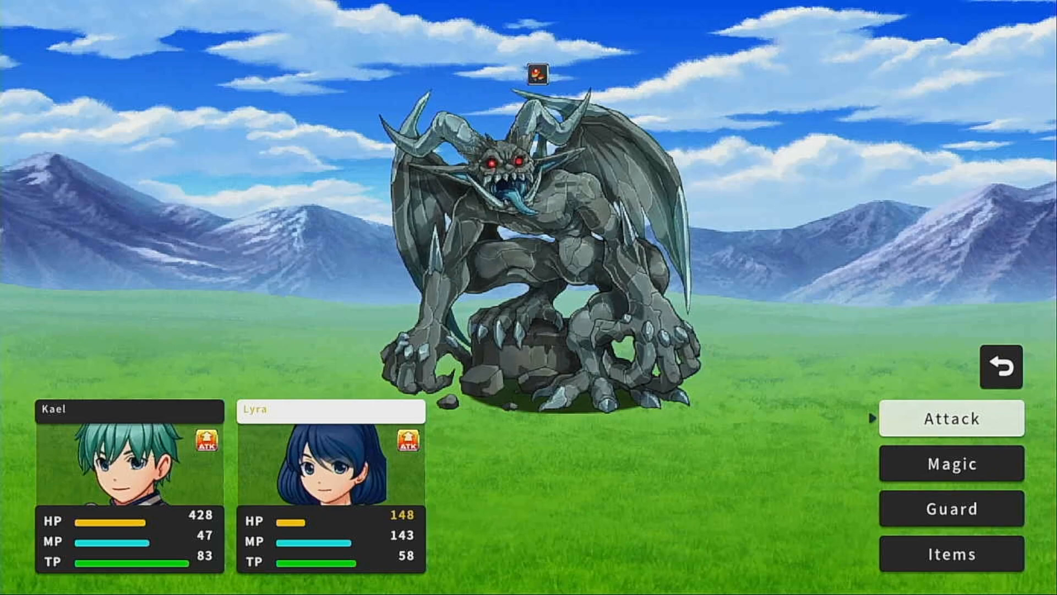
Cast Lyra's Radiant Burst on the boss and pick commands until the battle ends
left_click(951, 464)
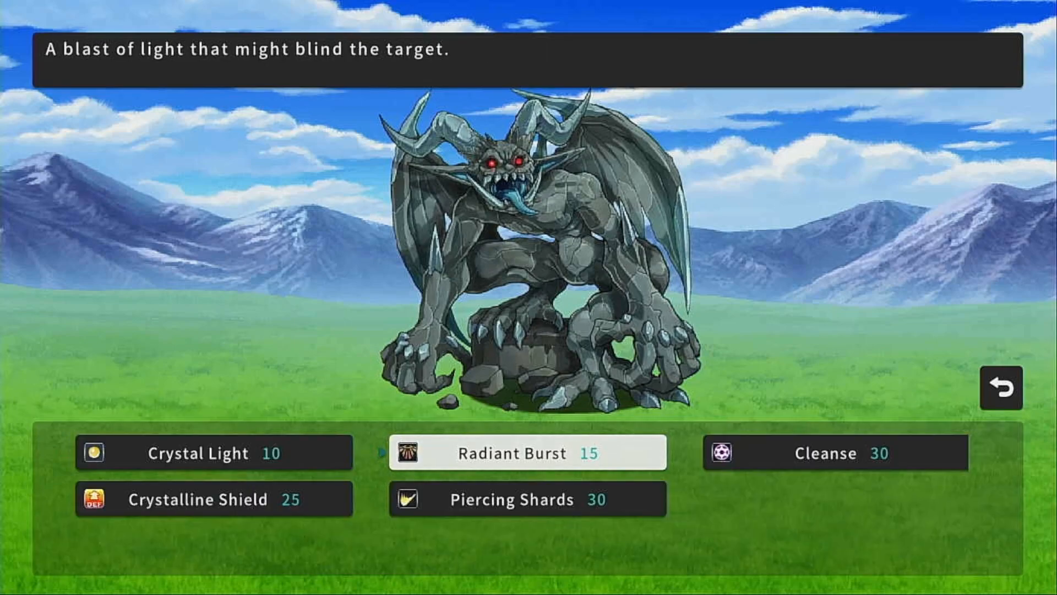
left_click(512, 452)
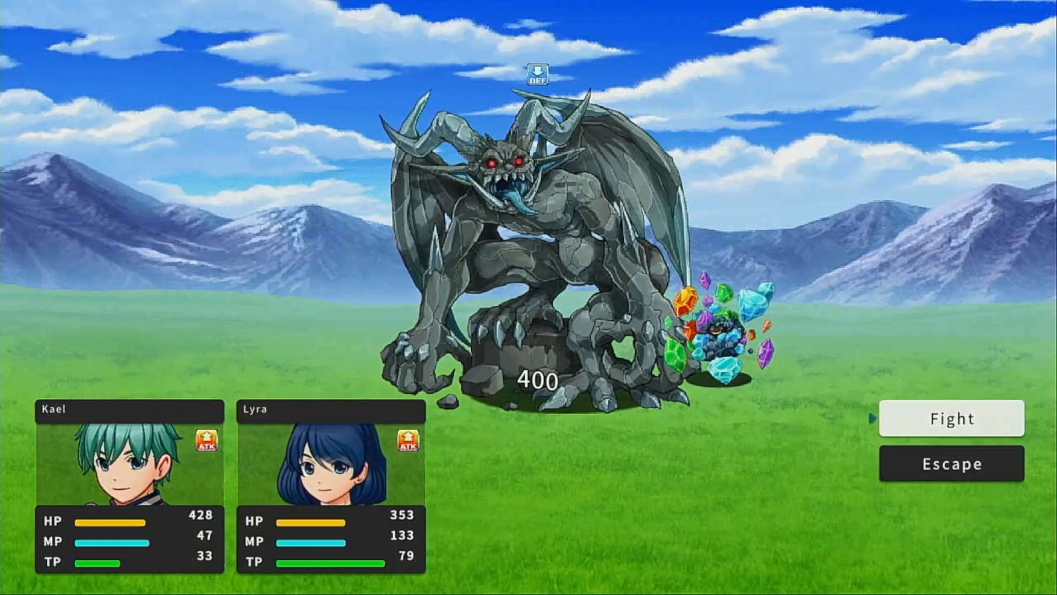
left_click(950, 418)
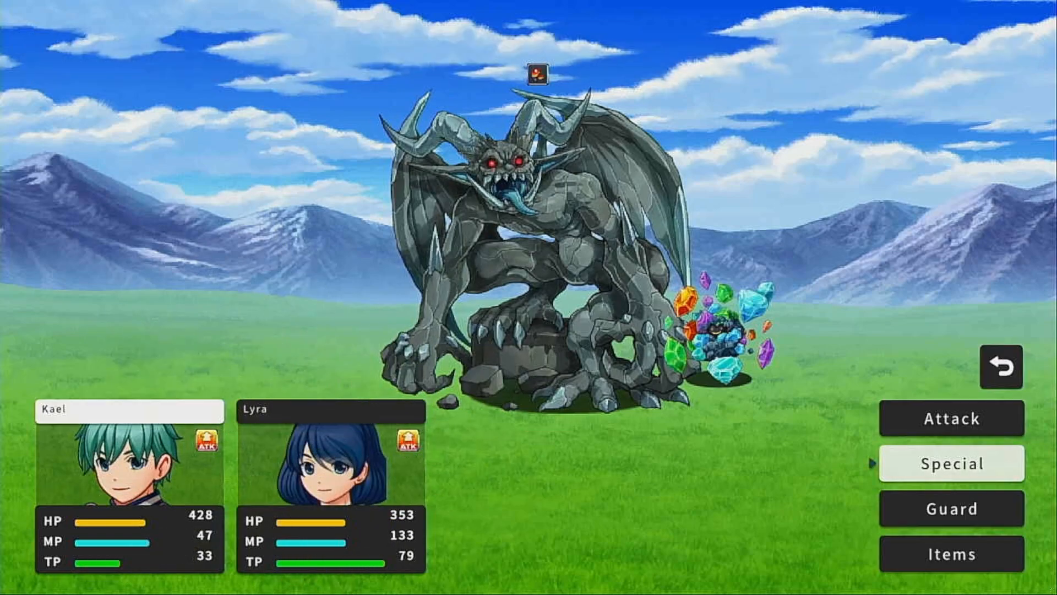
left_click(951, 464)
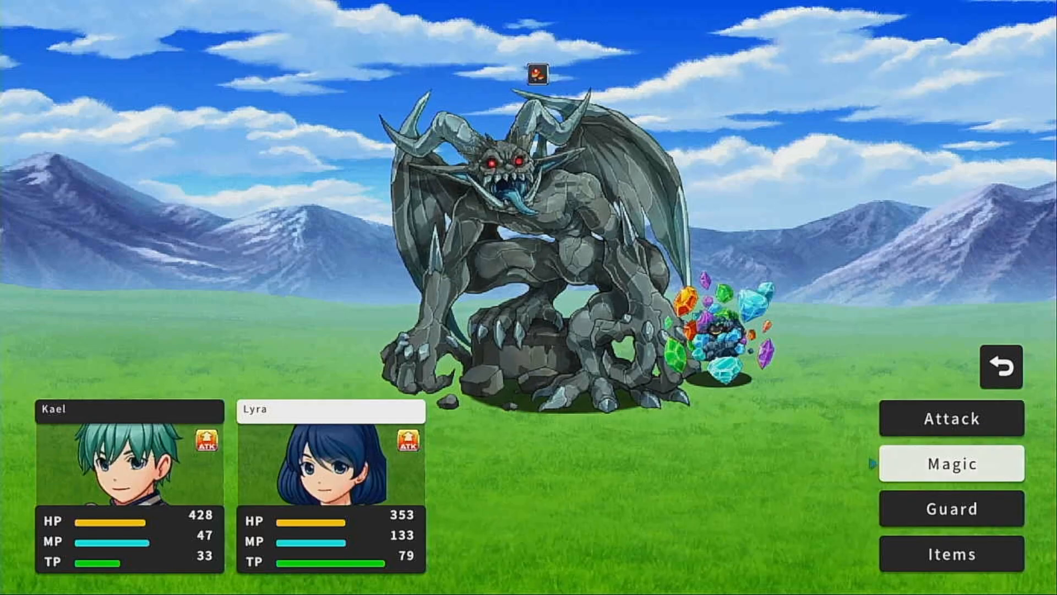
left_click(950, 464)
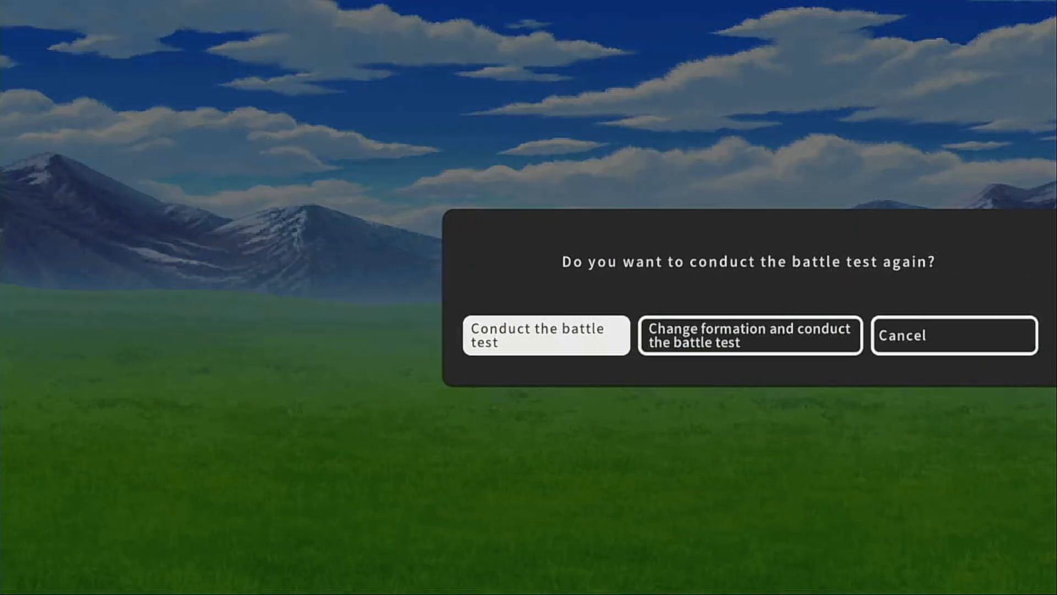
Decline another battle test and add a 50% stun effect to the Stone Explosion skill
left_click(952, 335)
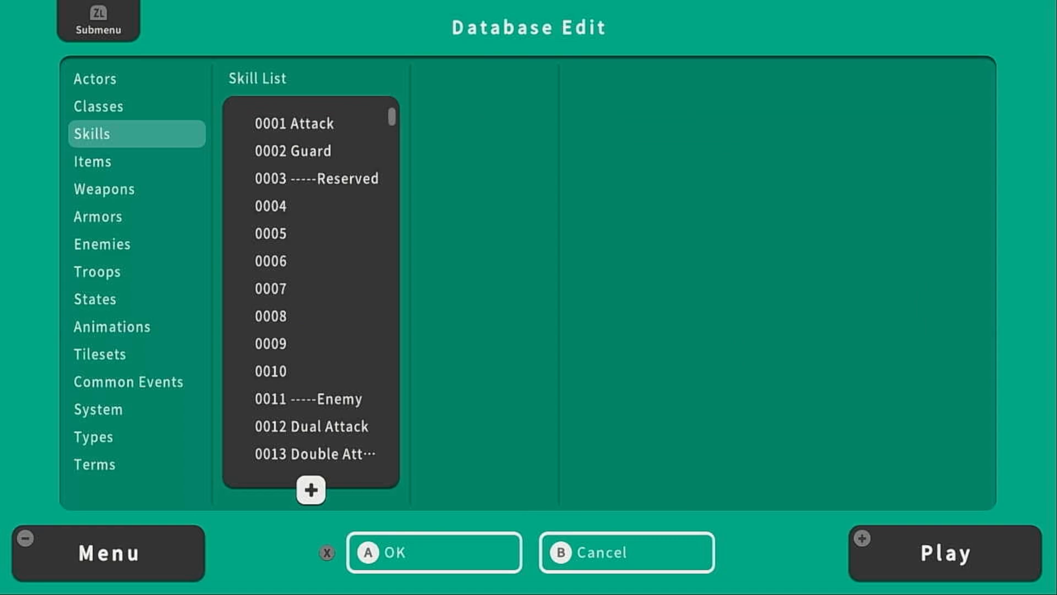
left_click(310, 287)
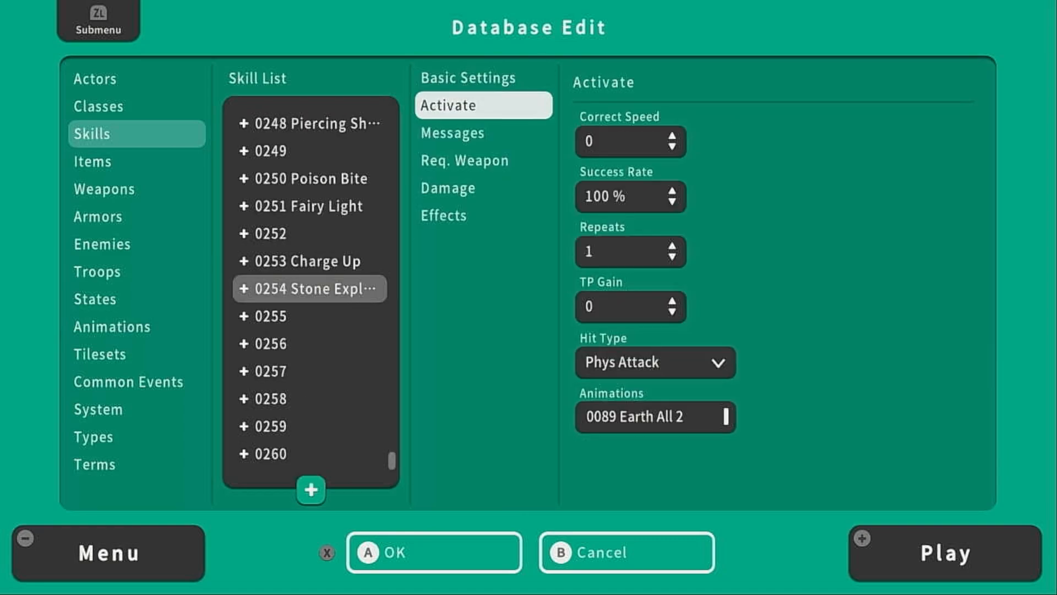
left_click(442, 214)
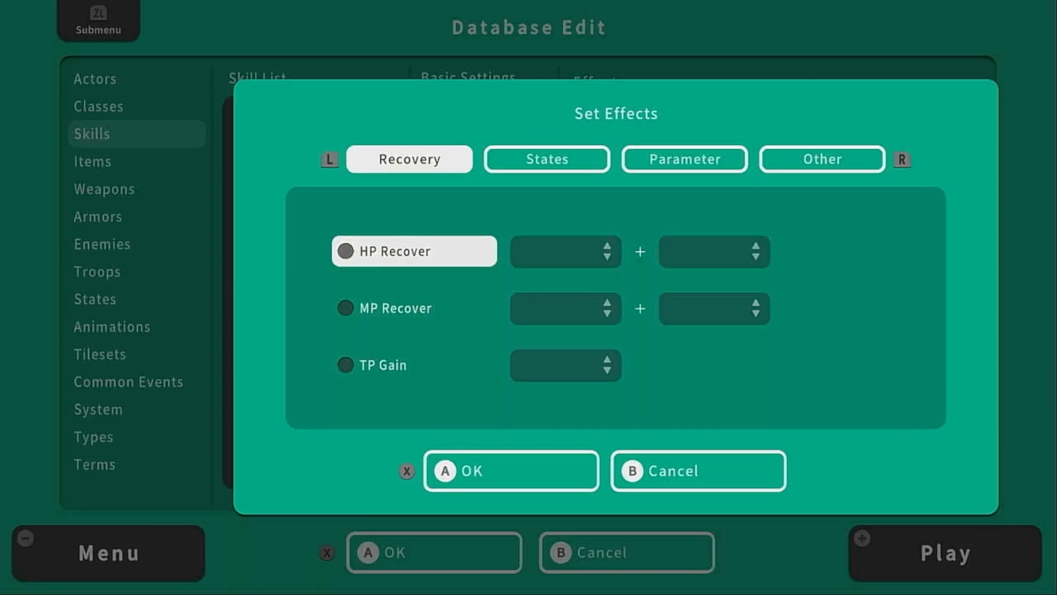
left_click(546, 158)
type("50")
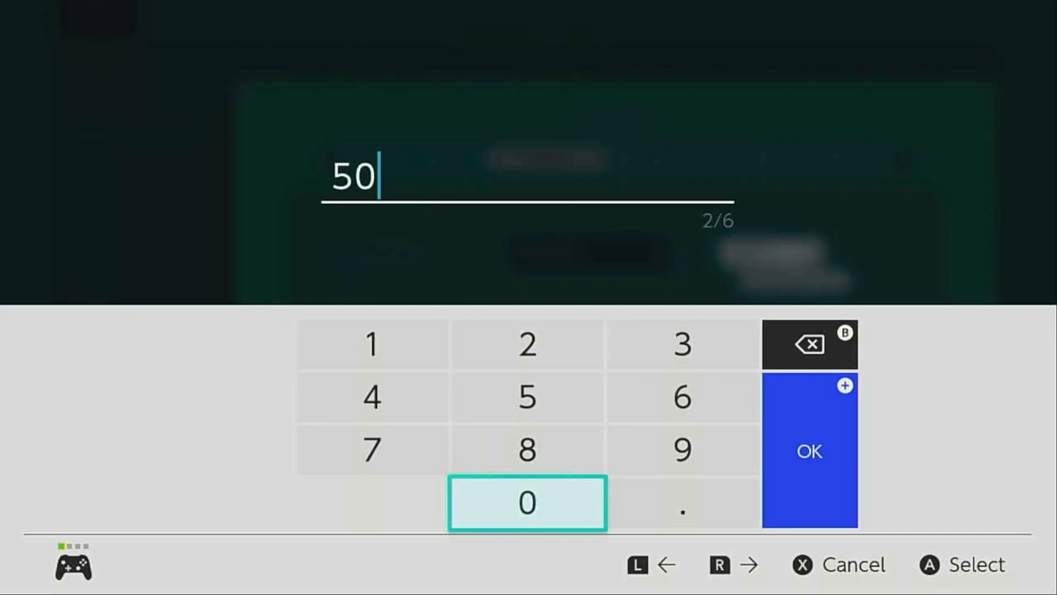
left_click(809, 451)
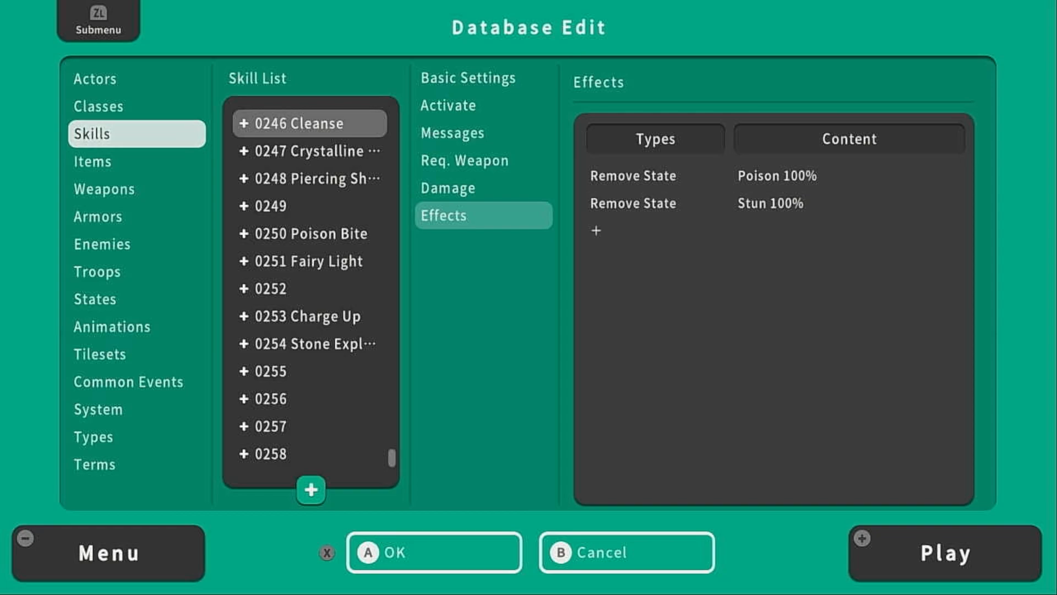
Save the project and select event EV028 on the Crystal Cave map
left_click(107, 551)
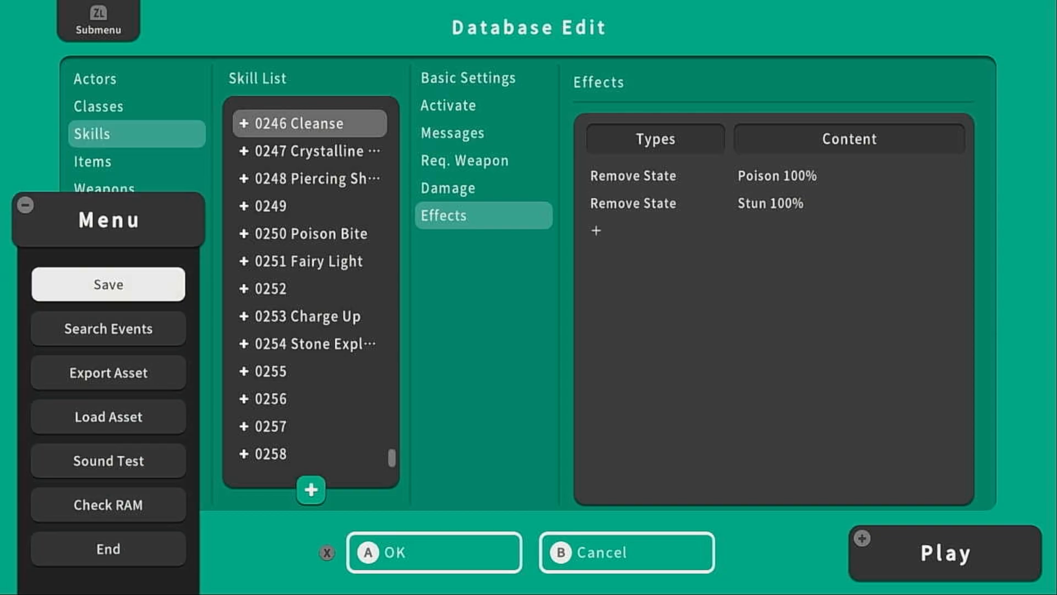
left_click(107, 284)
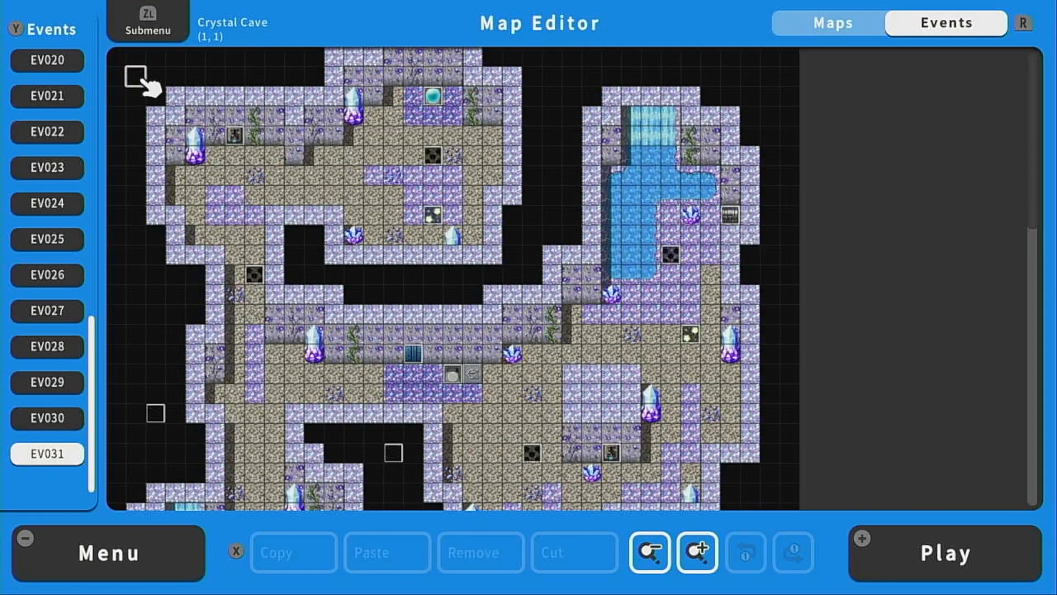
left_click(233, 139)
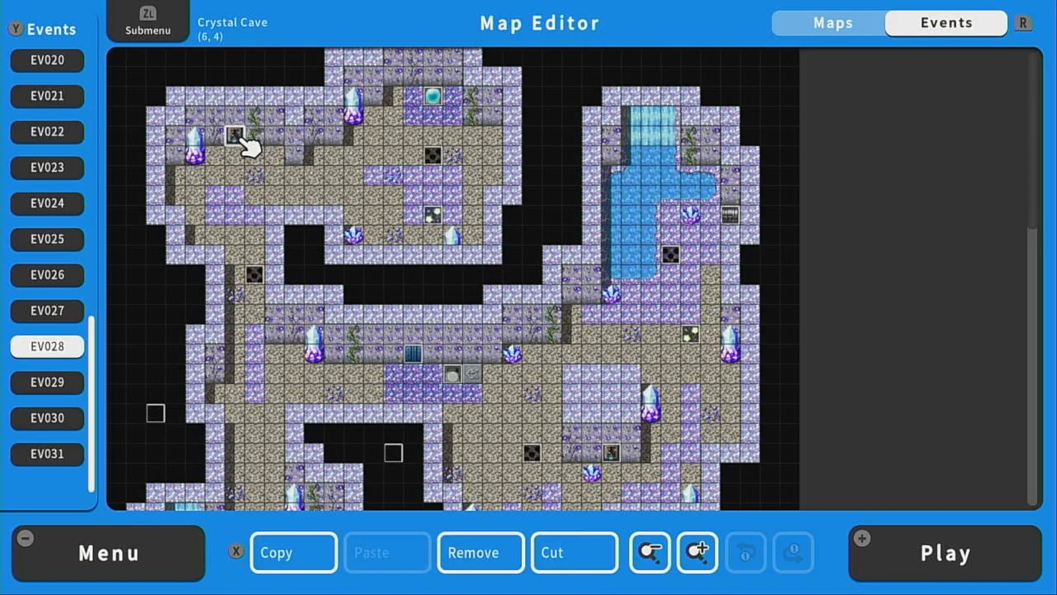